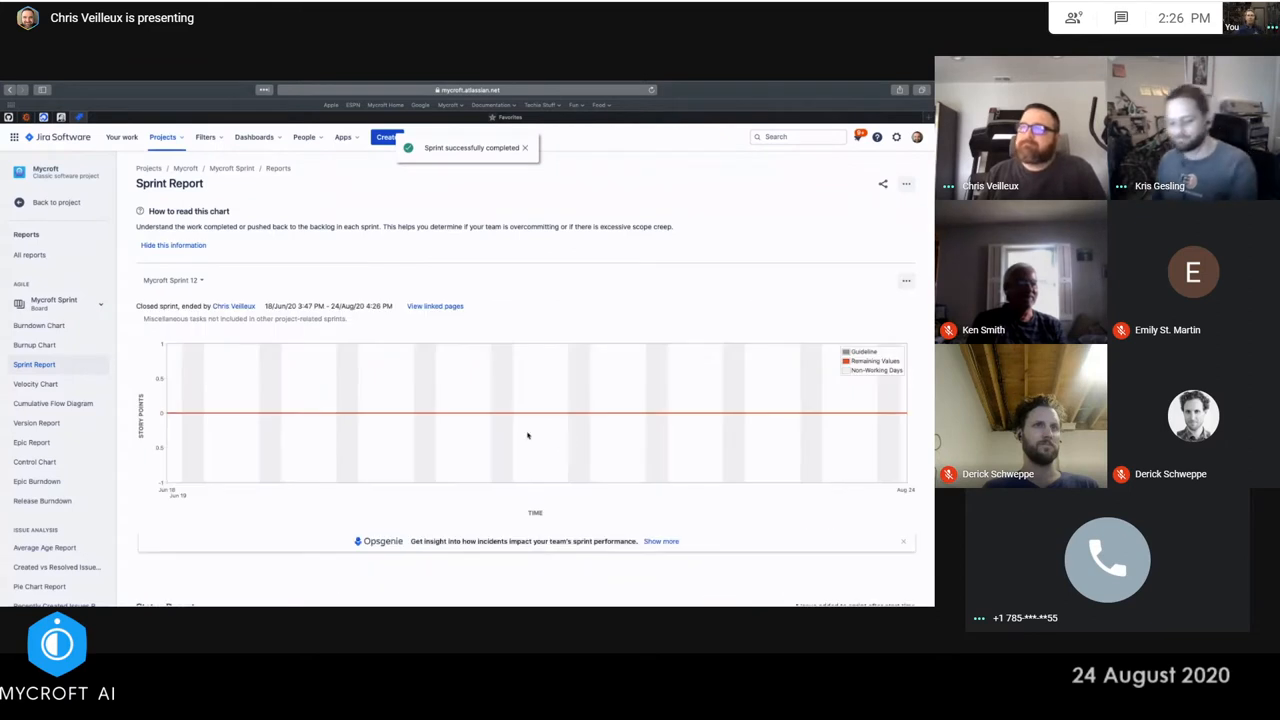
# Expand the Mycroft Sprint board in the sidebar and open its Backlog listing Sprint 13
pyautogui.click(56, 202)
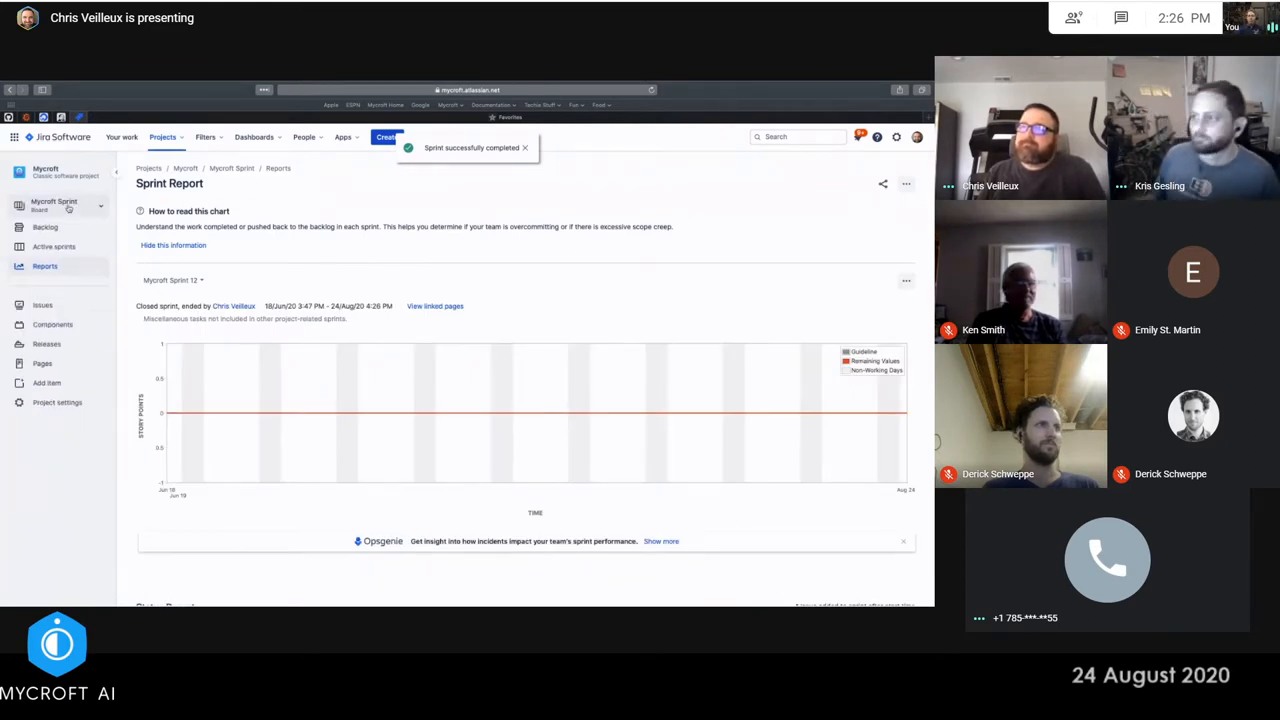
pyautogui.click(524, 147)
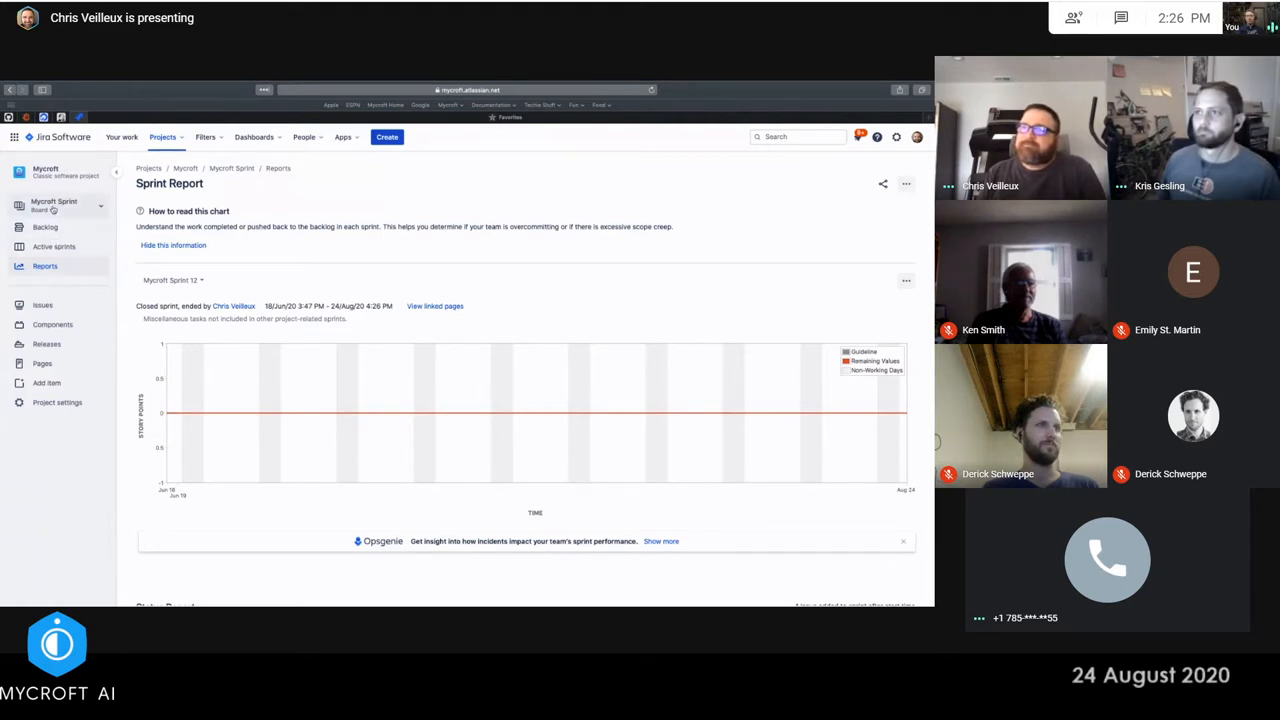
pyautogui.click(45, 227)
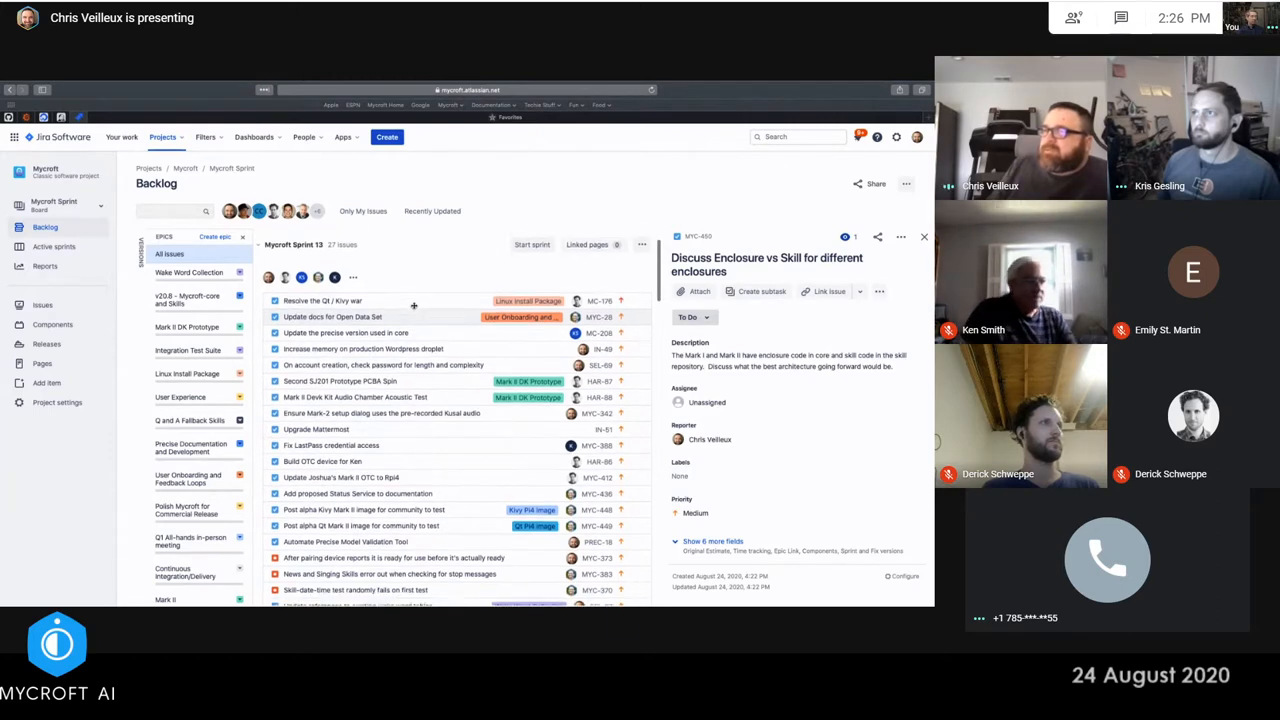
# Scroll to 'Resolve the Qt / Kivy war' and send it to the top of the backlog
pyautogui.scroll(-3)
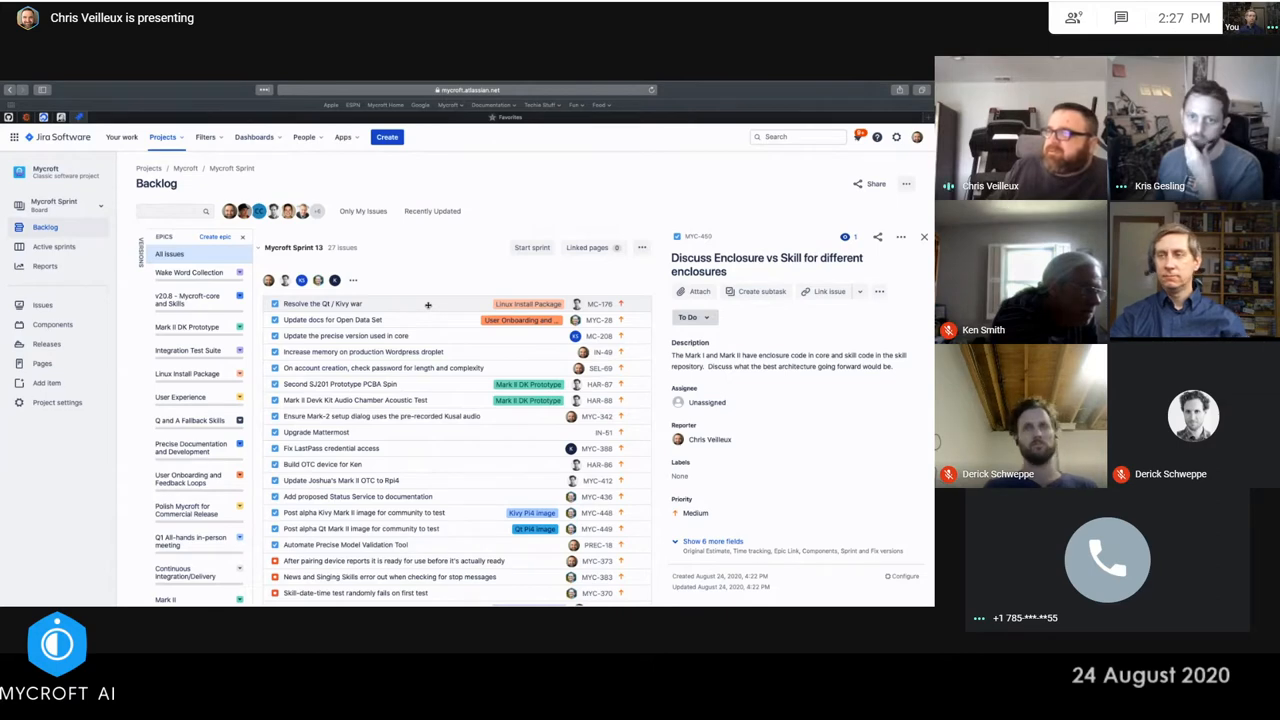
pyautogui.rightClick(322, 303)
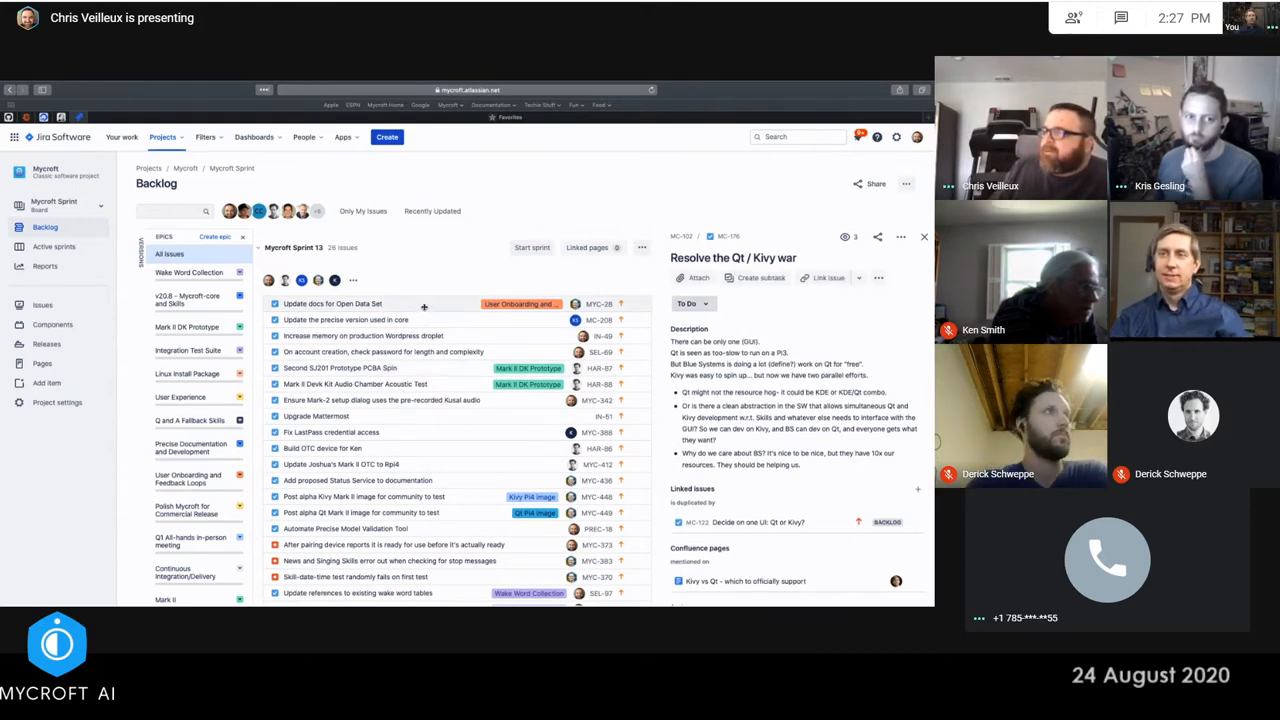
# View 'Update docs for Open Data Set', then open 'Update the precise version used in core'
pyautogui.click(333, 303)
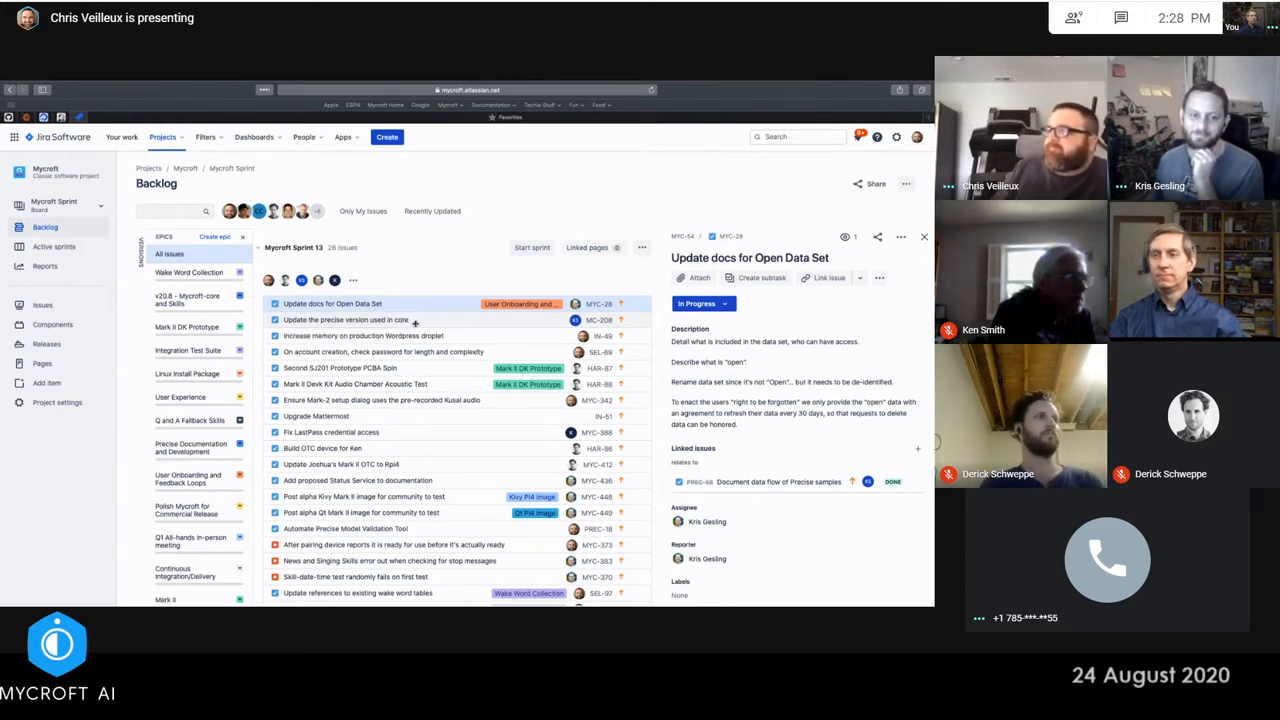
pyautogui.click(346, 319)
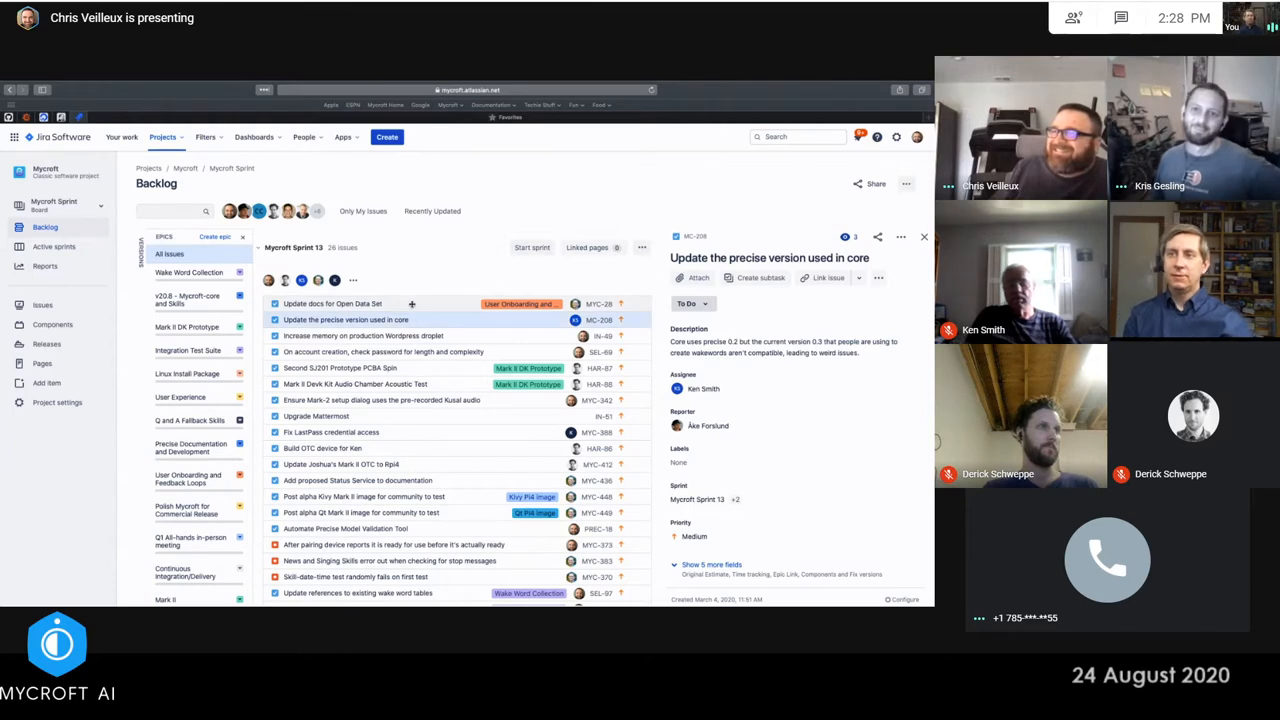
# Send 'Update docs for Open Data Set' to the top of the backlog
pyautogui.click(333, 303)
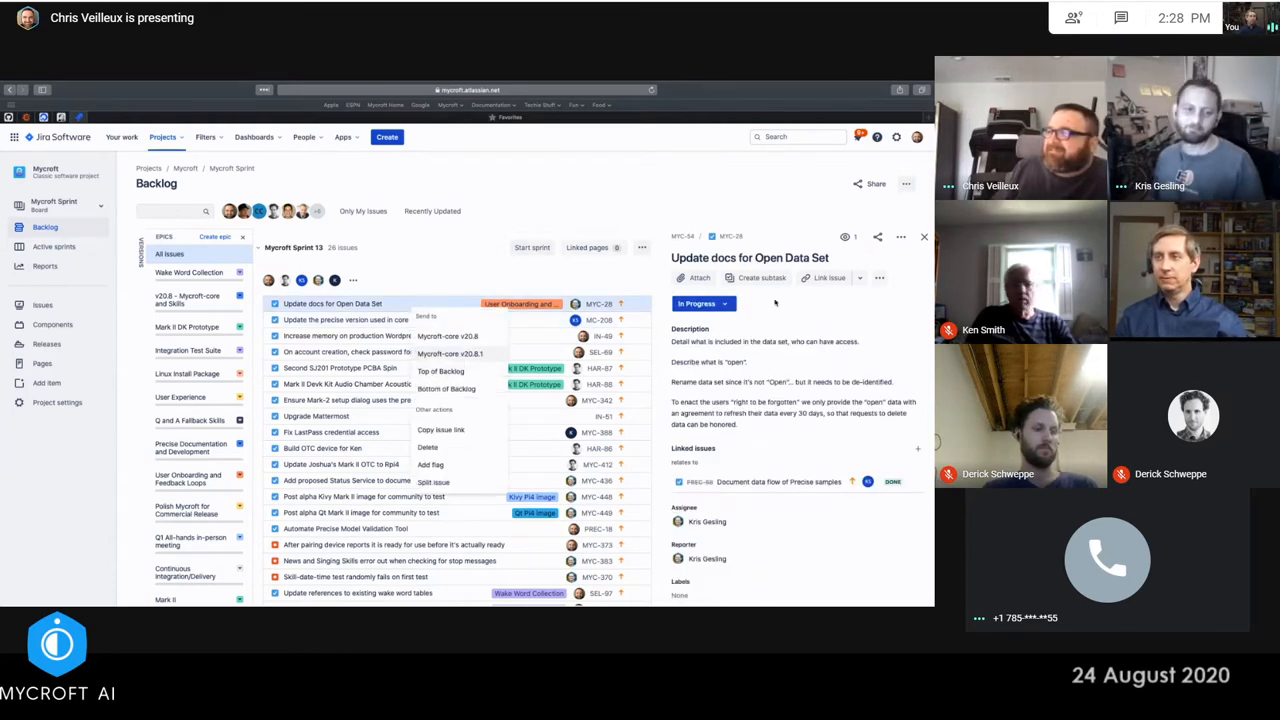
pyautogui.click(700, 303)
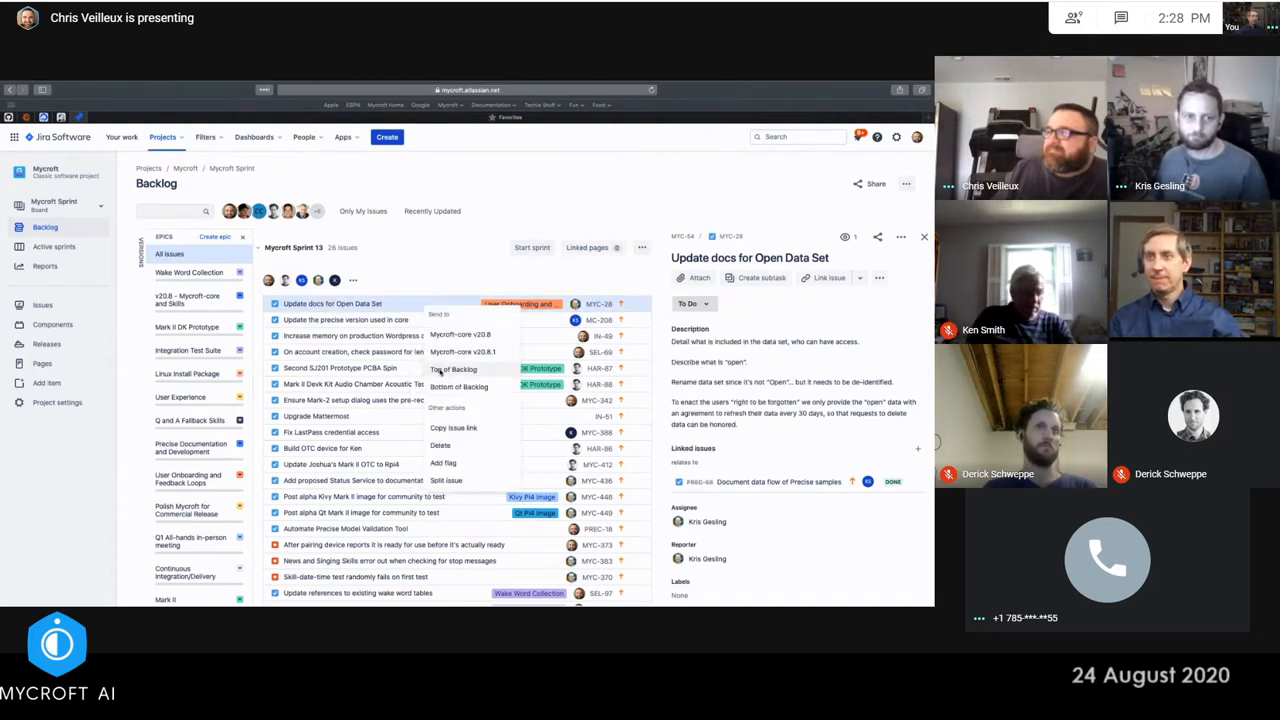
pyautogui.click(453, 369)
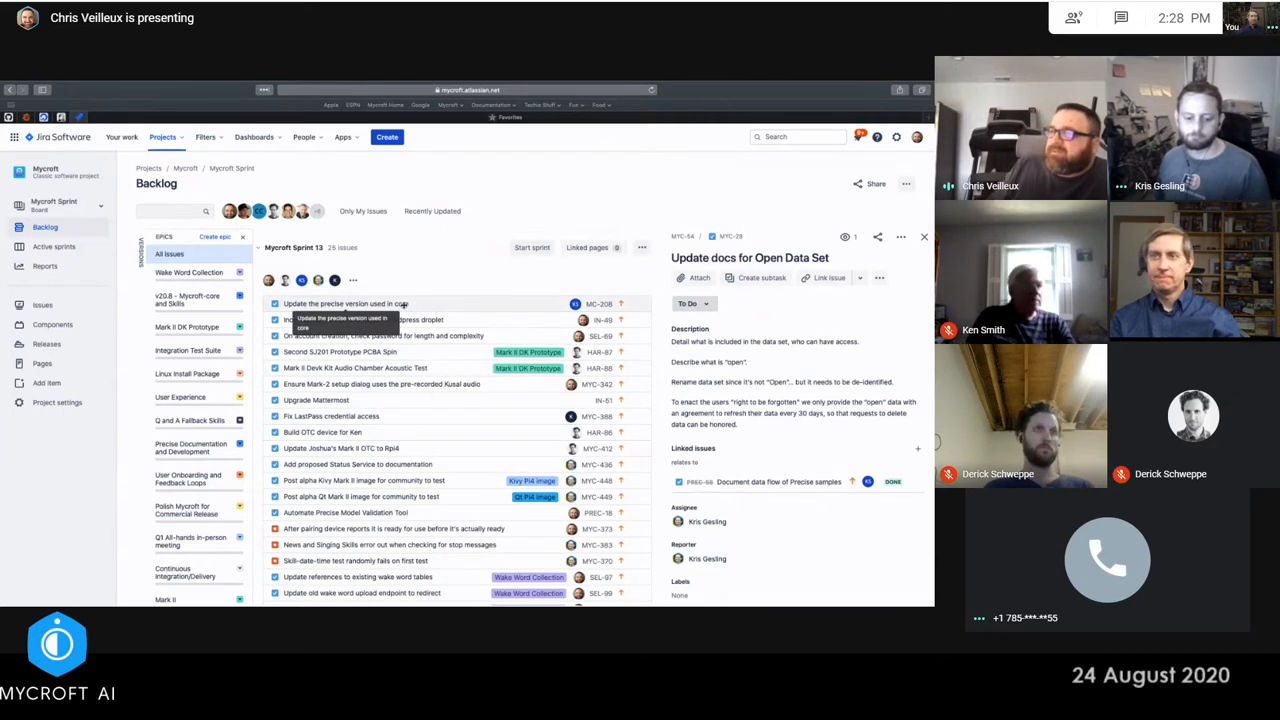
# Move MC-208, the precise version used in core issue, into Mycroft Sprint 14
pyautogui.click(345, 303)
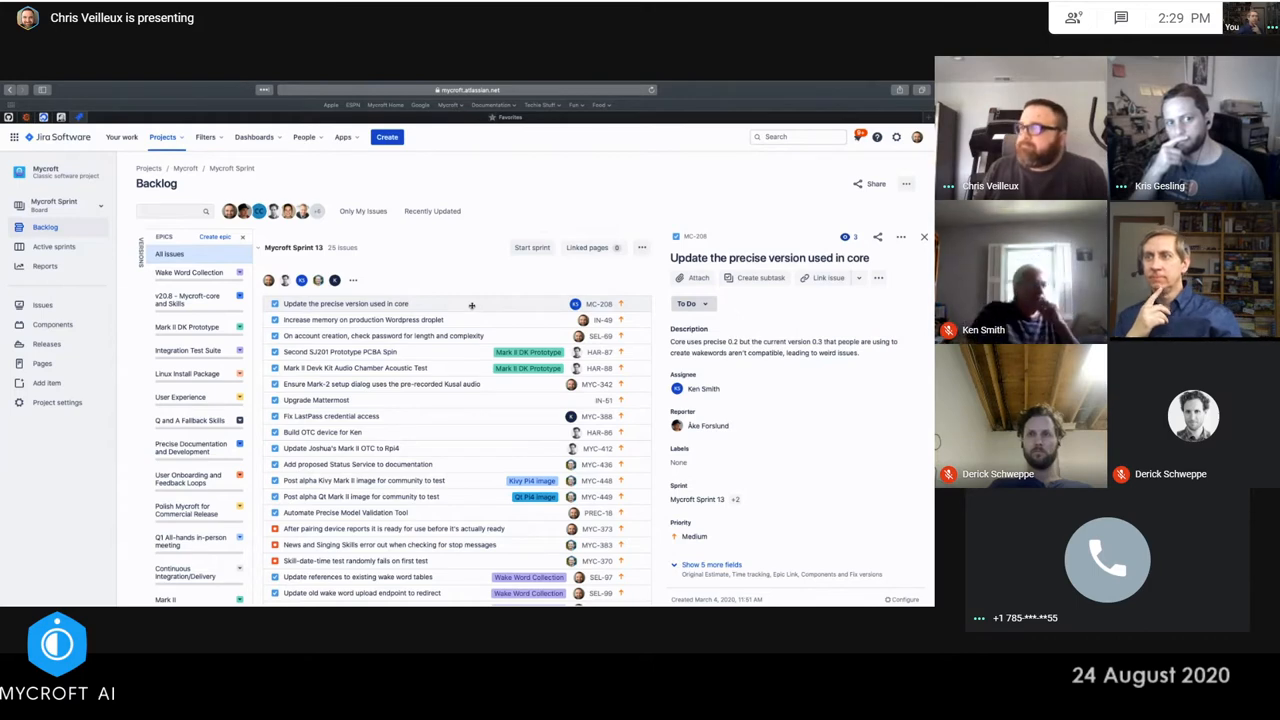
pyautogui.scroll(-3)
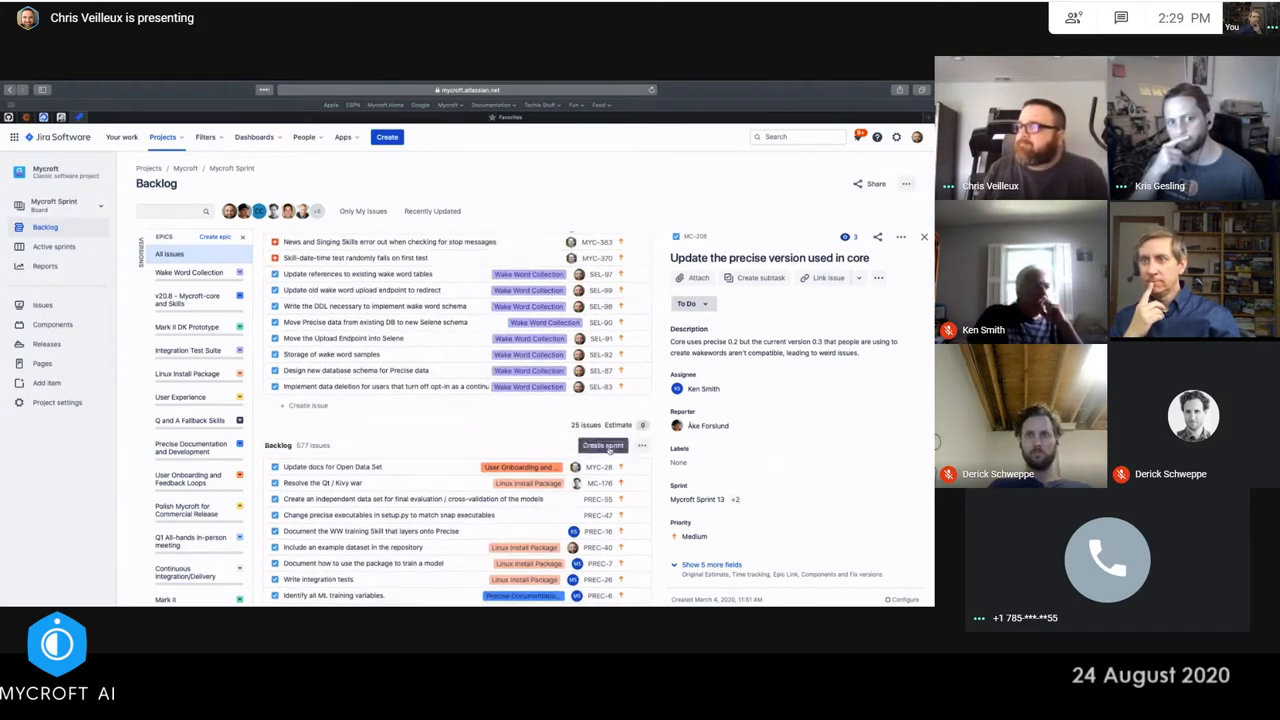
pyautogui.scroll(3)
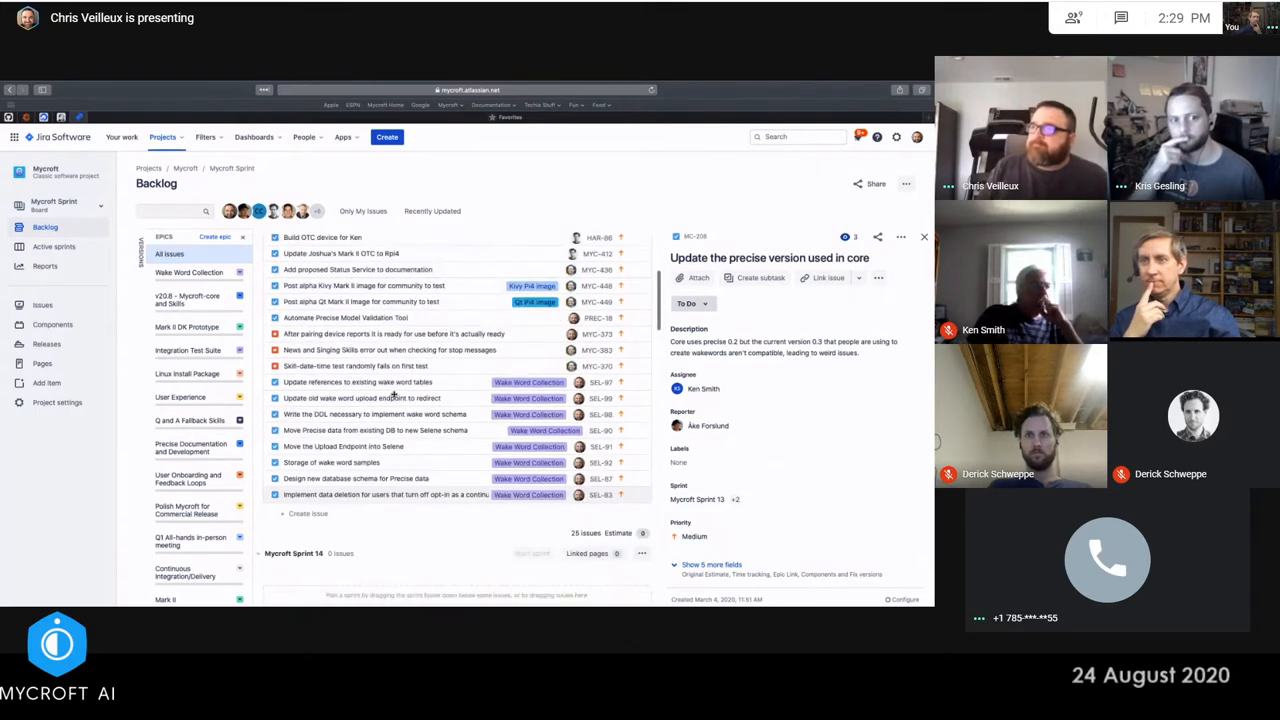
pyautogui.rightClick(355, 334)
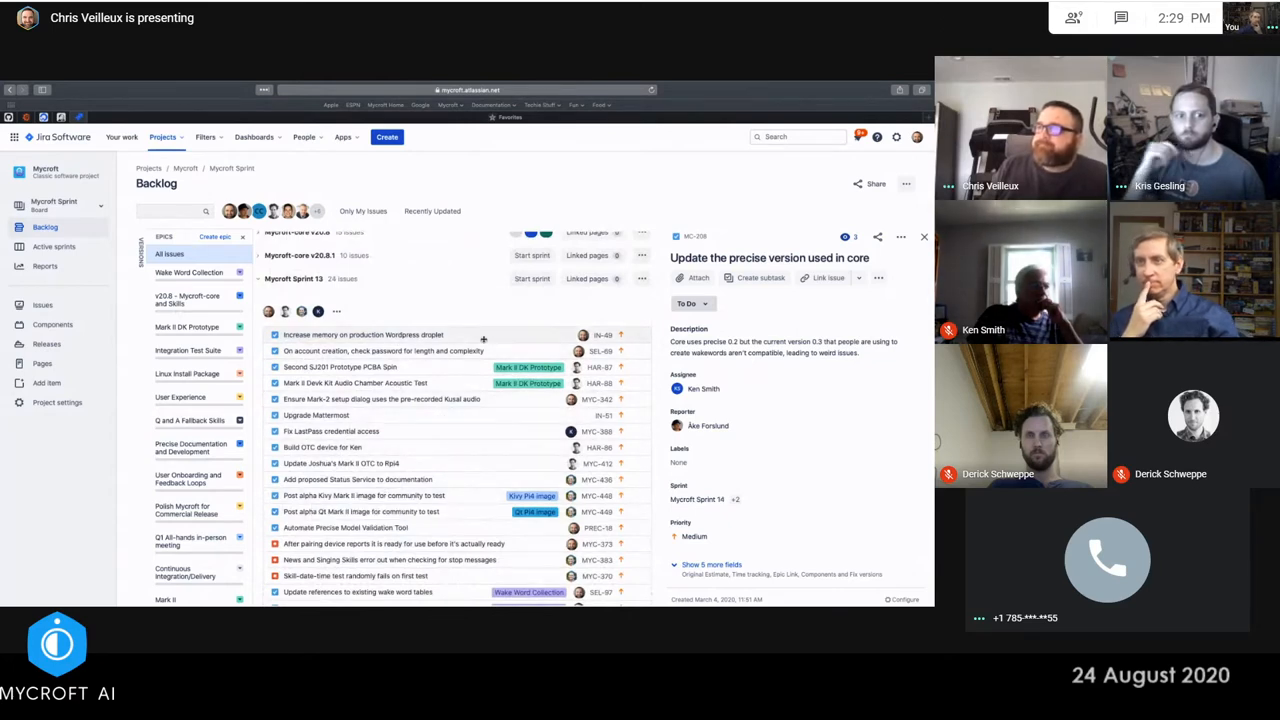
# Review the Wordpress droplet memory issue, then move the account-creation password check issue out of Sprint 13
pyautogui.click(363, 334)
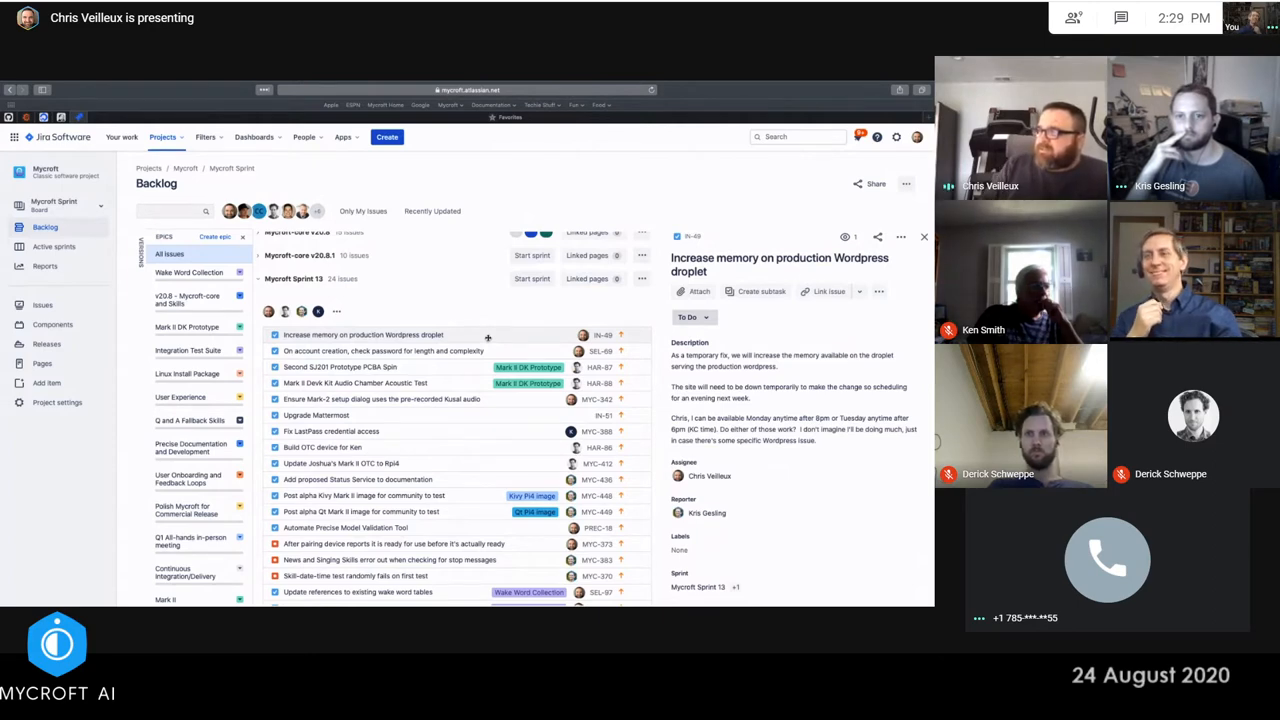
pyautogui.moveTo(400, 335)
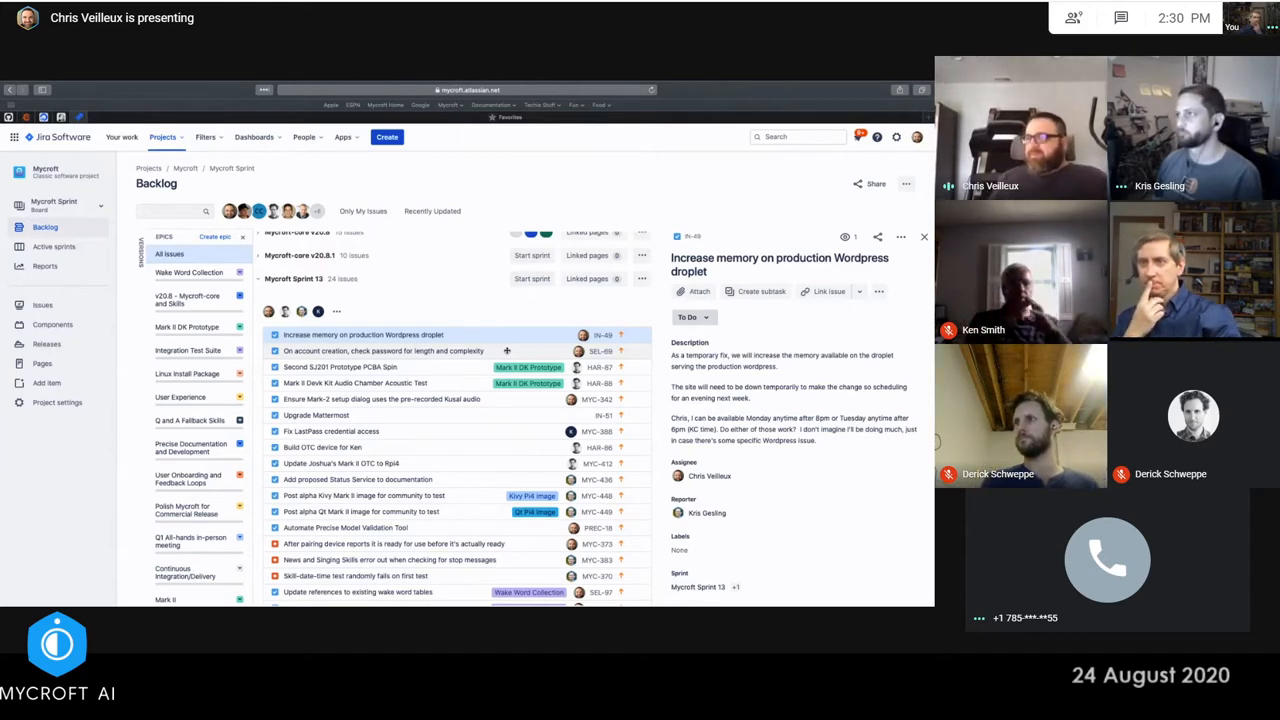
pyautogui.click(383, 351)
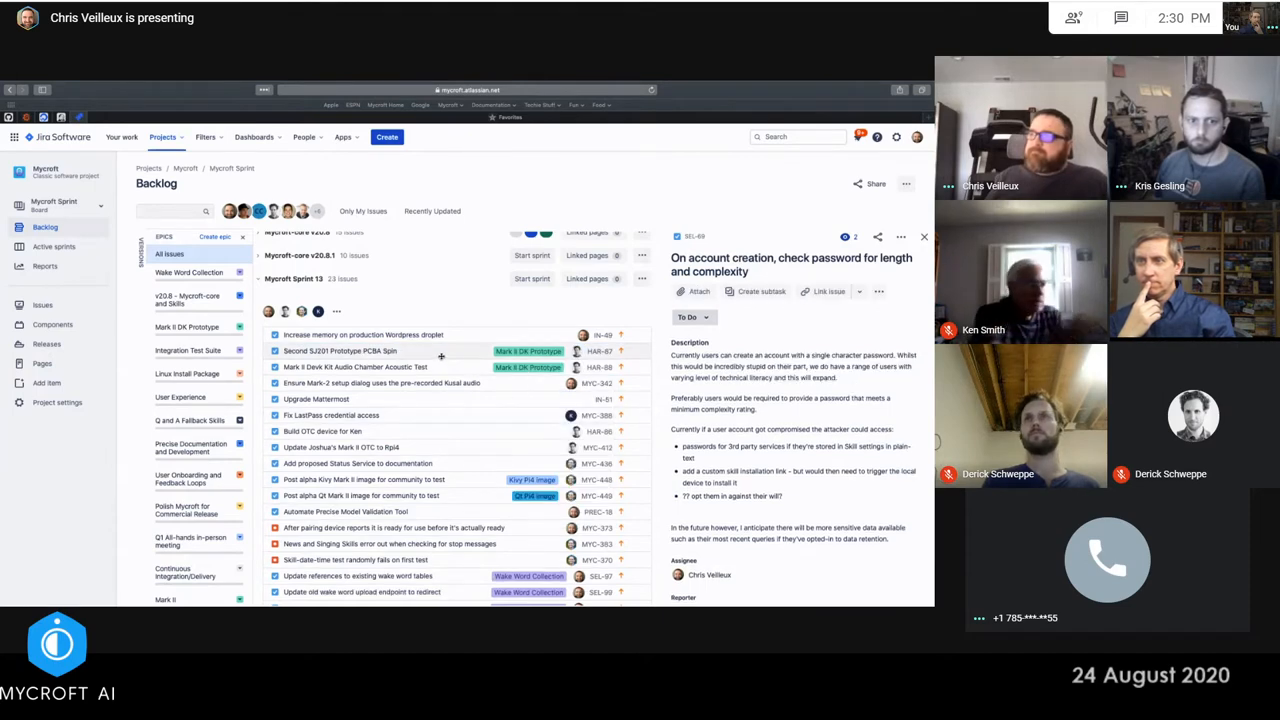
# Open HAR-87 PCBA Spin, HAR-88 Audio Chamber Acoustic Test, then the MYC-342 Kusal audio issue
pyautogui.click(340, 351)
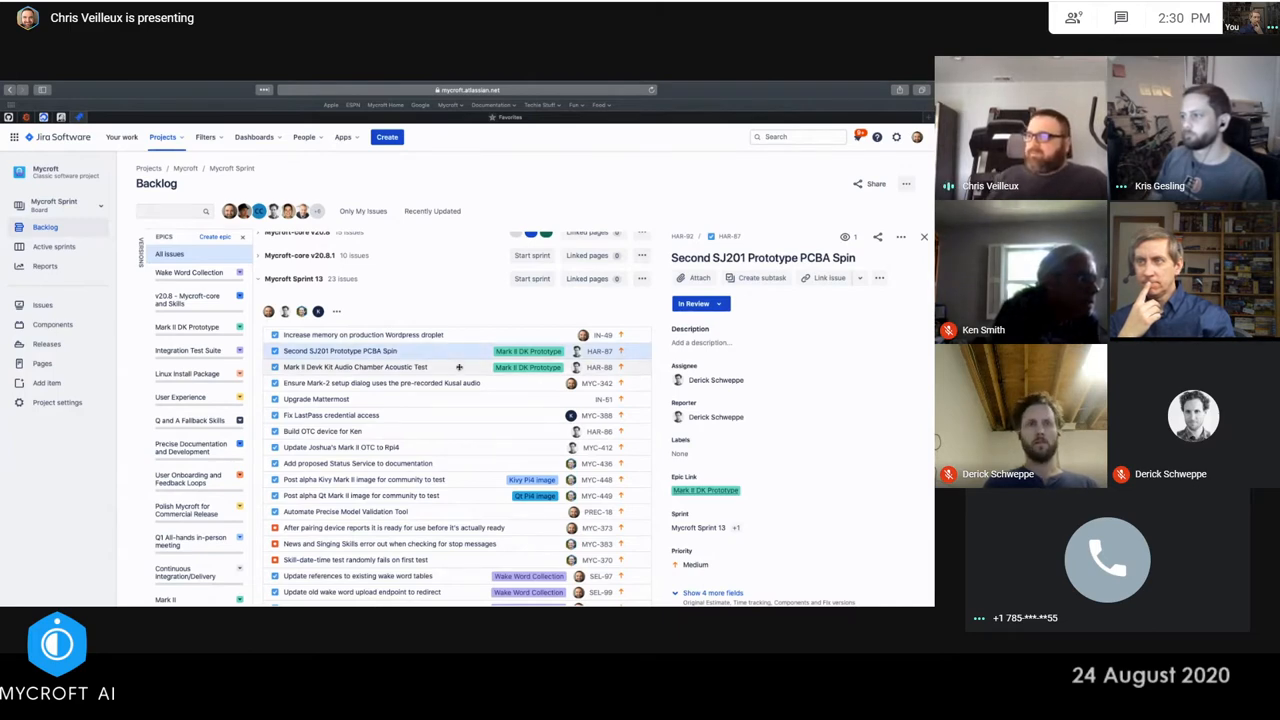
pyautogui.click(355, 367)
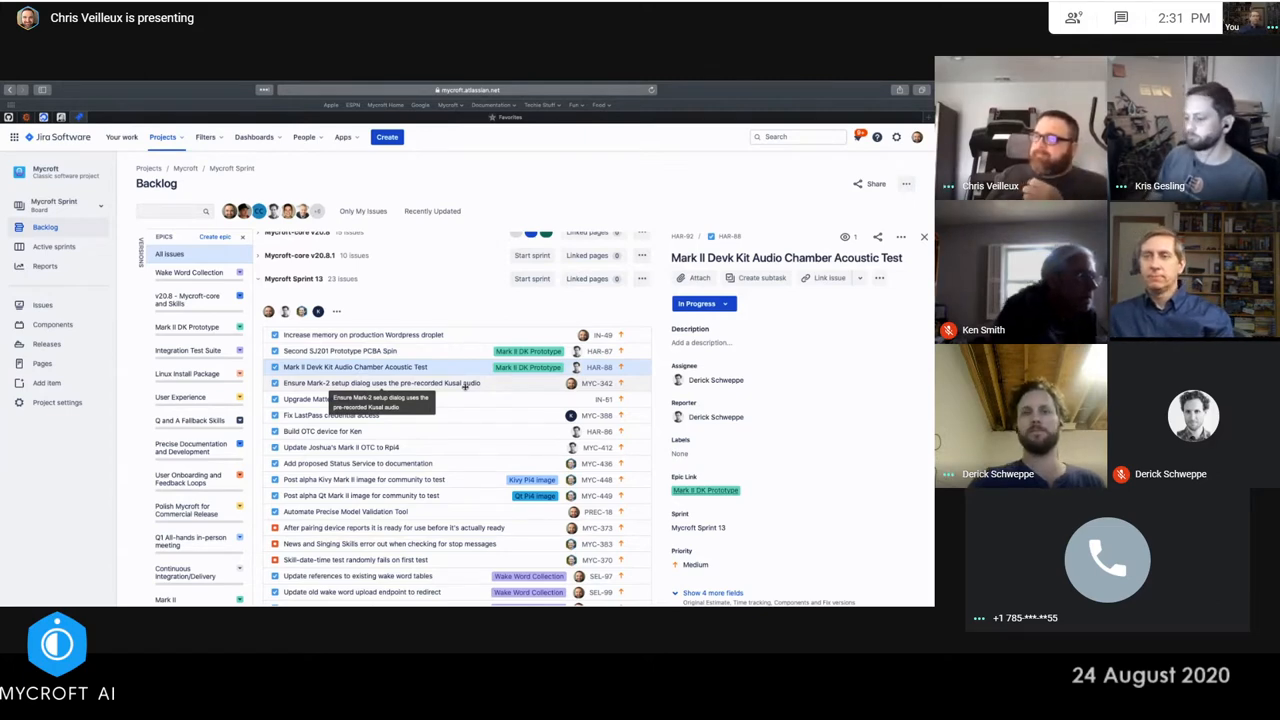
pyautogui.click(380, 383)
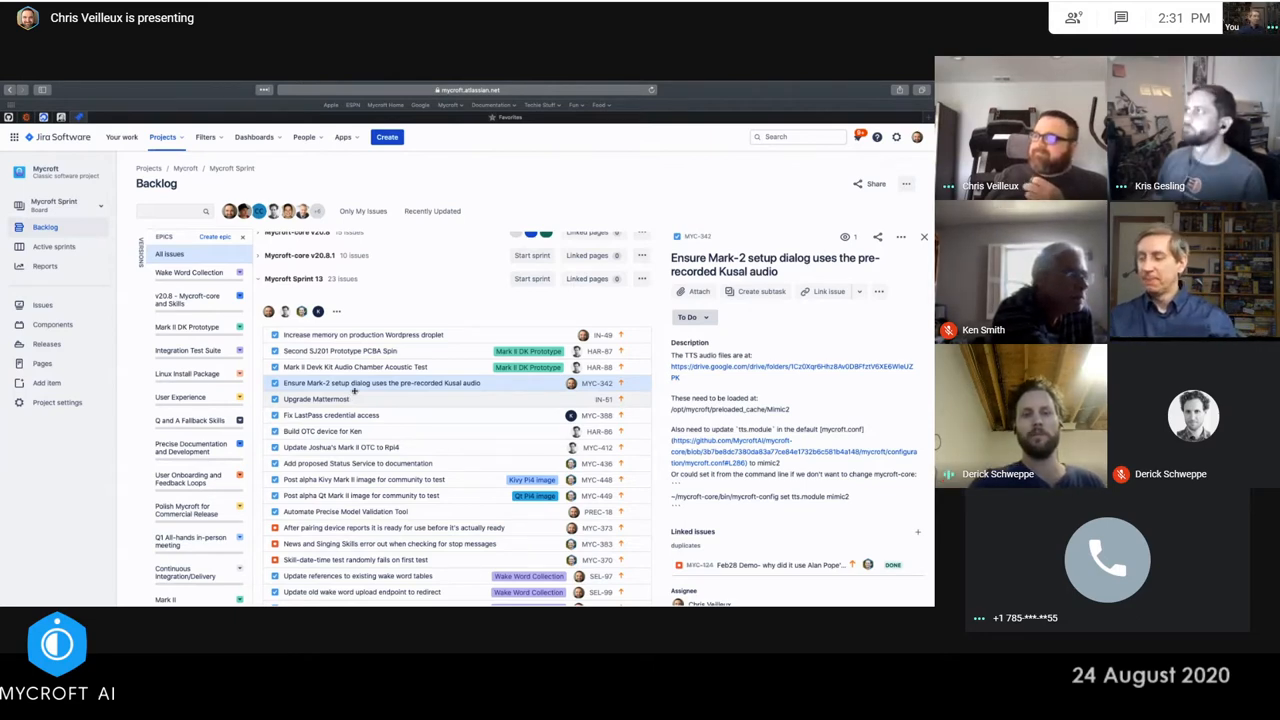
pyautogui.moveTo(330, 383)
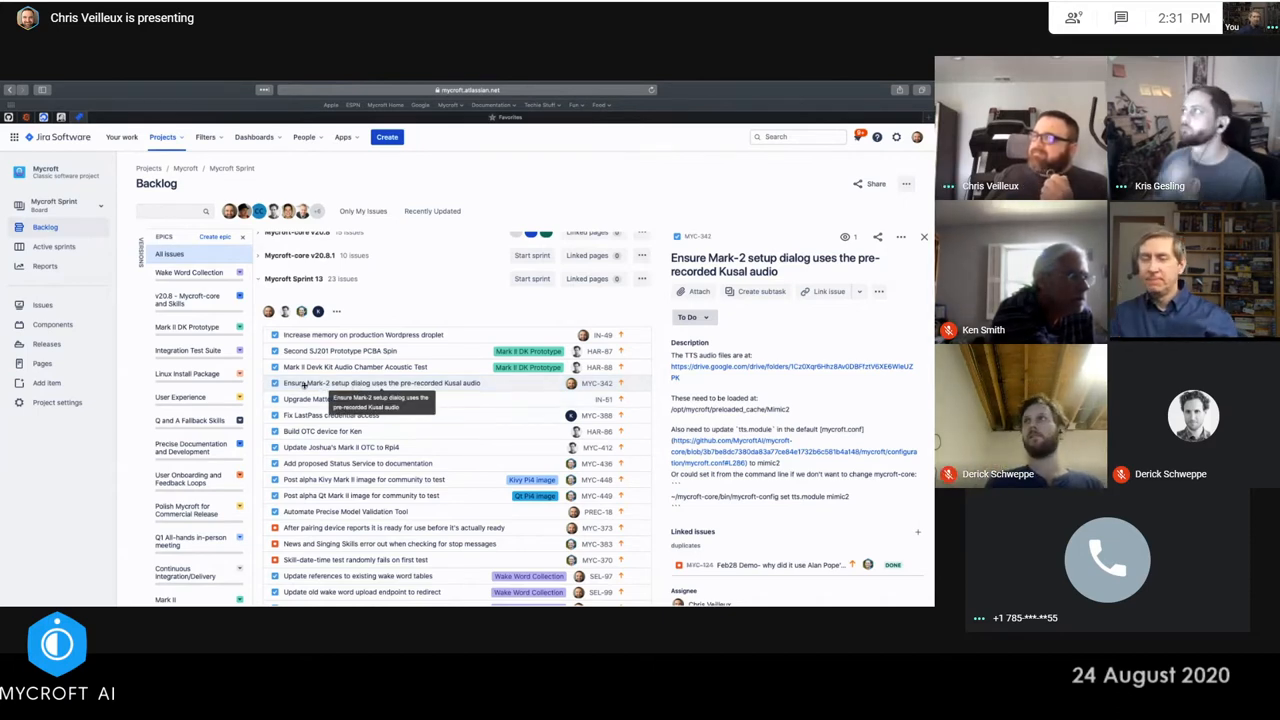
# Move the Mark-2 setup dialog Kusal audio issue out of Sprint 13 and open Upgrade Mattermost (IN-51)
pyautogui.rightClick(400, 383)
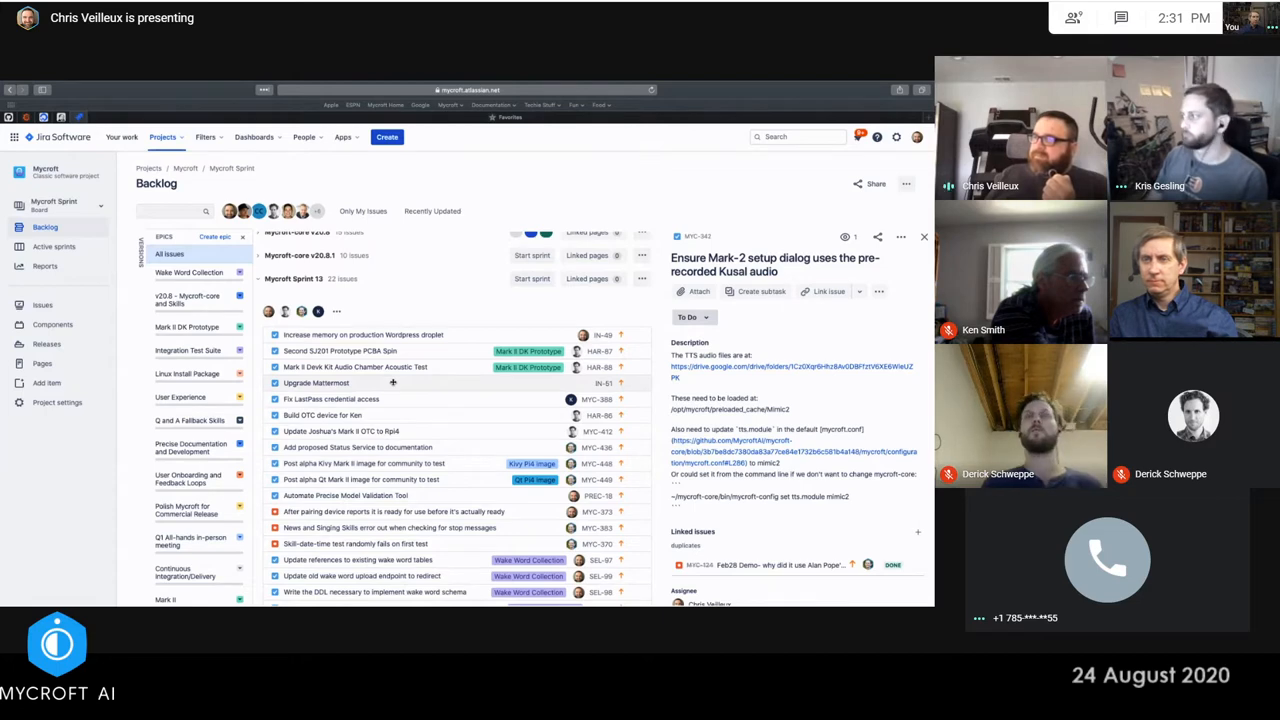
pyautogui.click(317, 383)
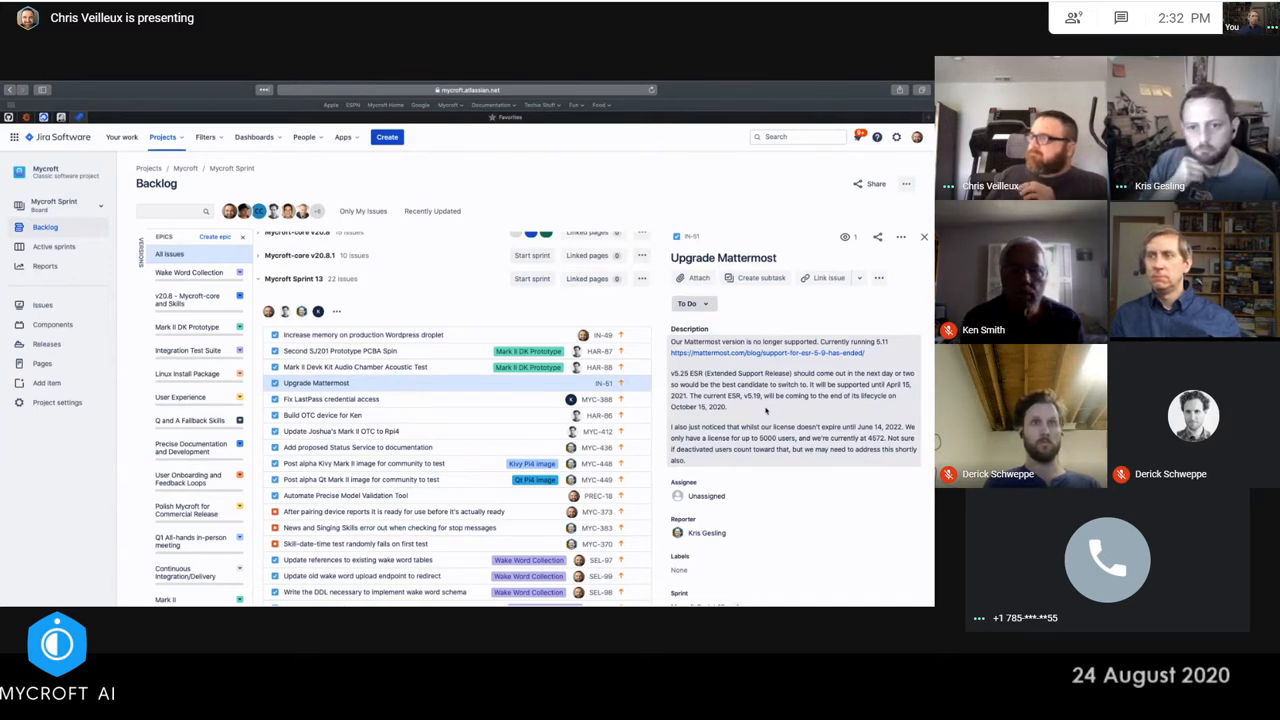
pyautogui.moveTo(748, 412)
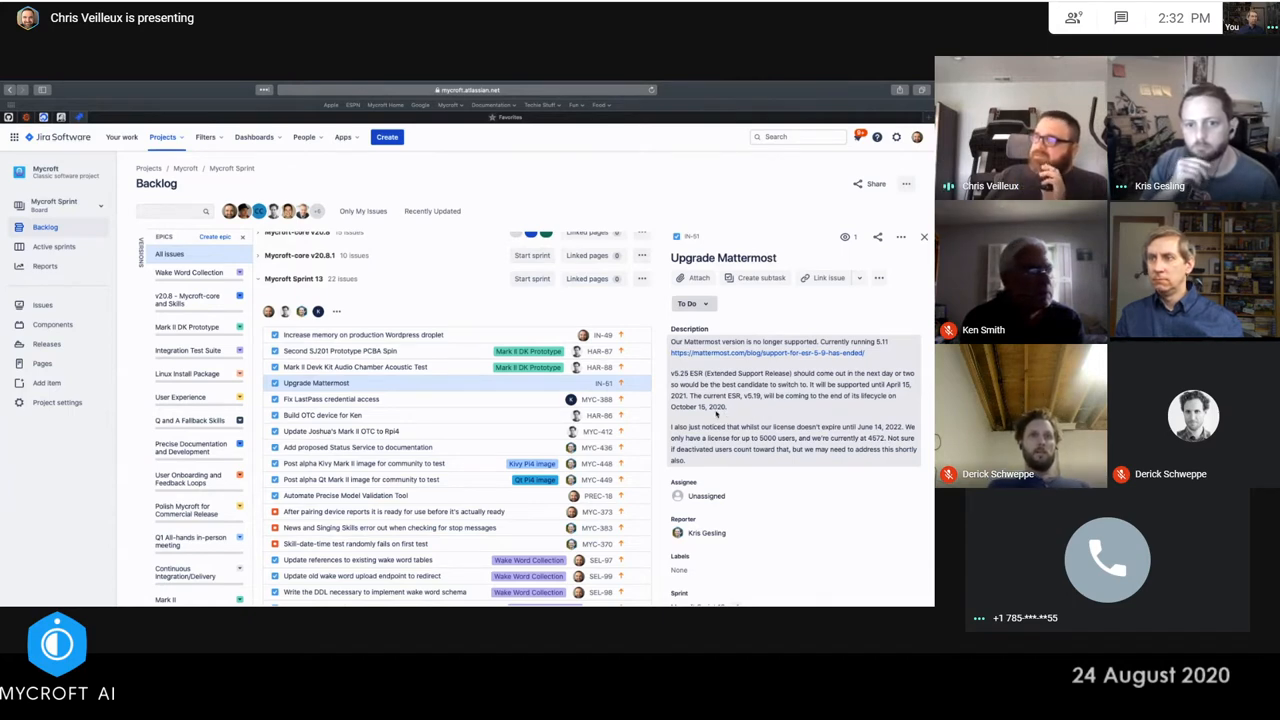
pyautogui.moveTo(730, 412)
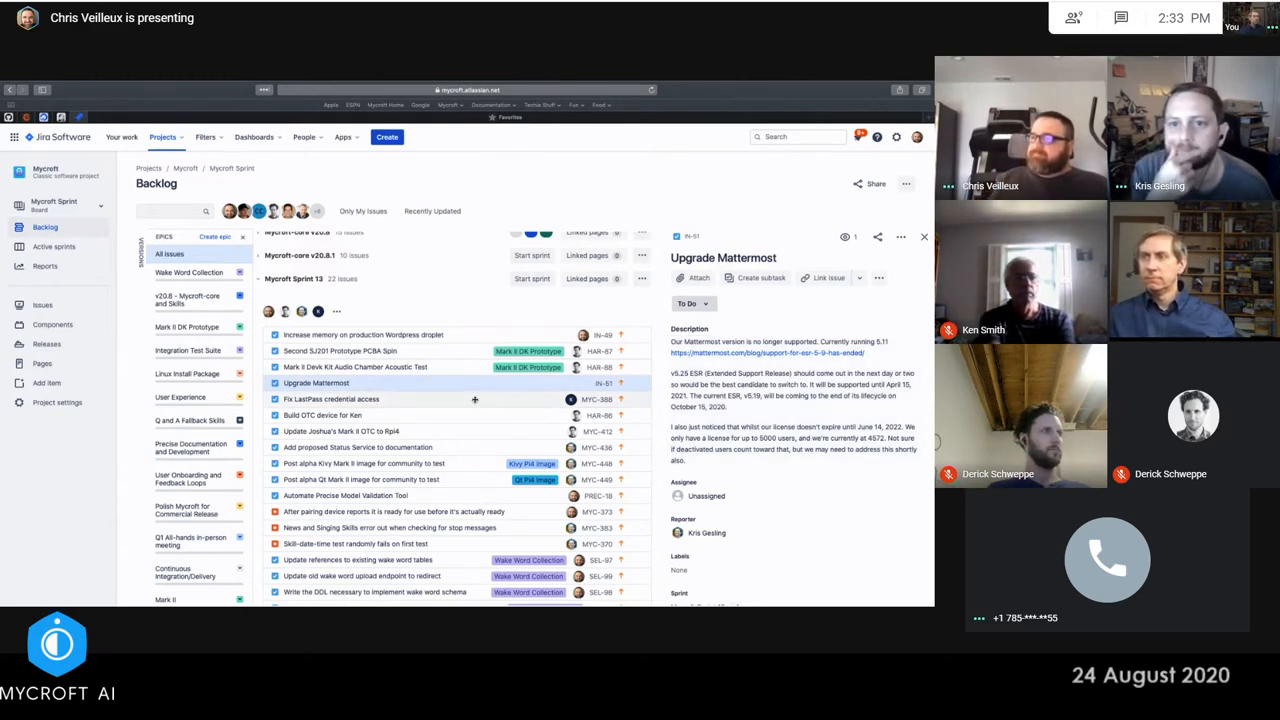
# Show the in-review 'Fix LastPass credential access' (MYC-388) issue in the side panel
pyautogui.click(330, 399)
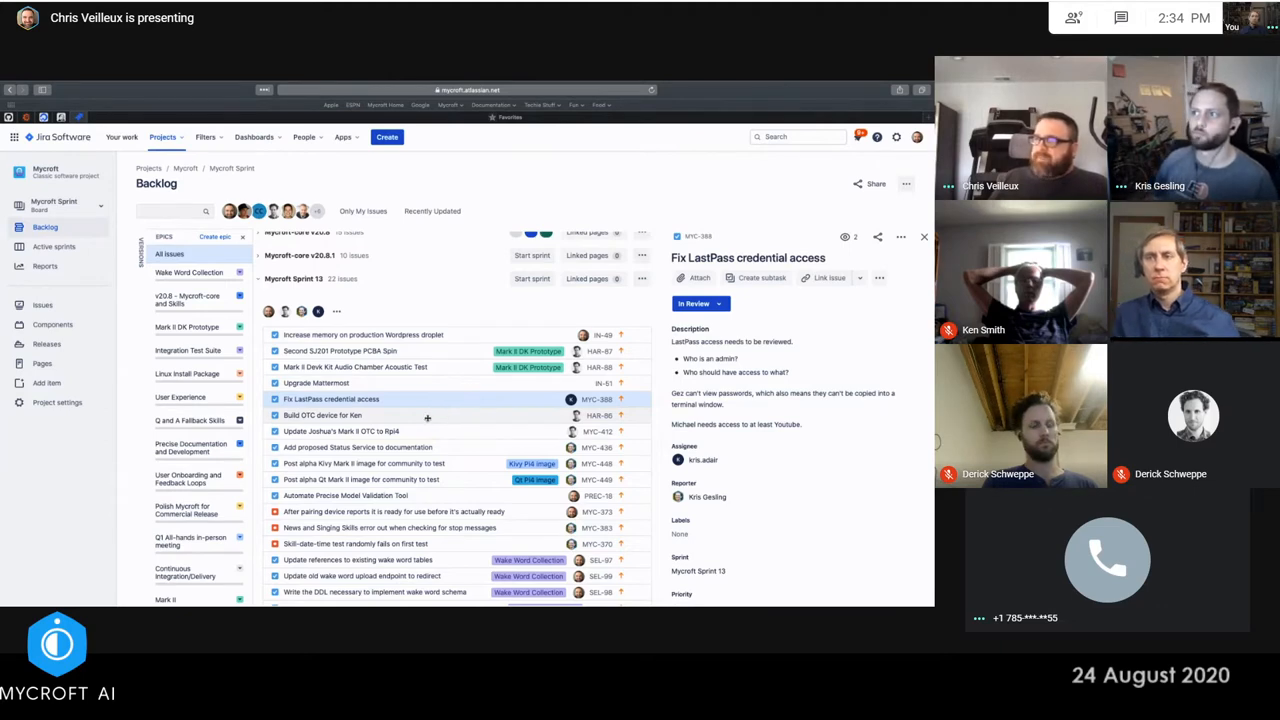
# View the OTC device build issue HAR-86, then open 'Update Joshua's Mark II OTC to Rpi4' (MYC-412)
pyautogui.click(322, 415)
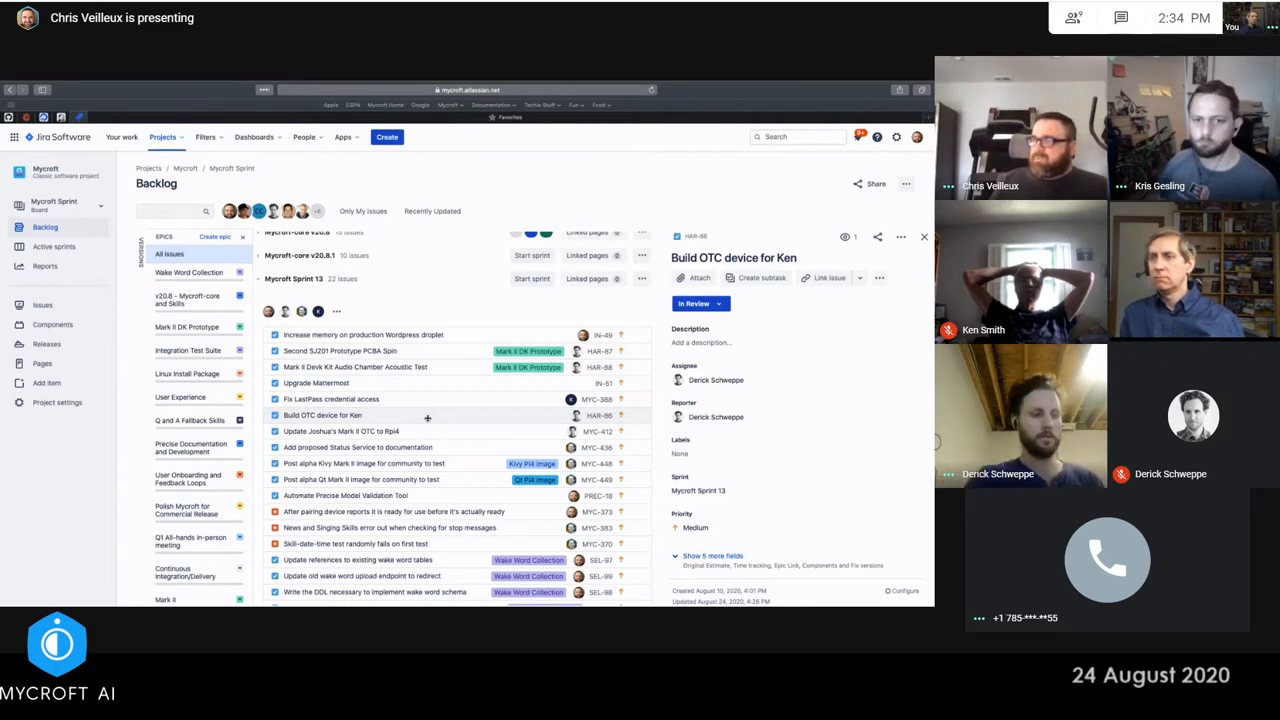
pyautogui.click(341, 431)
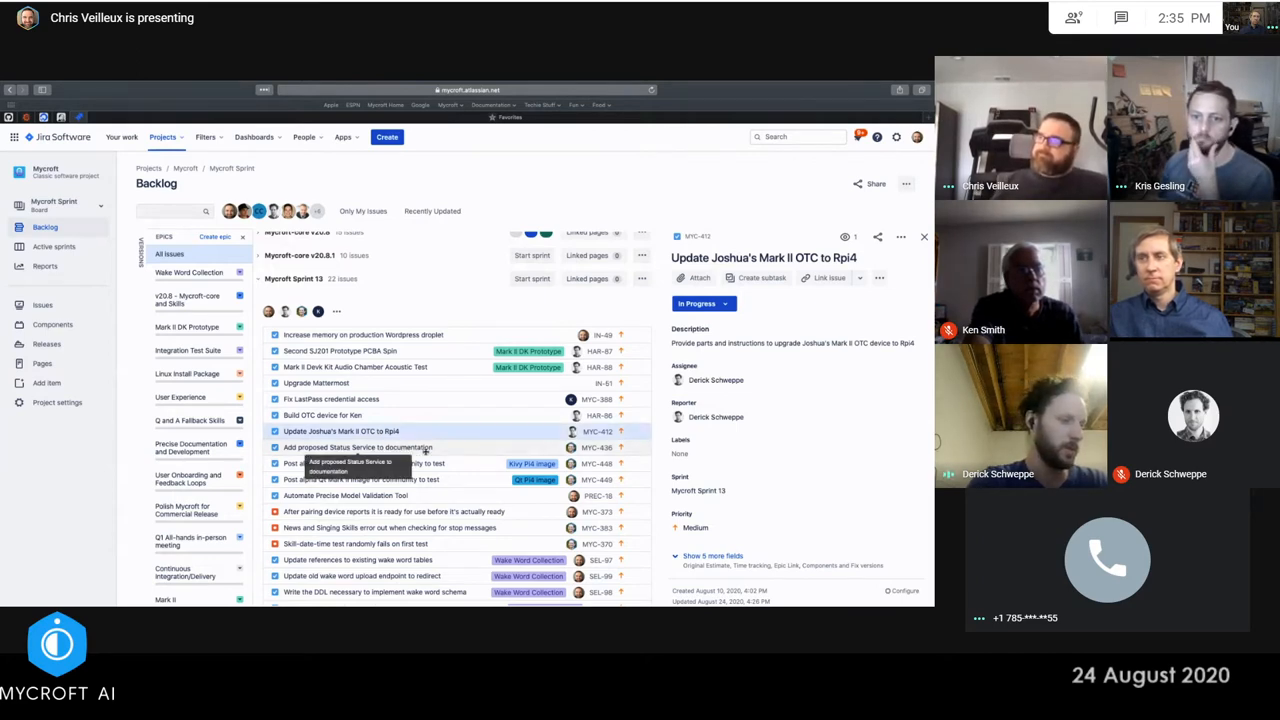
# Open 'Add proposed Status Service to documentation' (MYC-436) in the detail panel
pyautogui.click(358, 447)
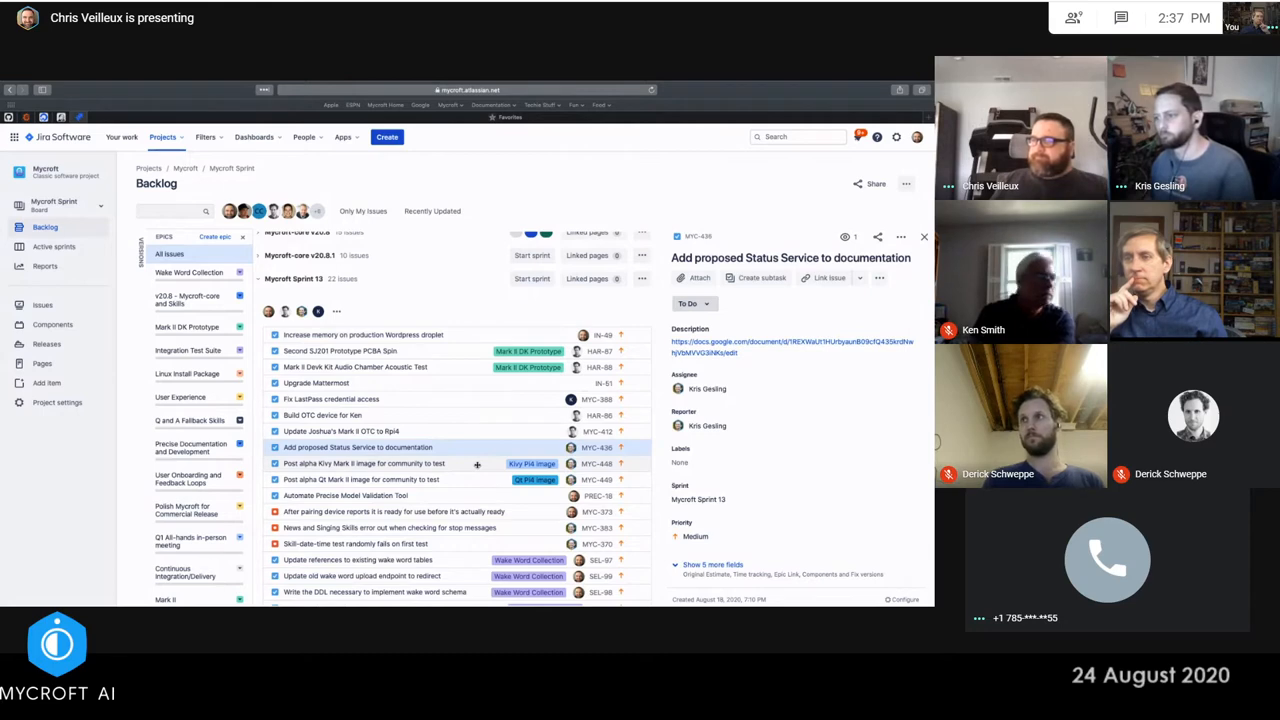
# View the MYC-448 Kivy and MYC-449 Qt post-alpha Mark II image issue details
pyautogui.click(363, 463)
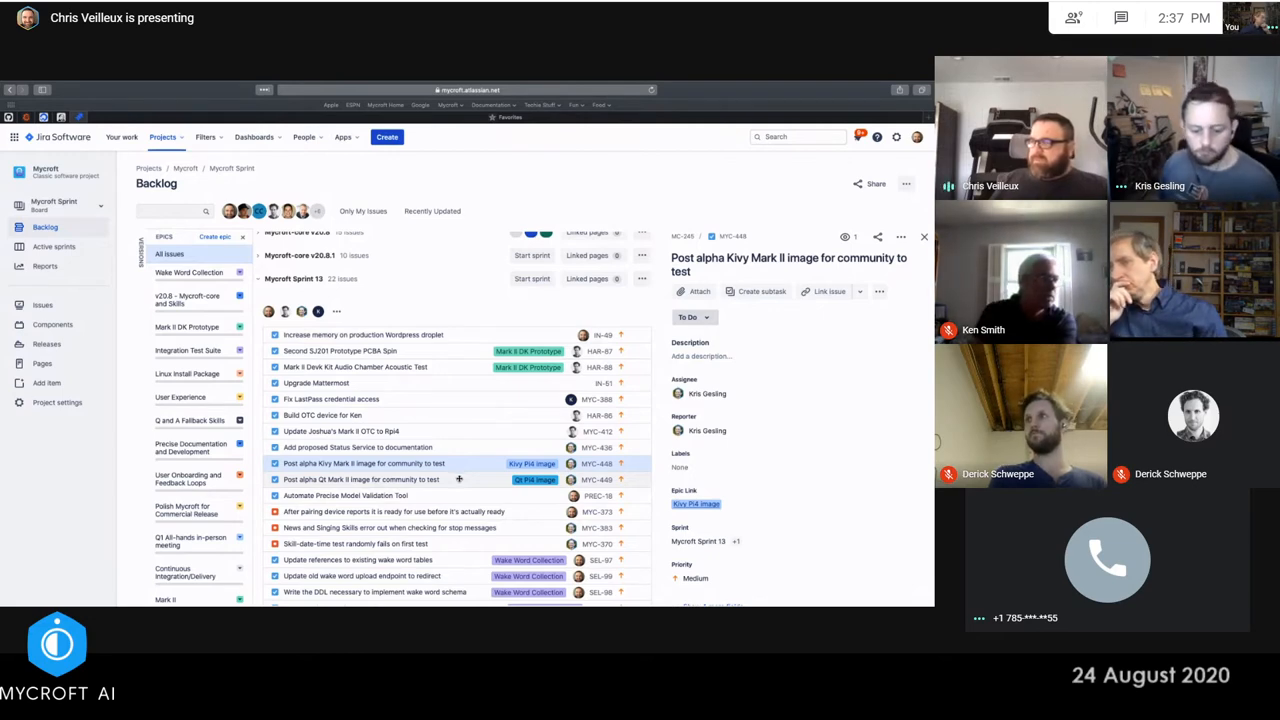
pyautogui.click(360, 479)
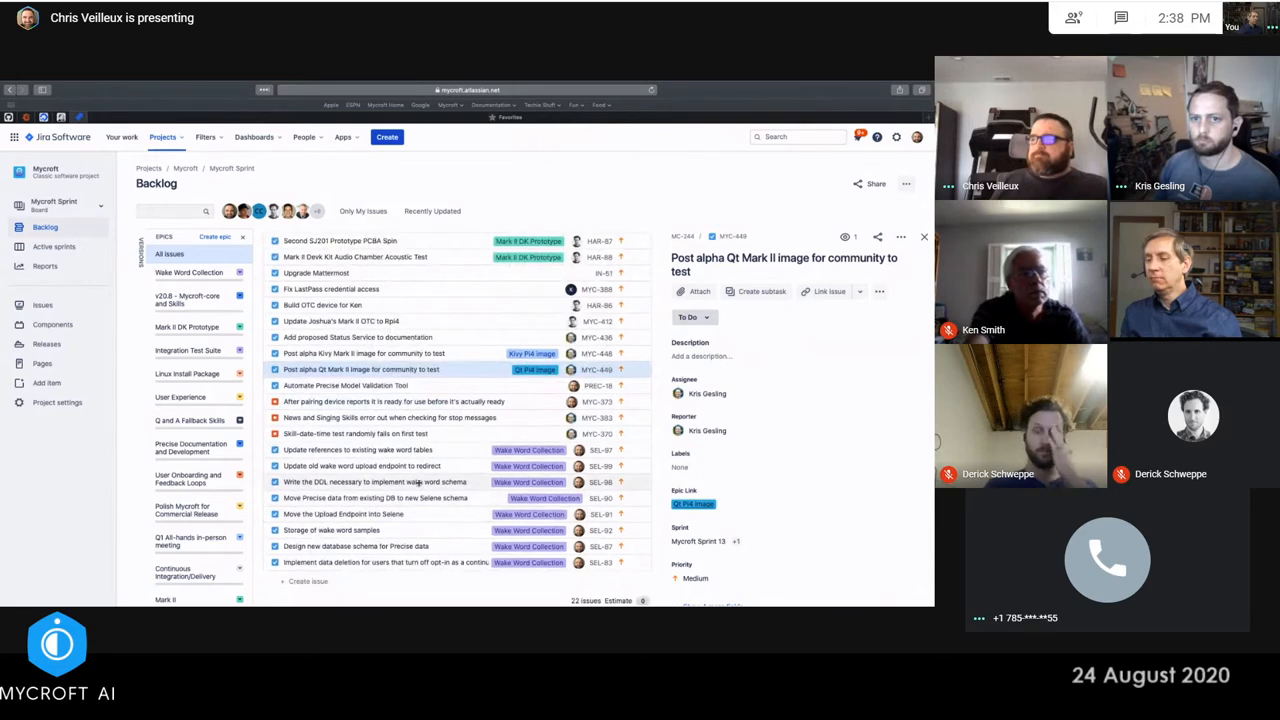
# Scroll the Sprint 13 backlog and open PREC-18, Automate Precise Model Validation Tool
pyautogui.scroll(3)
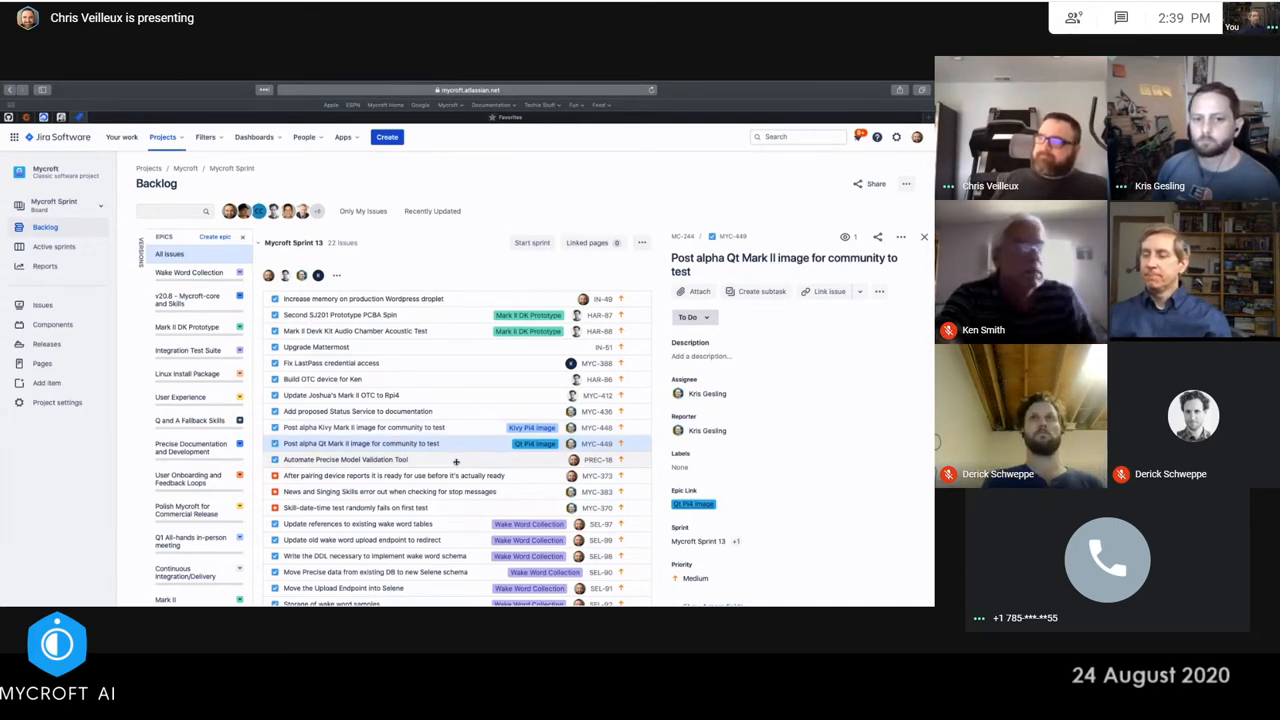
pyautogui.scroll(-3)
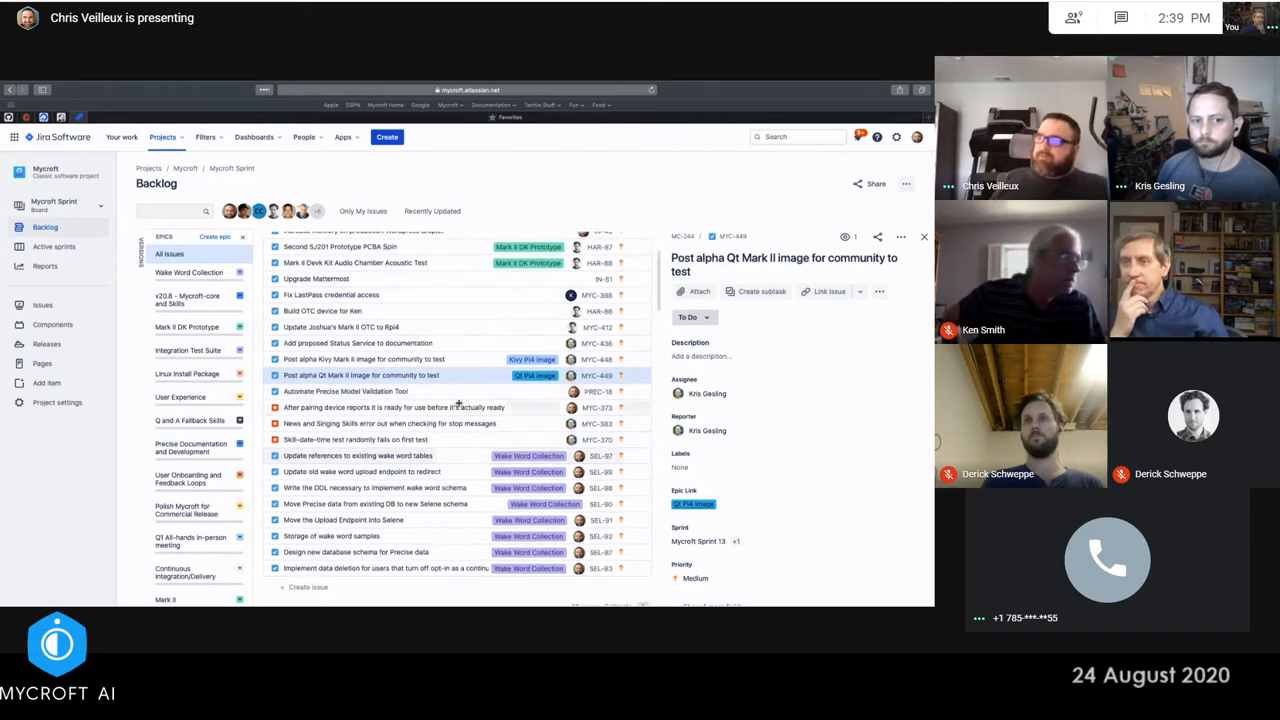
pyautogui.click(346, 391)
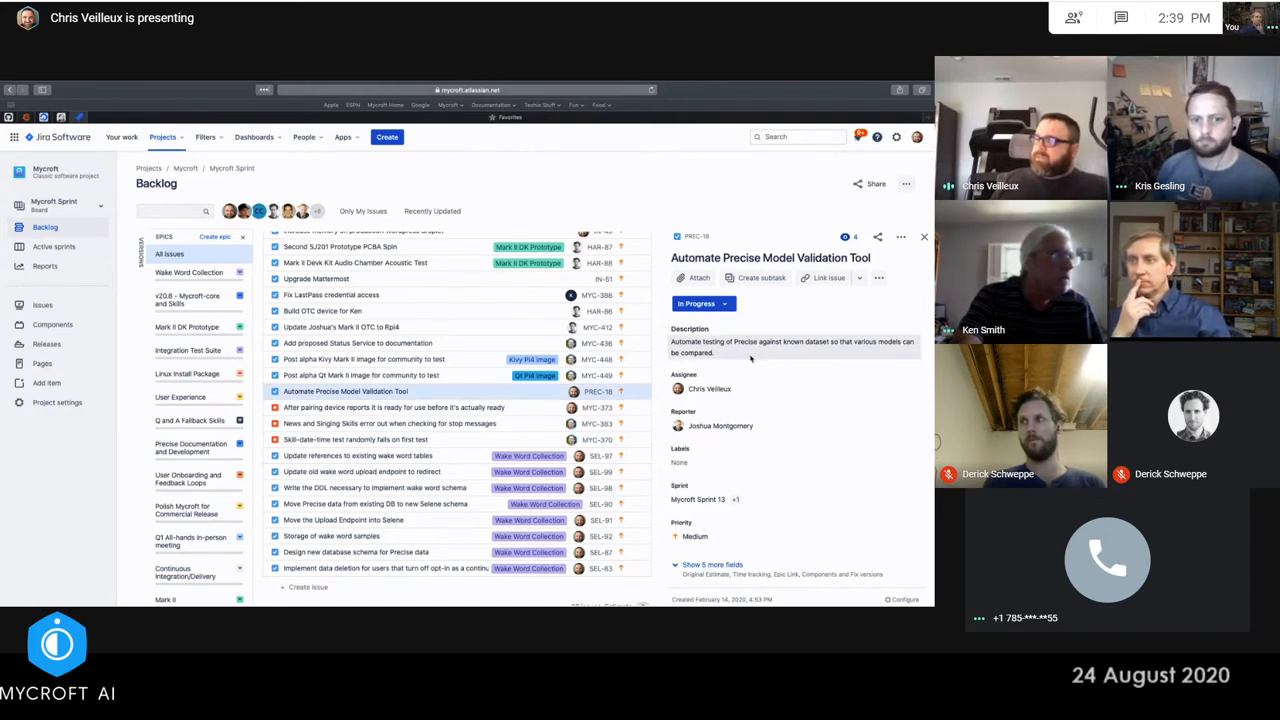
pyautogui.scroll(-3)
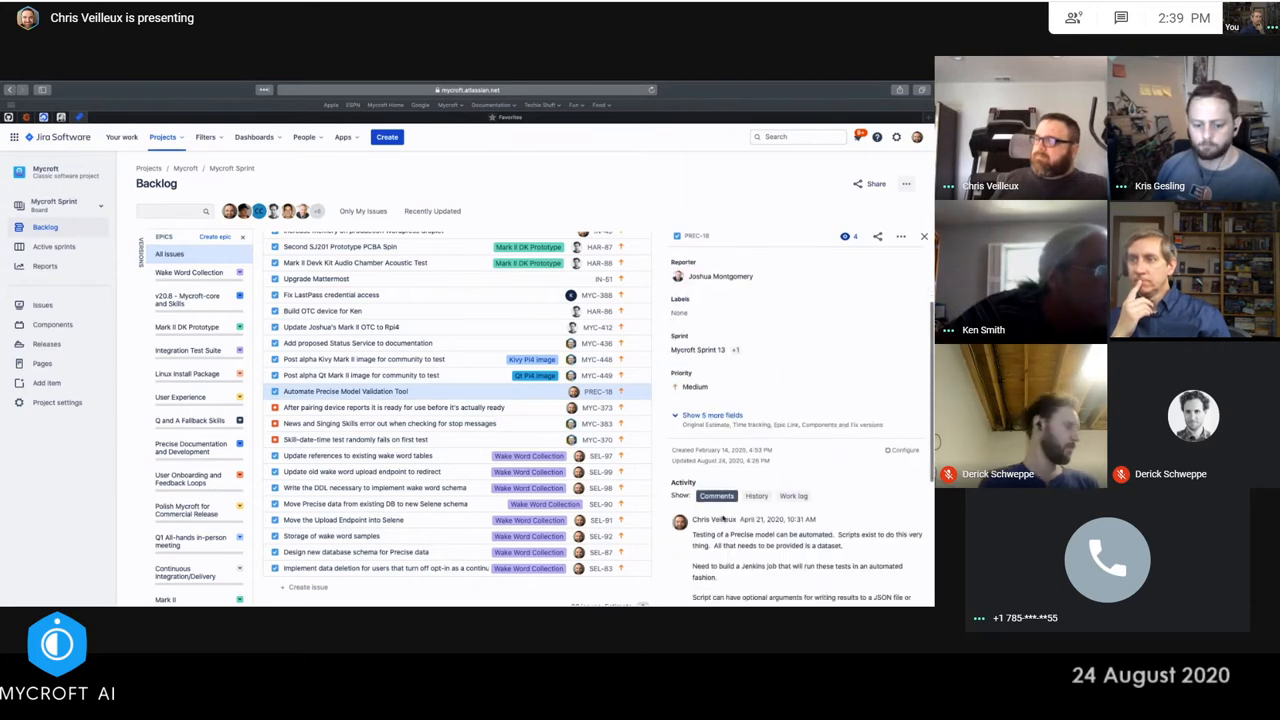
pyautogui.scroll(-3)
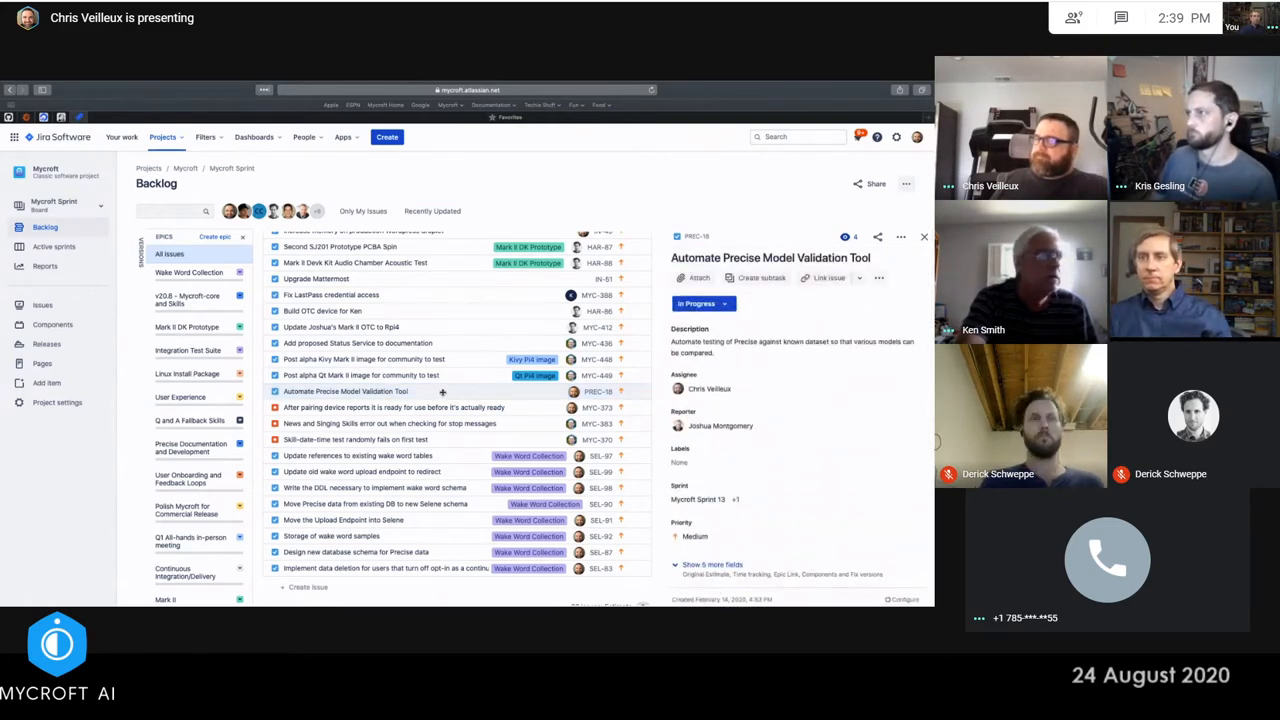
# Send PREC-18 to Mycroft Sprint 14, then review MYC-373, MYC-383 and Skill-date-time test
pyautogui.rightClick(345, 391)
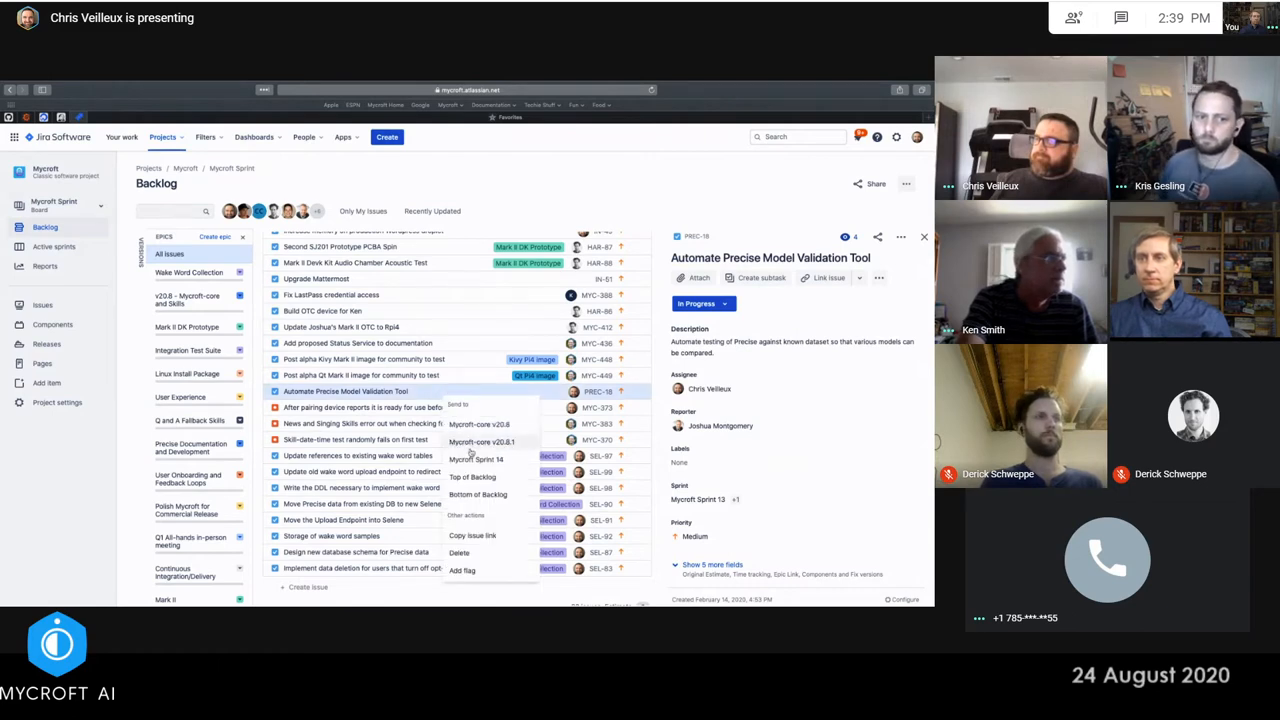
pyautogui.click(477, 459)
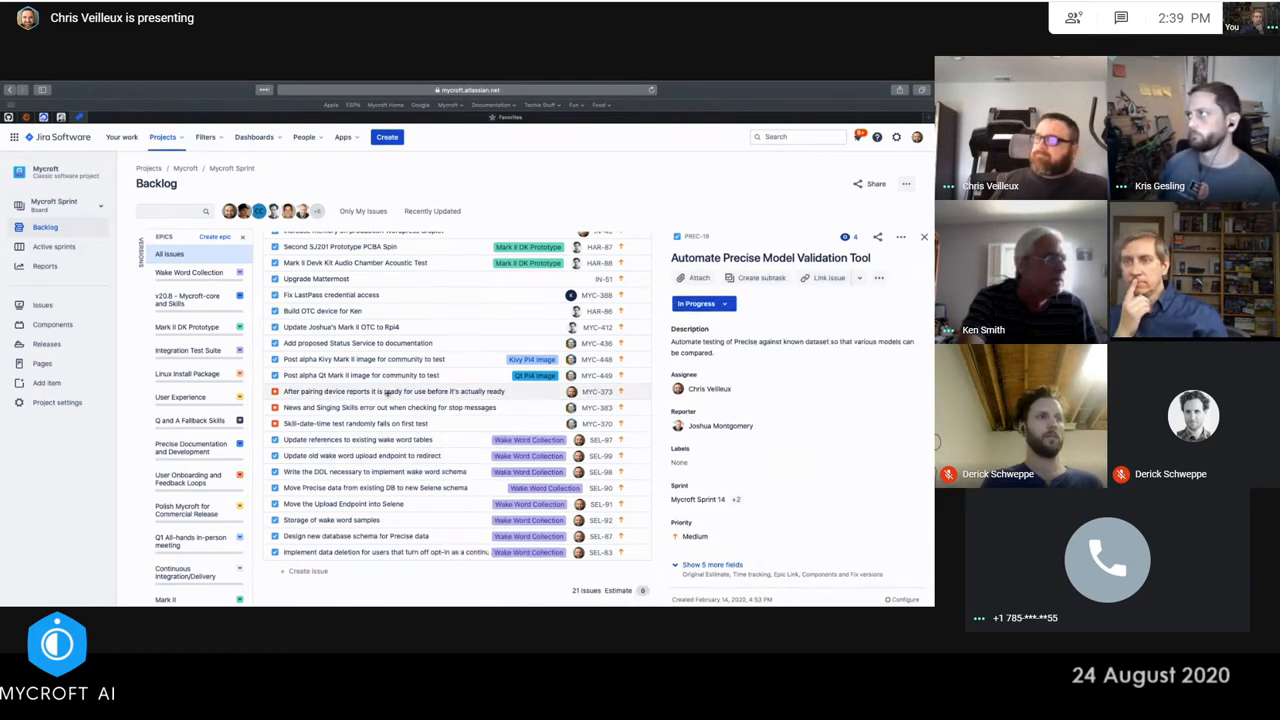
pyautogui.click(393, 391)
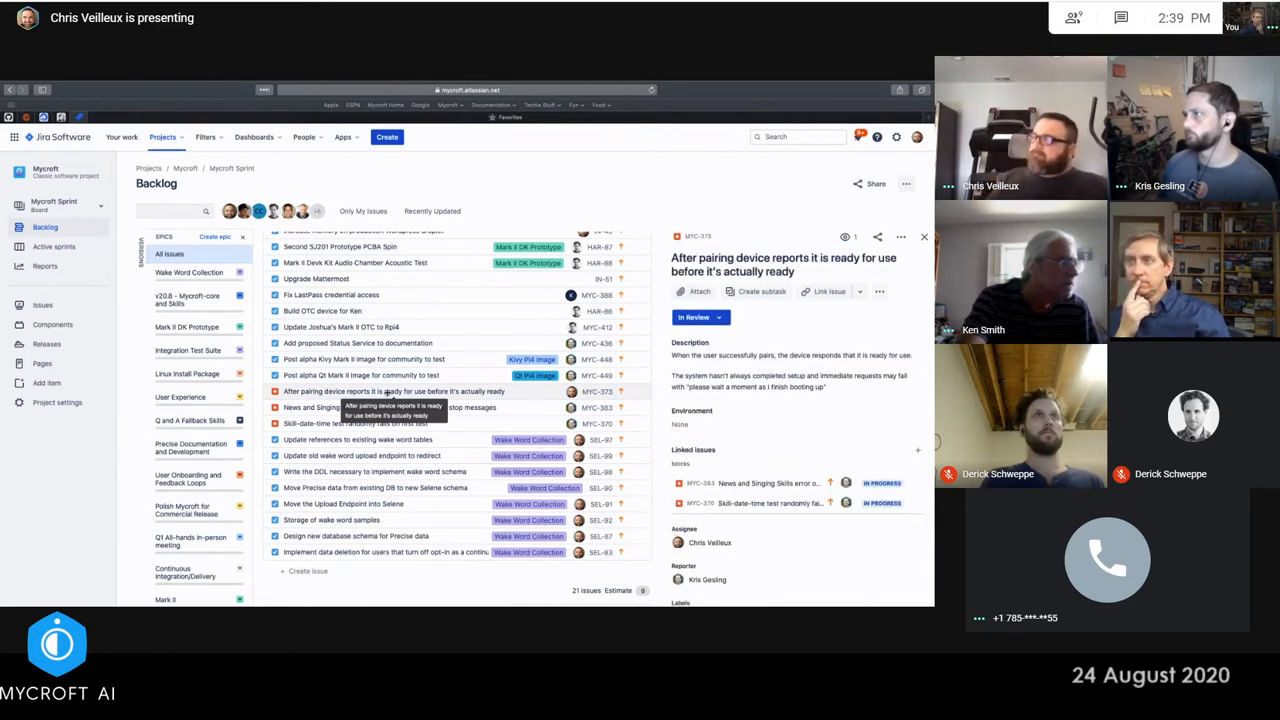
pyautogui.moveTo(500, 392)
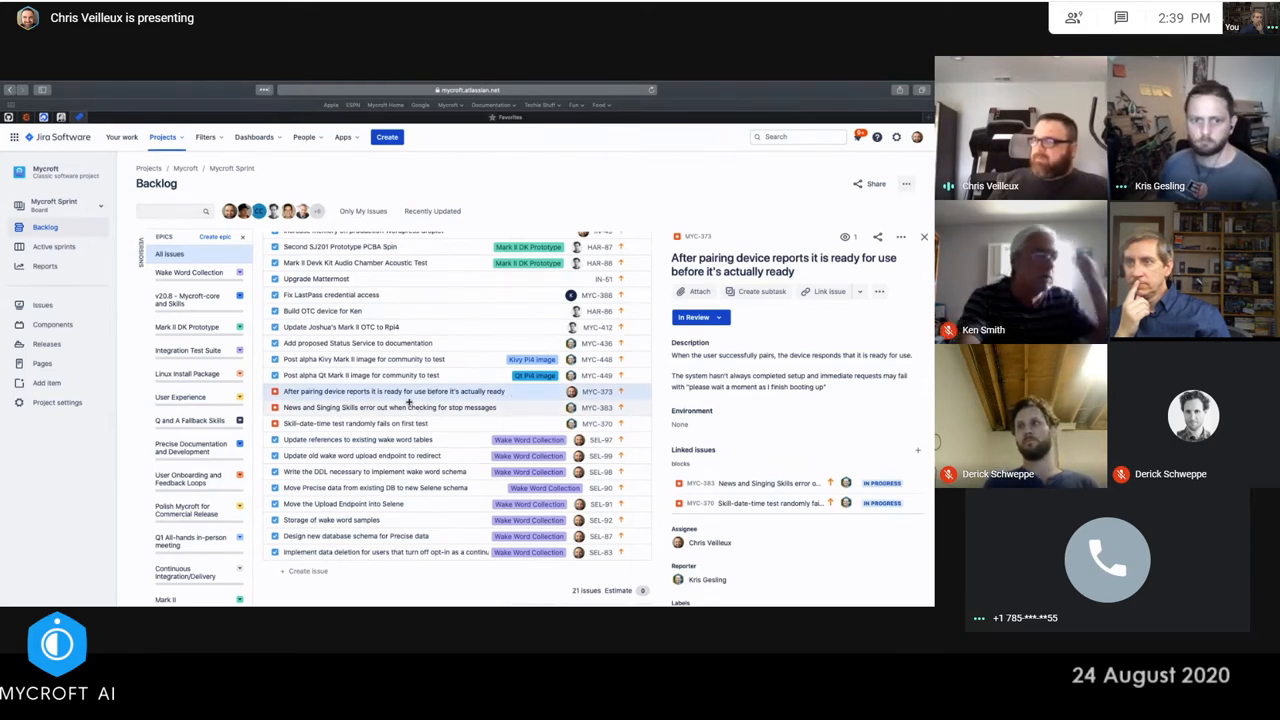
pyautogui.click(390, 407)
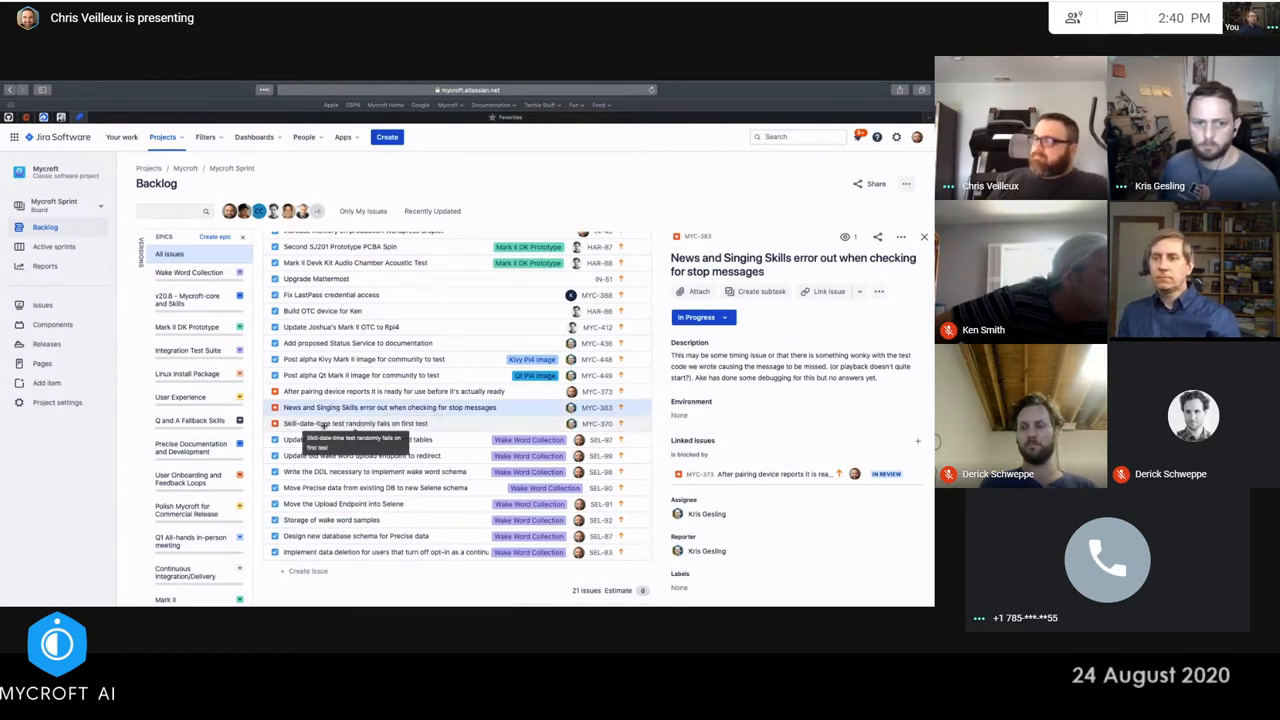
pyautogui.click(355, 423)
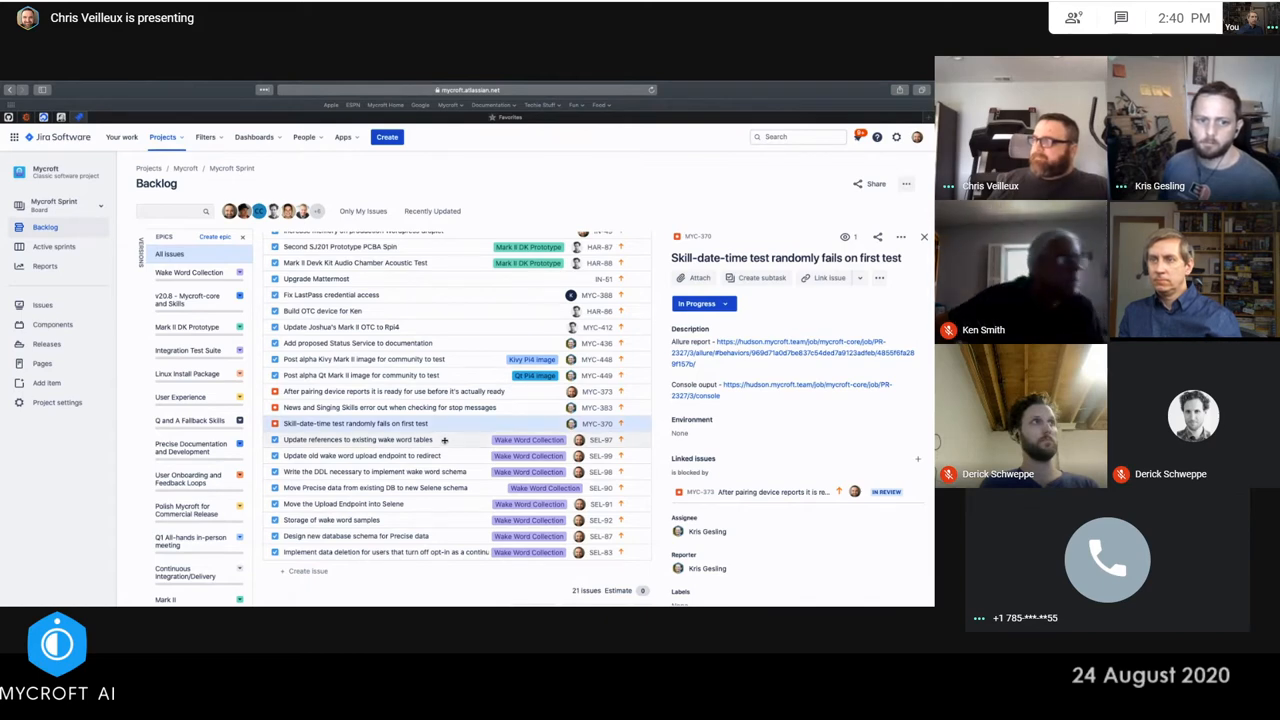
# Open SEL-97, 'Update references to existing wake word tables', in the detail panel
pyautogui.click(357, 440)
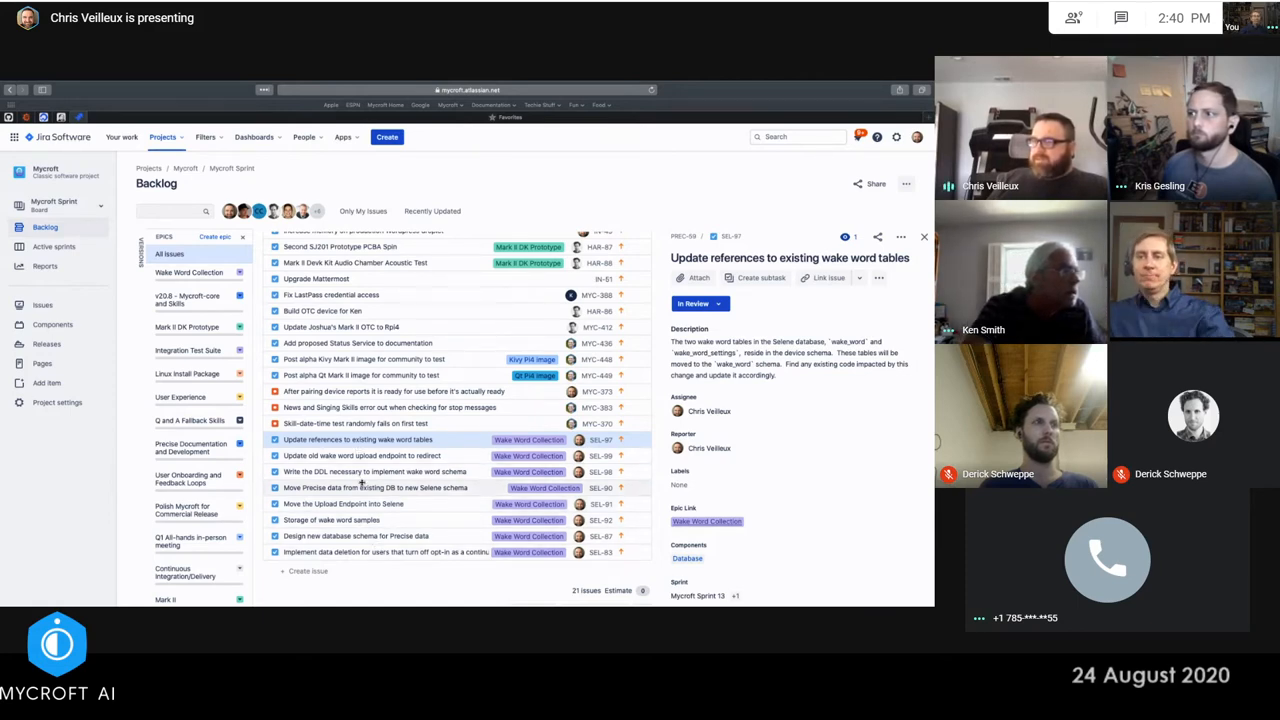
pyautogui.moveTo(360, 503)
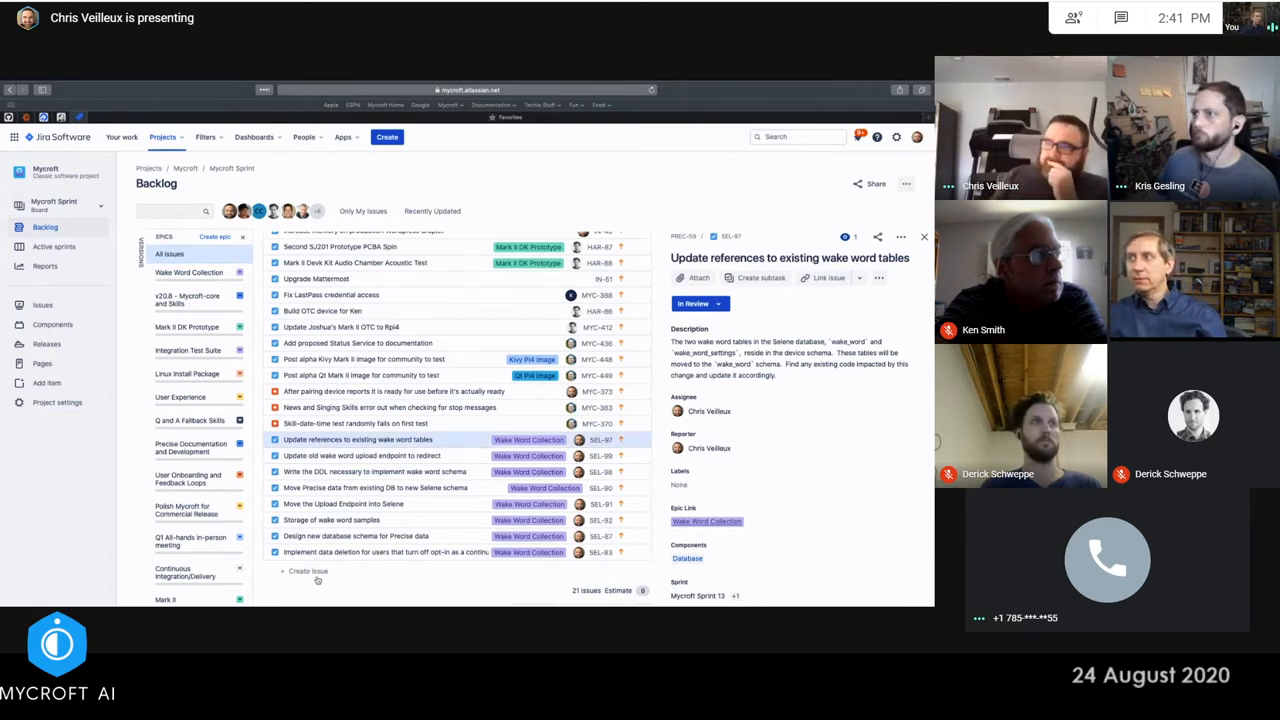
# Create task 'Meet to discuss tagging UI revival' described as a meeting about tagging wake word files
pyautogui.click(302, 570)
pyautogui.write('Meet to discu')
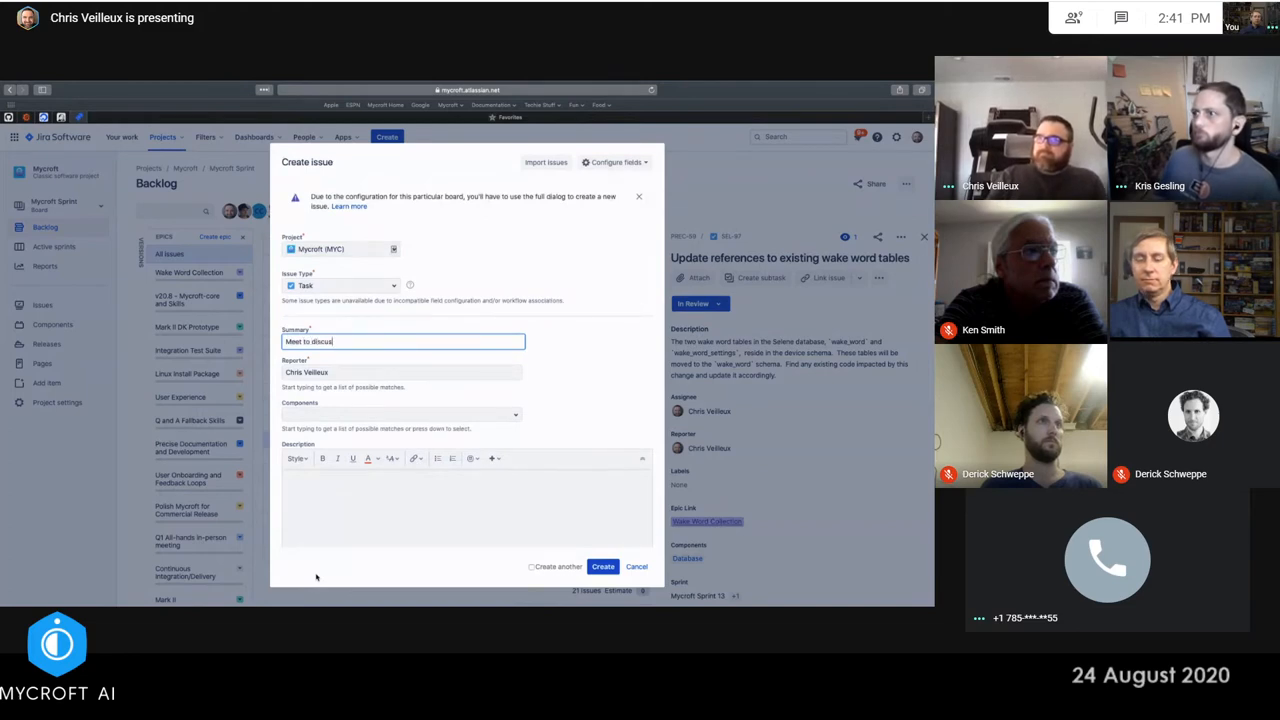
pyautogui.write('s de')
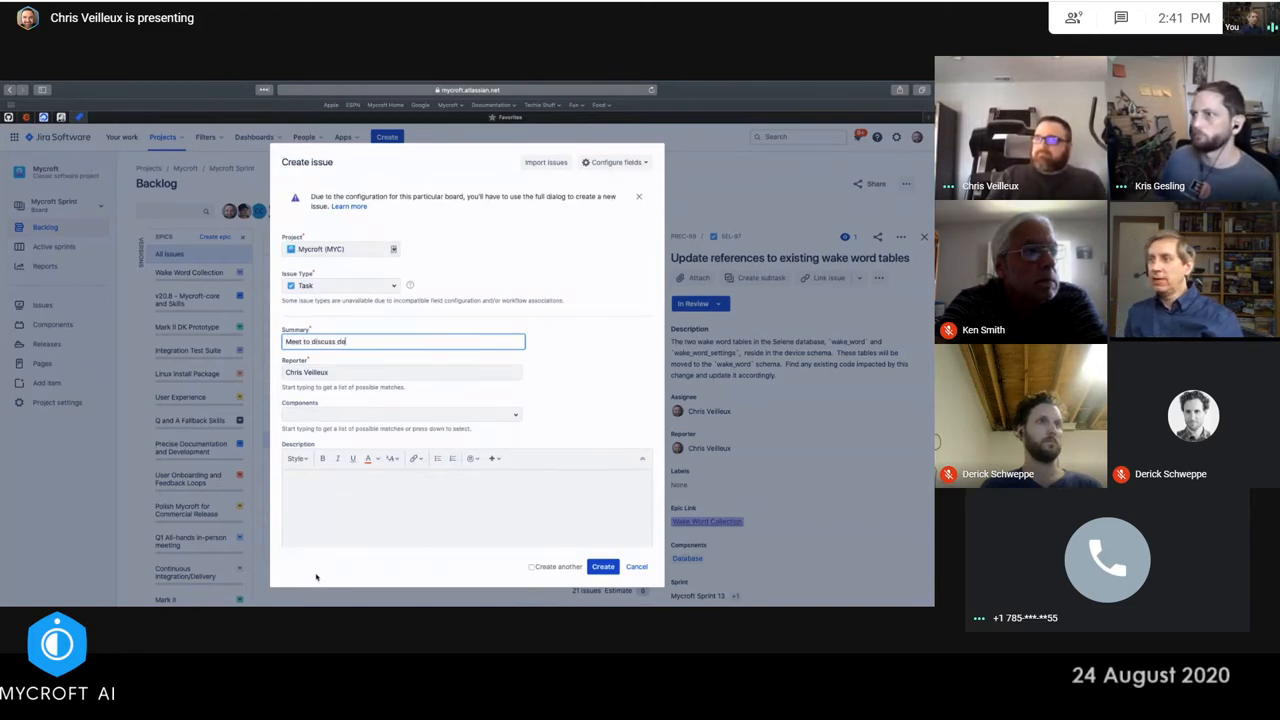
pyautogui.write('taggi')
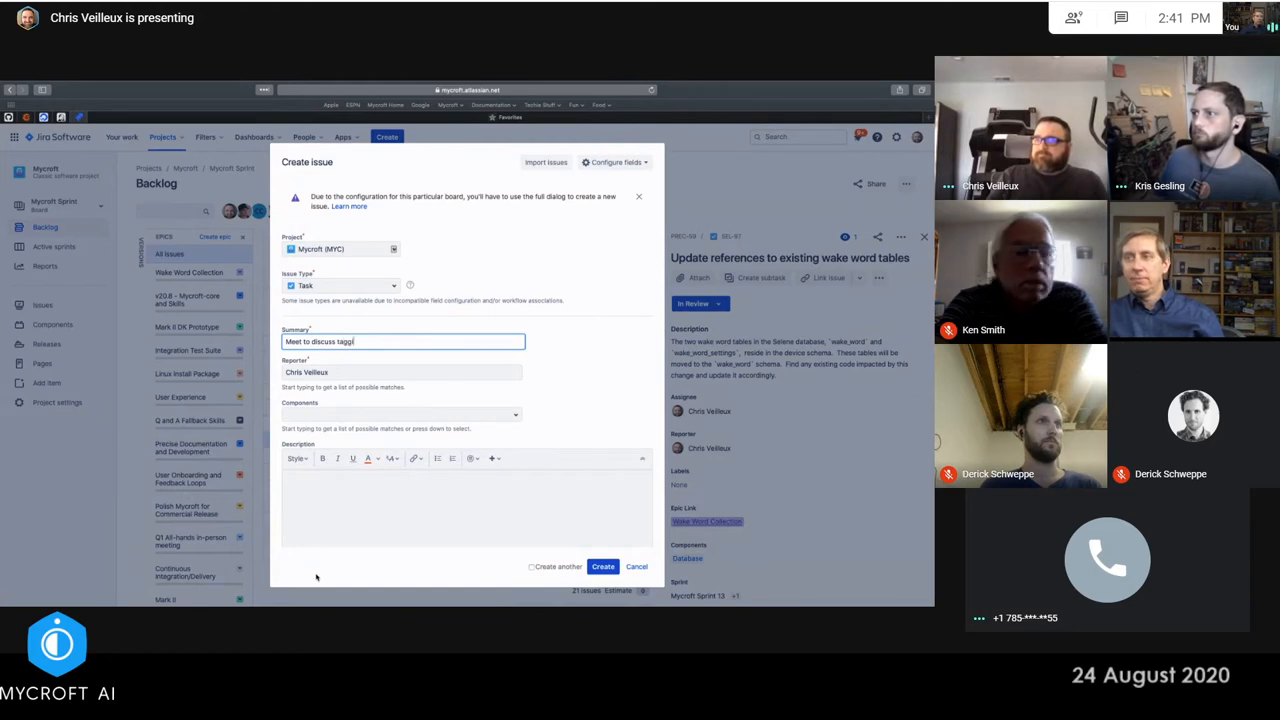
pyautogui.write('ing UI revival')
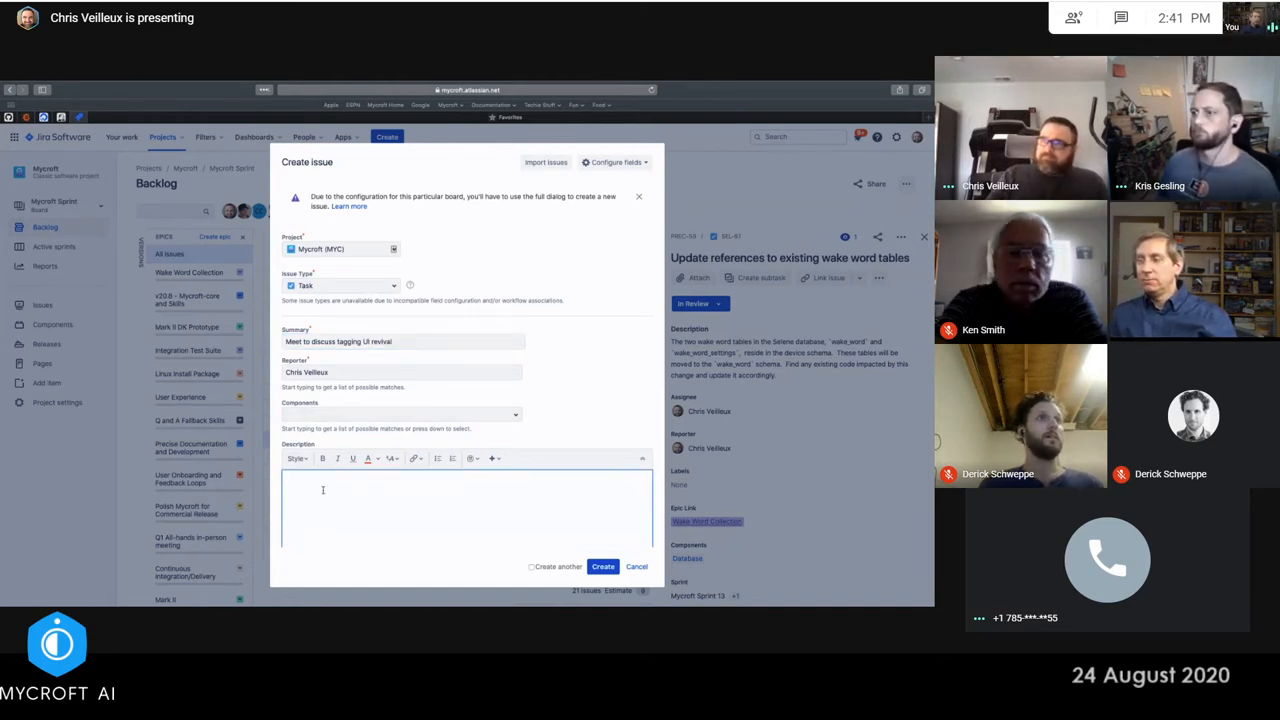
pyautogui.write('Schedule a meeting')
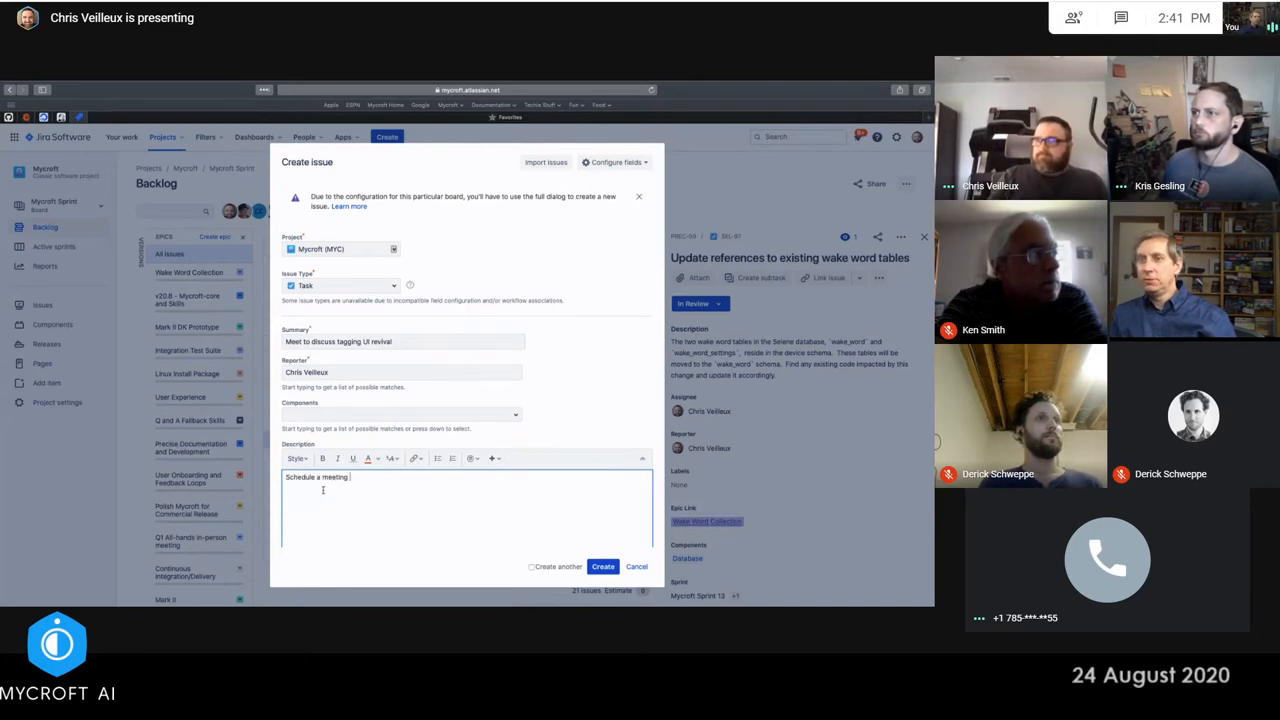
pyautogui.write('to')
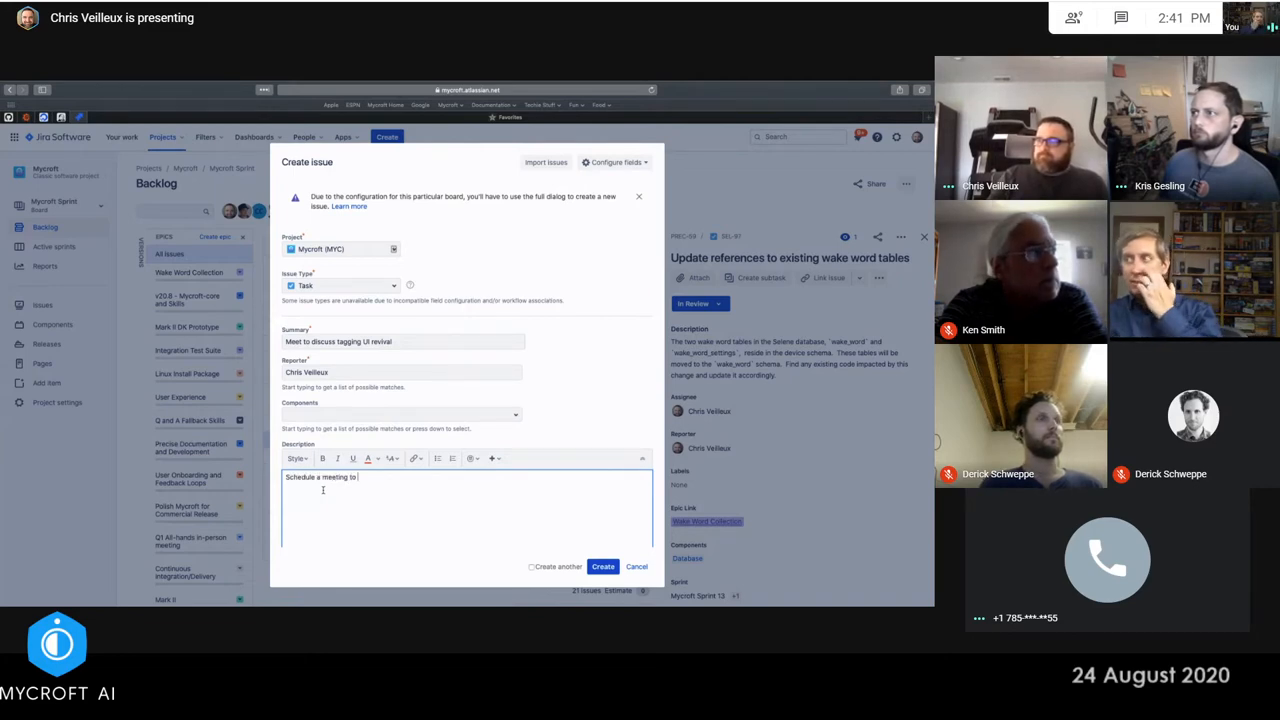
pyautogui.write('discuss')
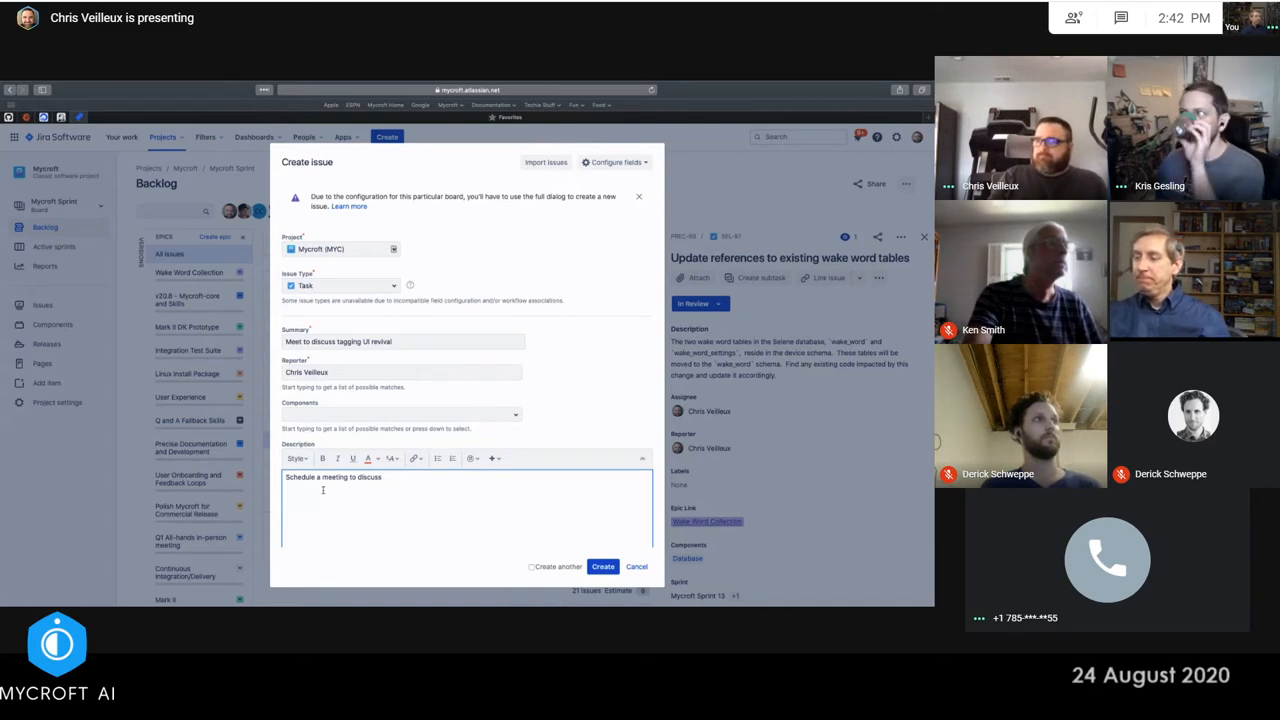
pyautogui.write('the UI')
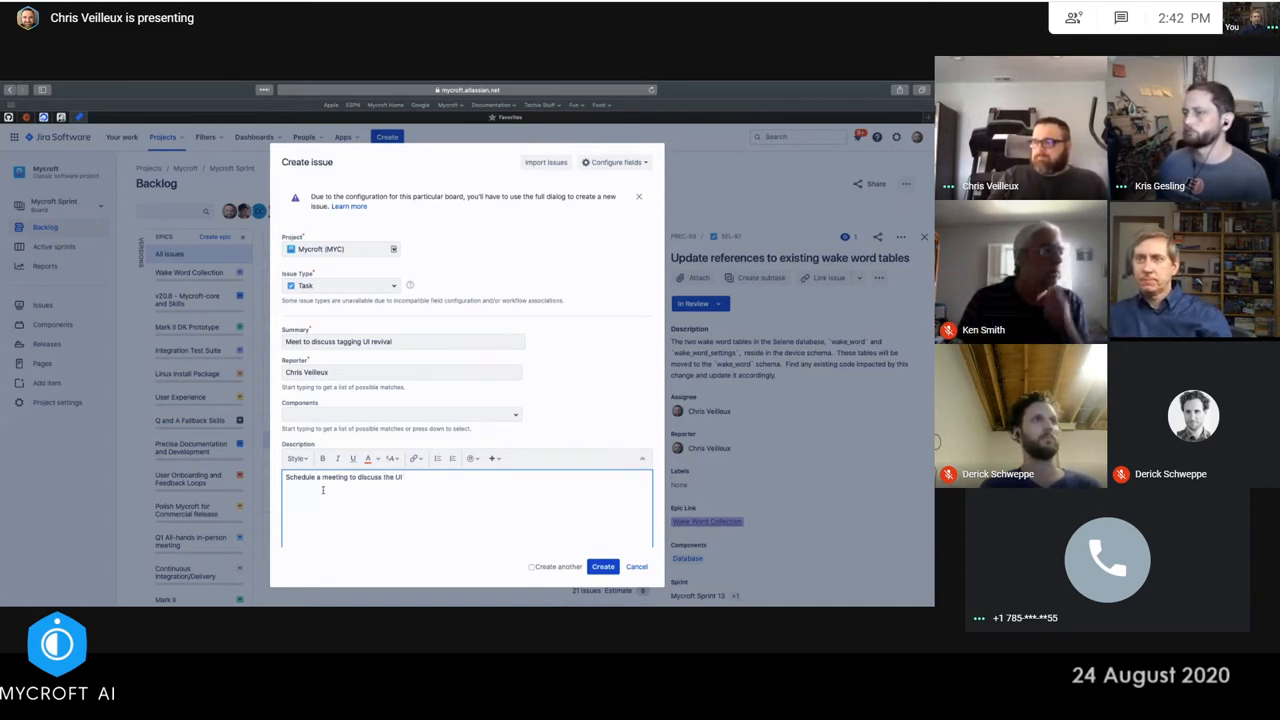
pyautogui.write('for')
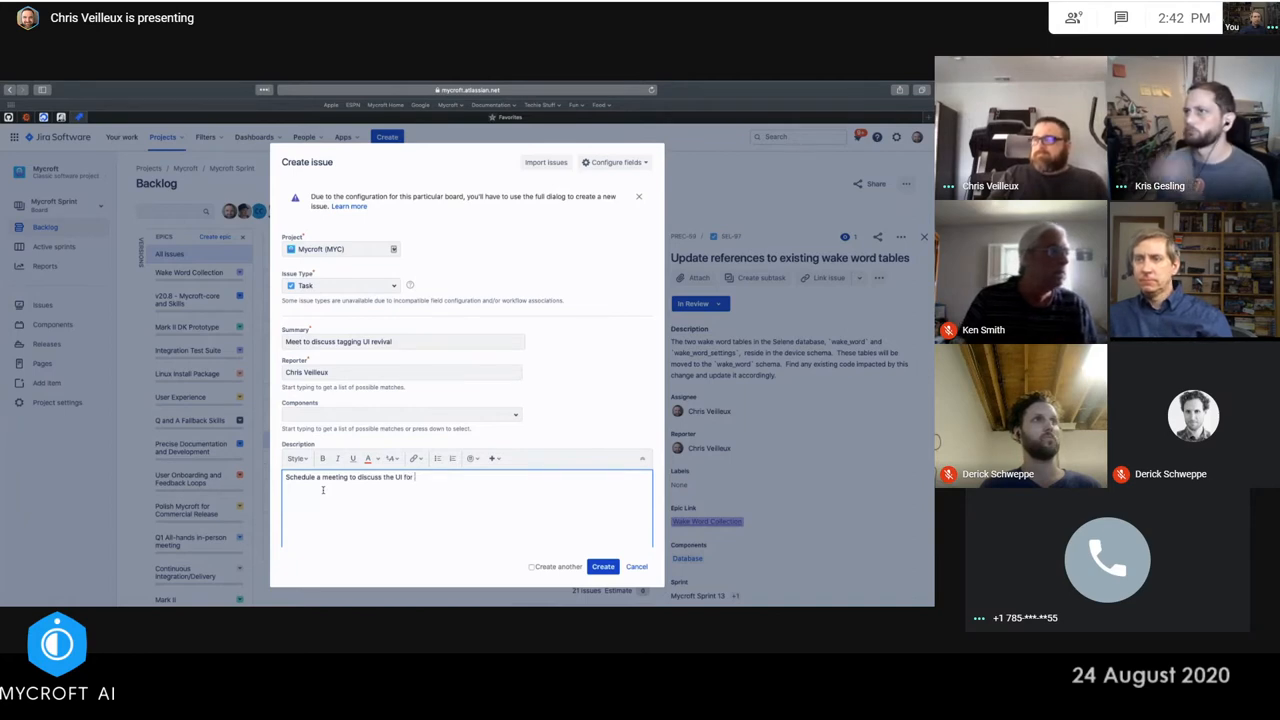
pyautogui.write('tagging')
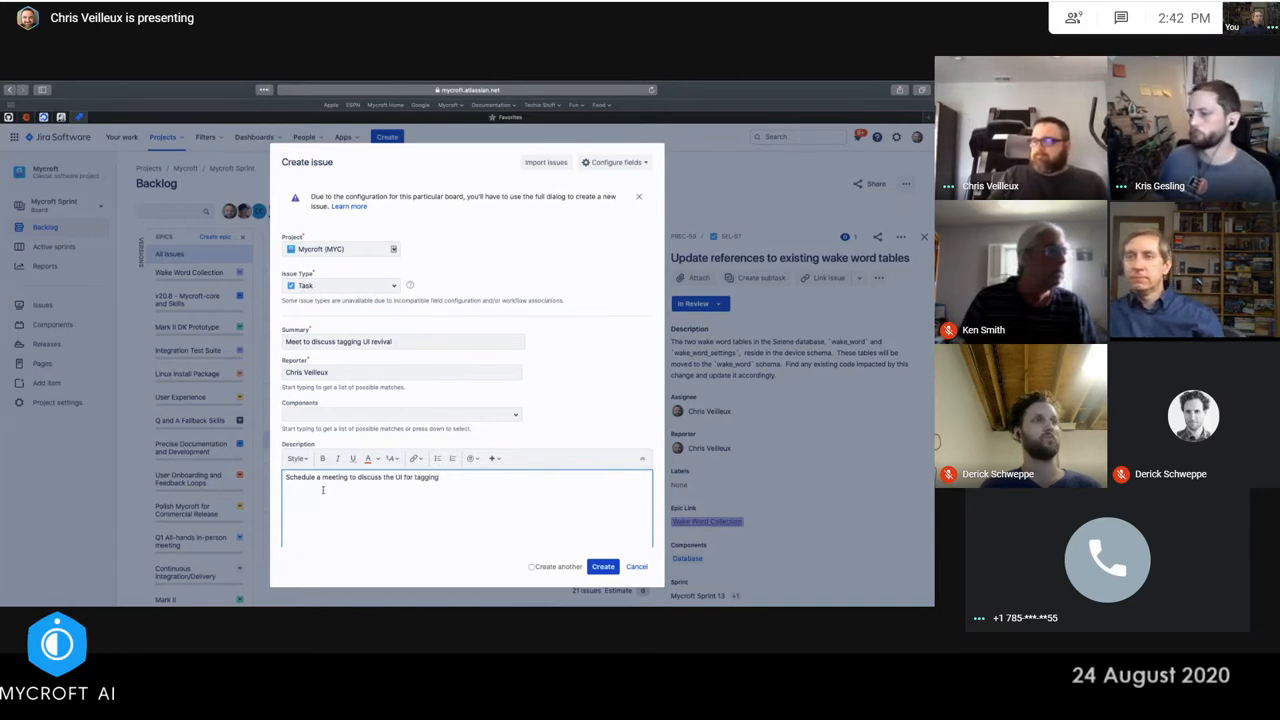
pyautogui.write('wake word')
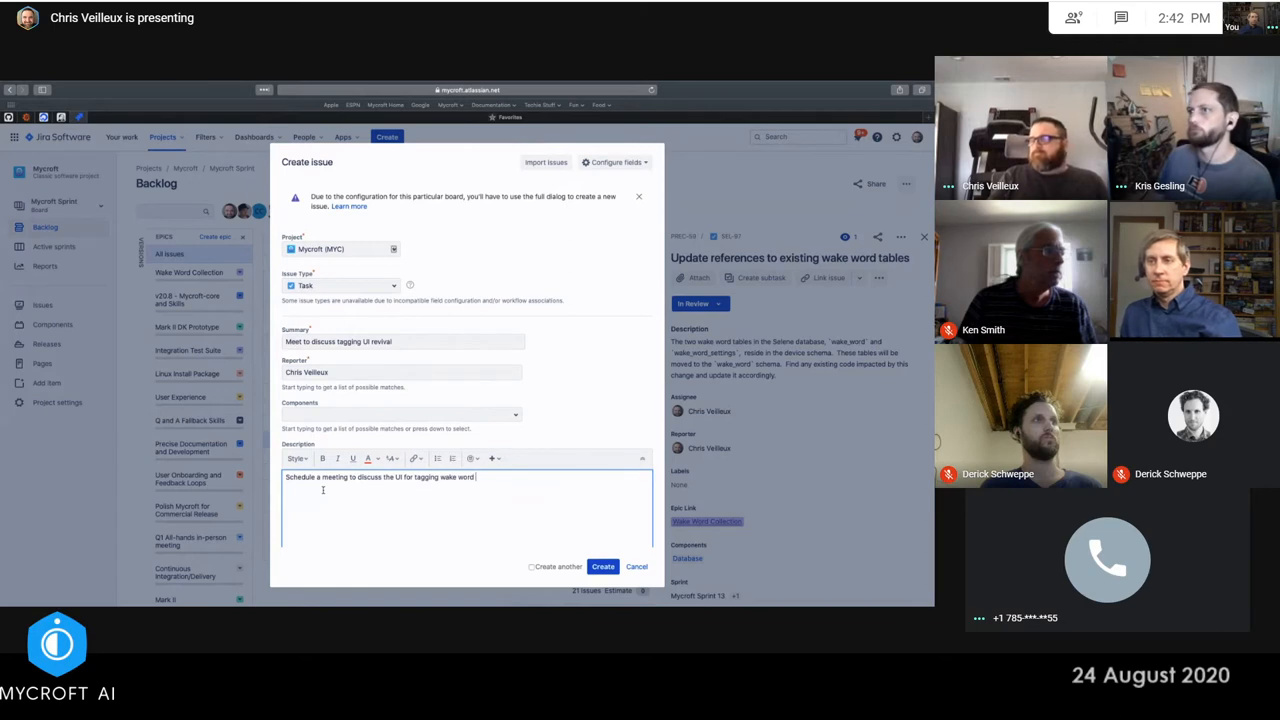
pyautogui.write('files')
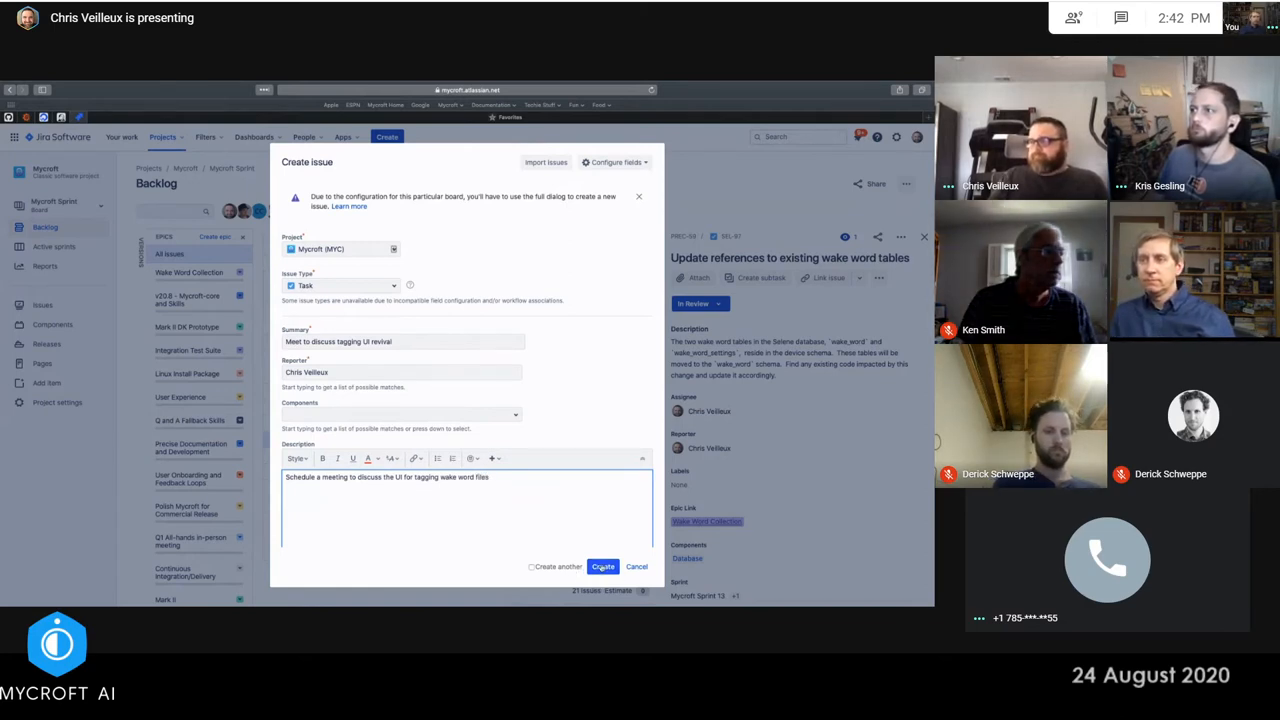
pyautogui.click(603, 566)
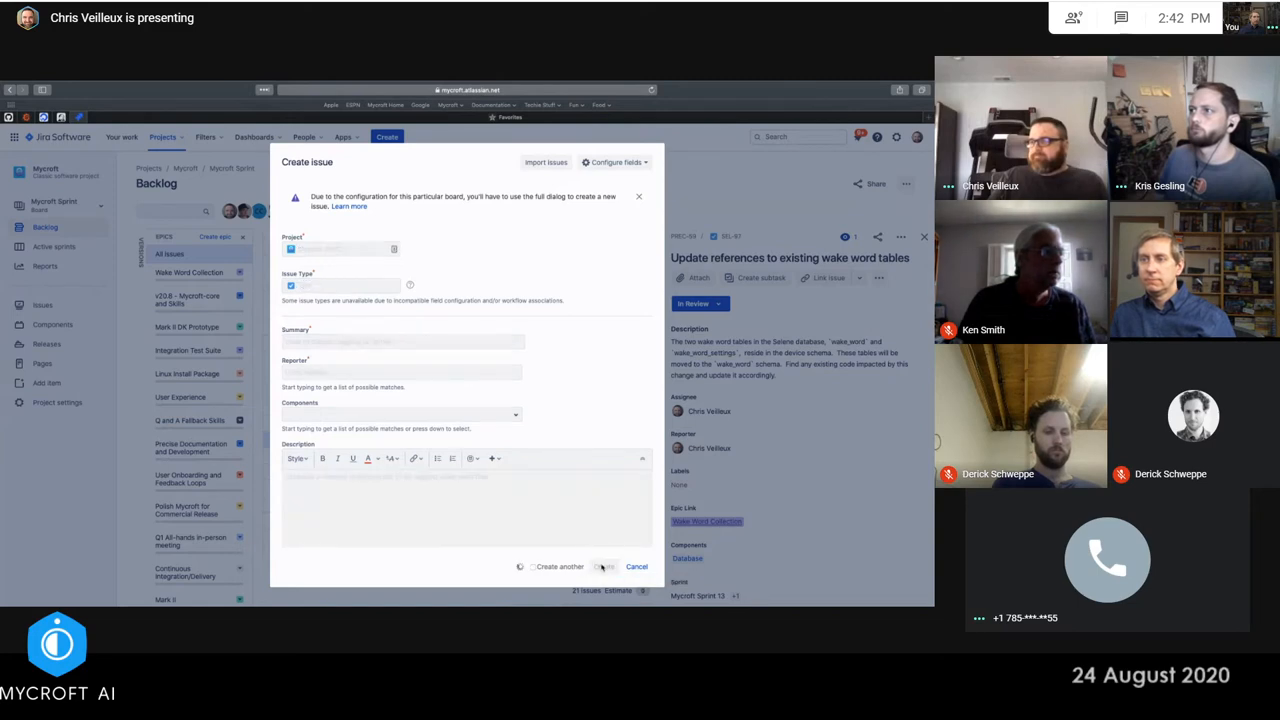
# Open MYC-451 'Meet to discuss tagging UI revival' and assign it to myself
pyautogui.click(637, 566)
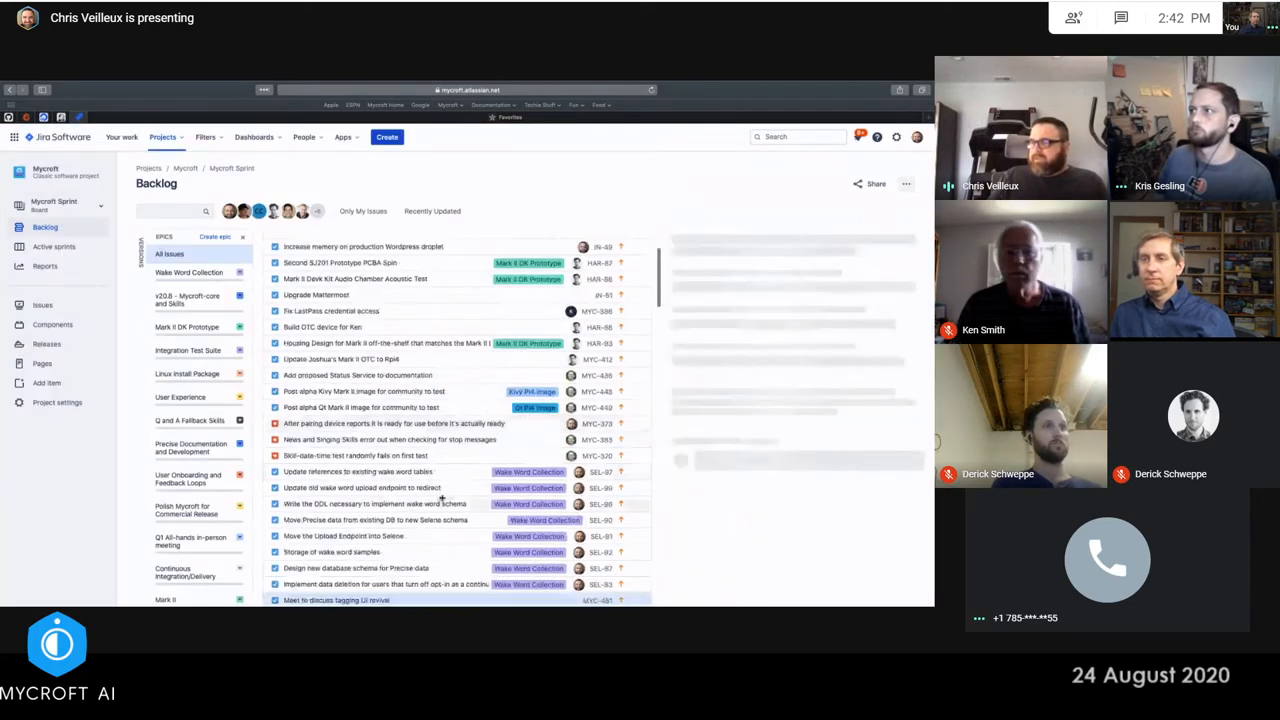
pyautogui.click(336, 600)
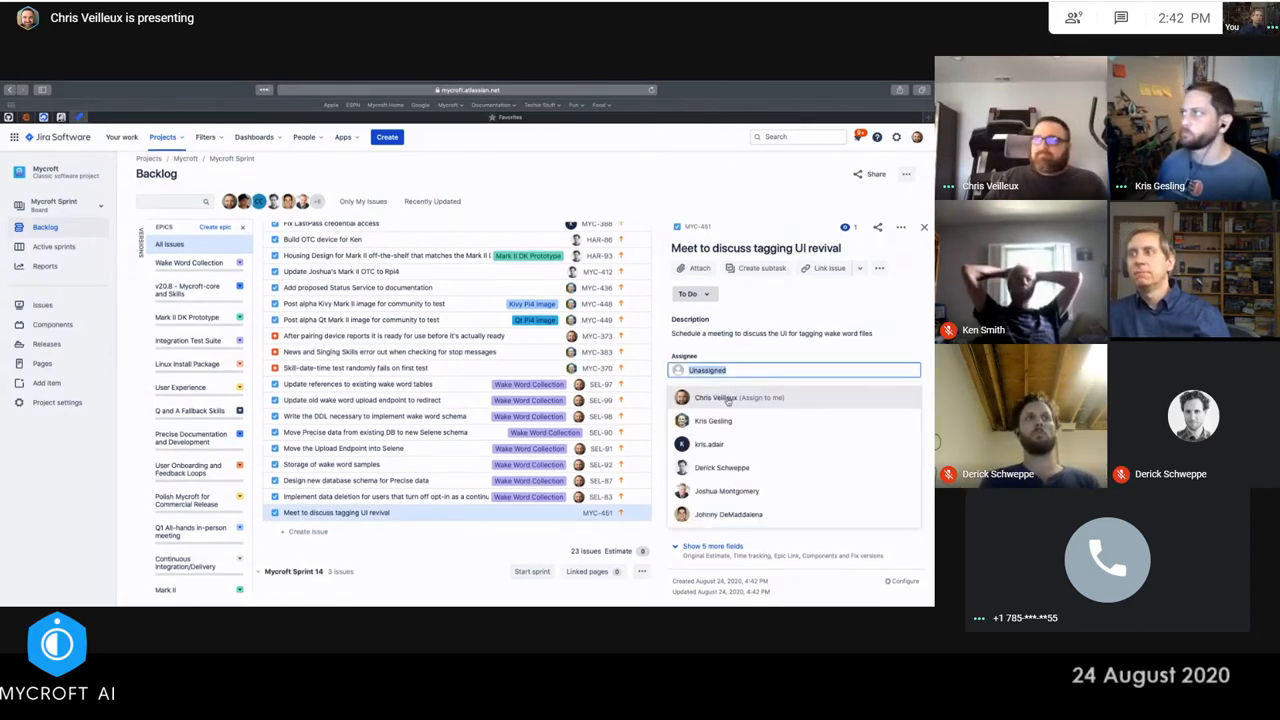
pyautogui.click(716, 397)
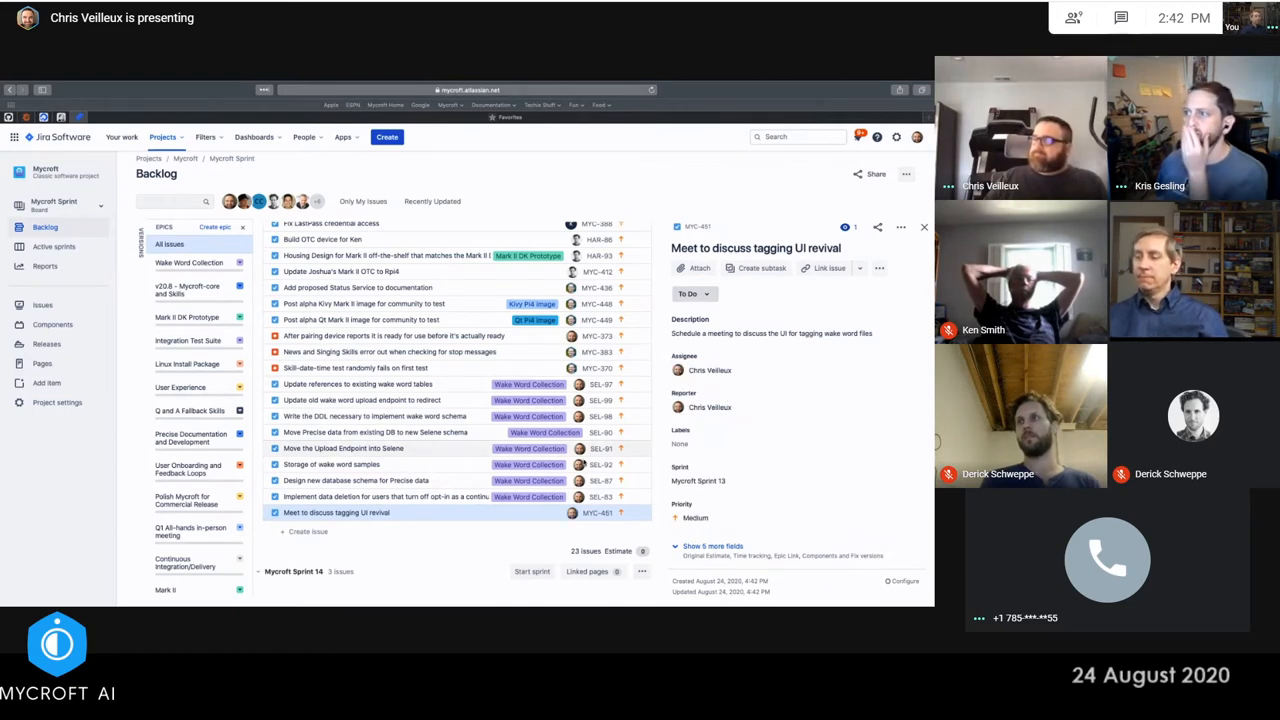
pyautogui.scroll(-3)
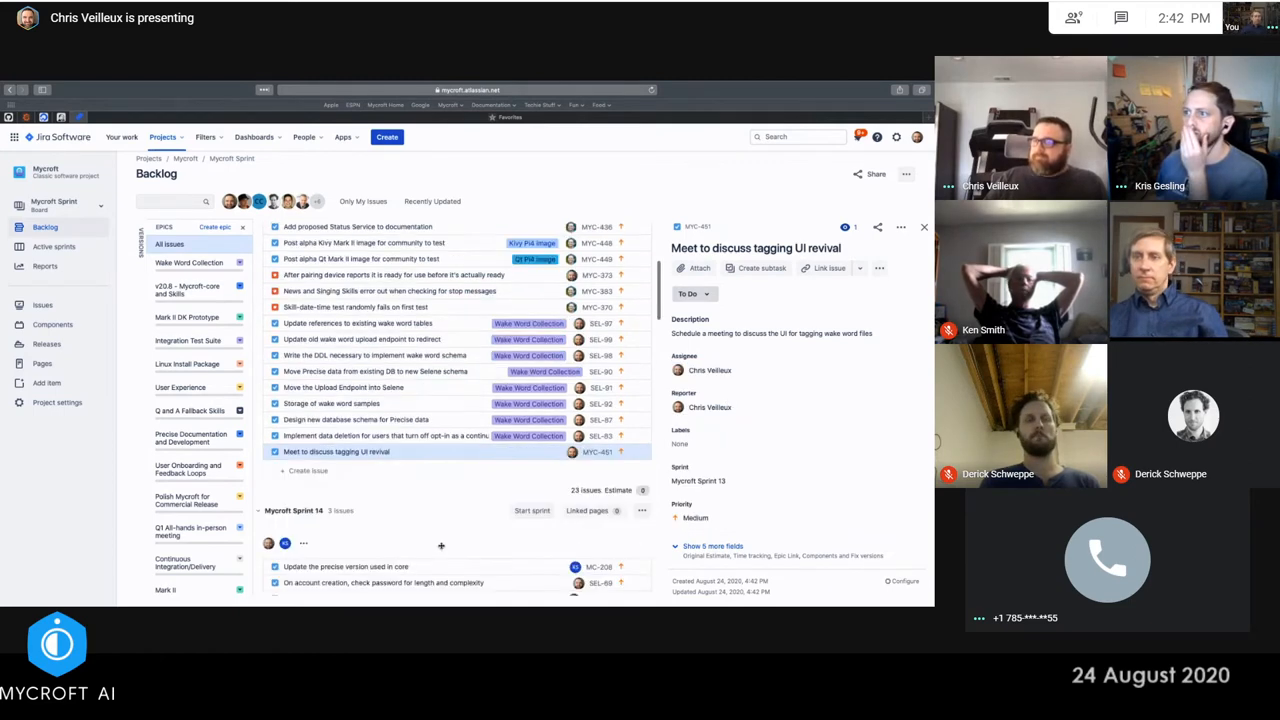
pyautogui.scroll(3)
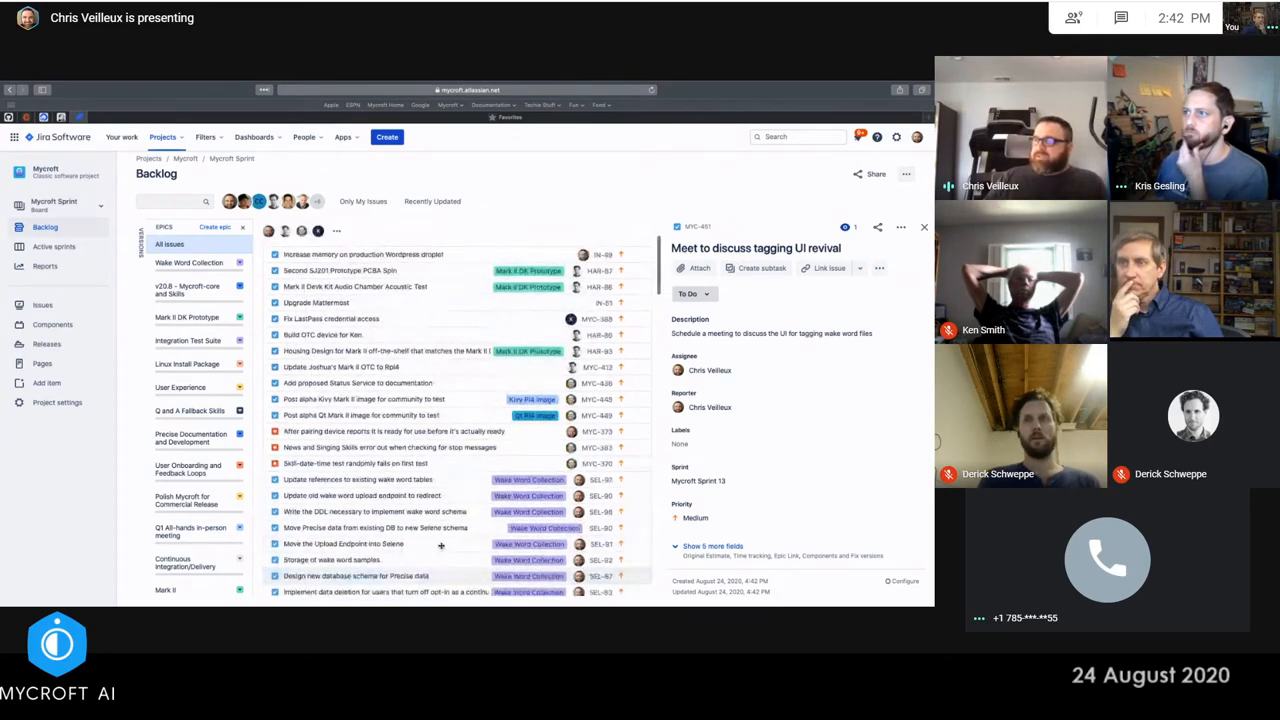
pyautogui.scroll(-3)
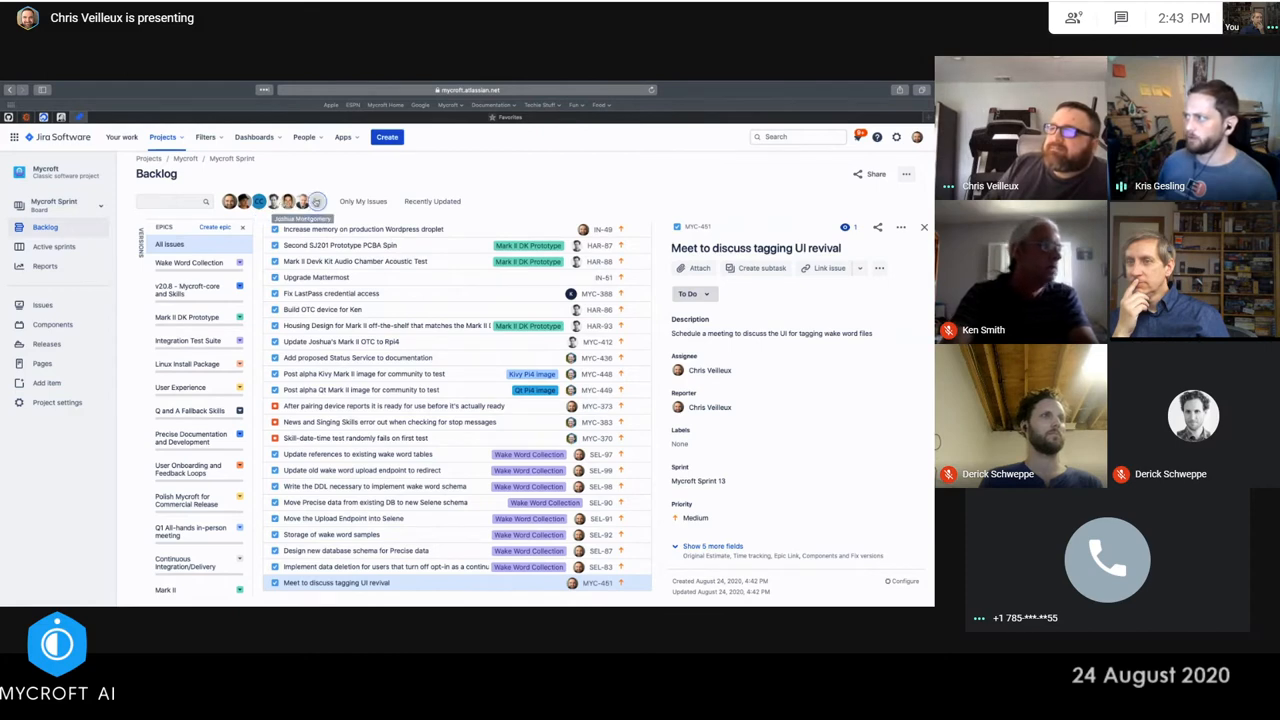
# Filter the backlog to one teammate's issues and begin a new issue
pyautogui.click(316, 201)
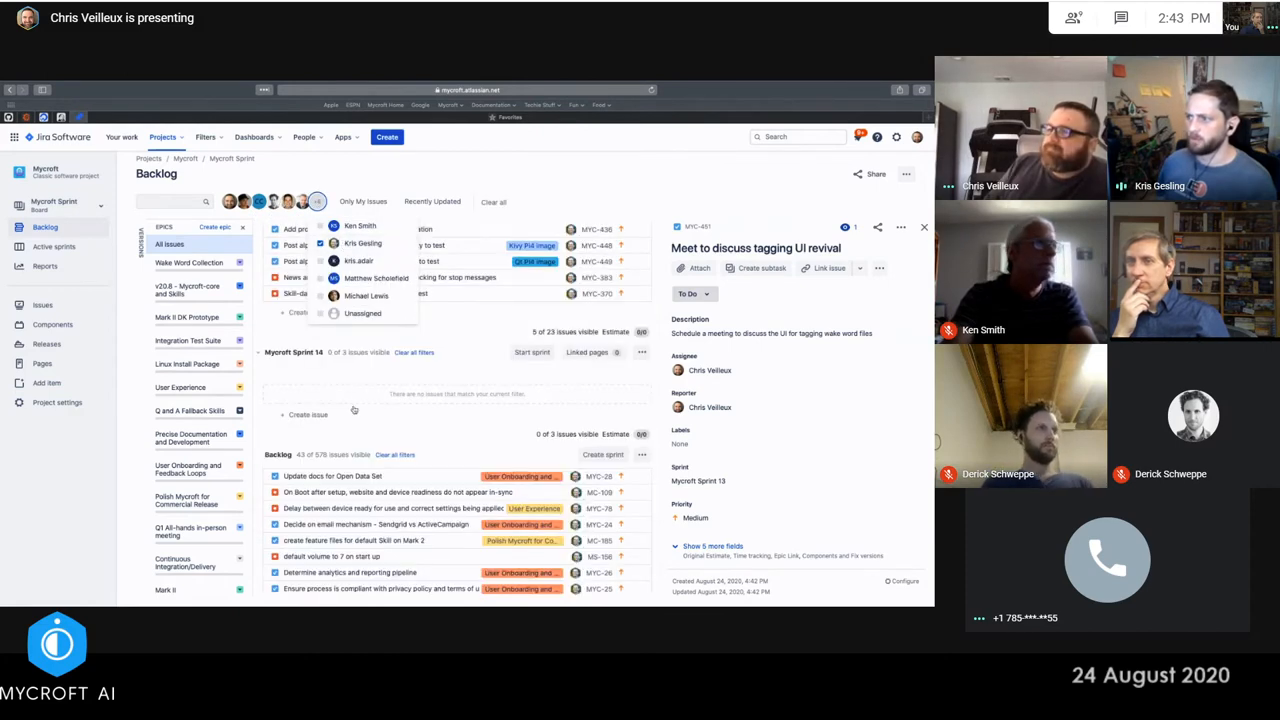
pyautogui.click(387, 137)
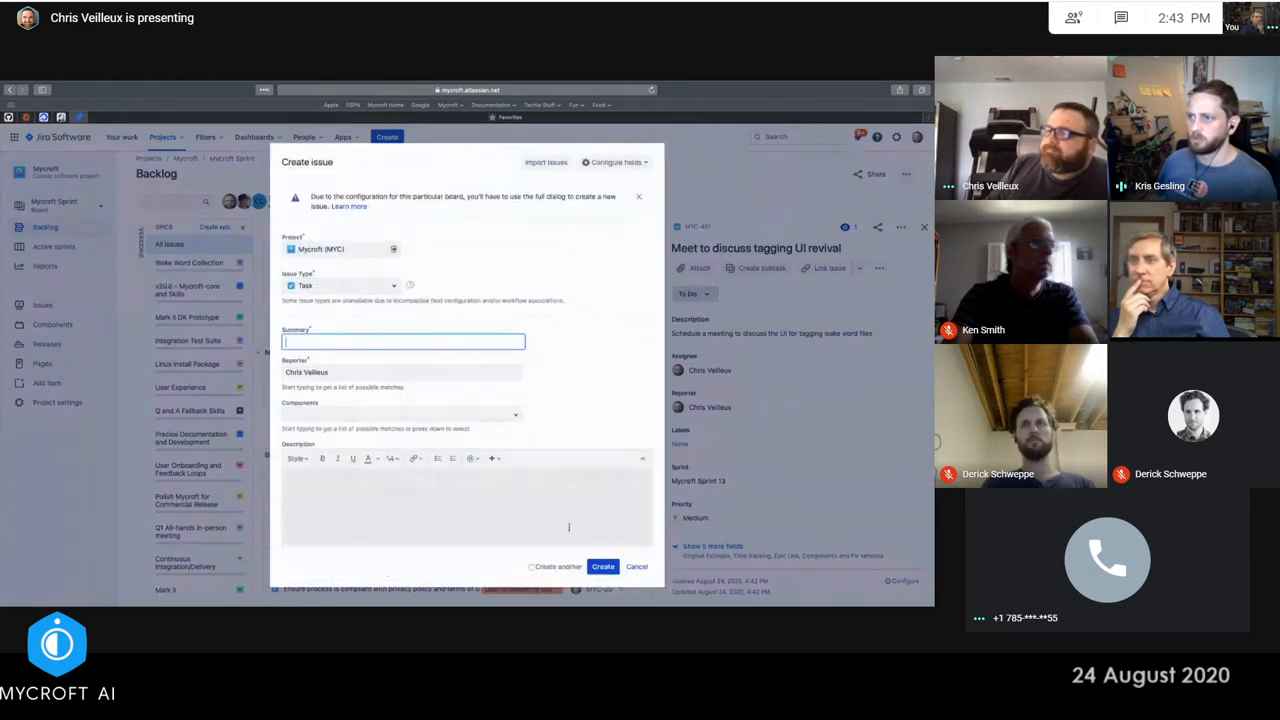
pyautogui.click(637, 566)
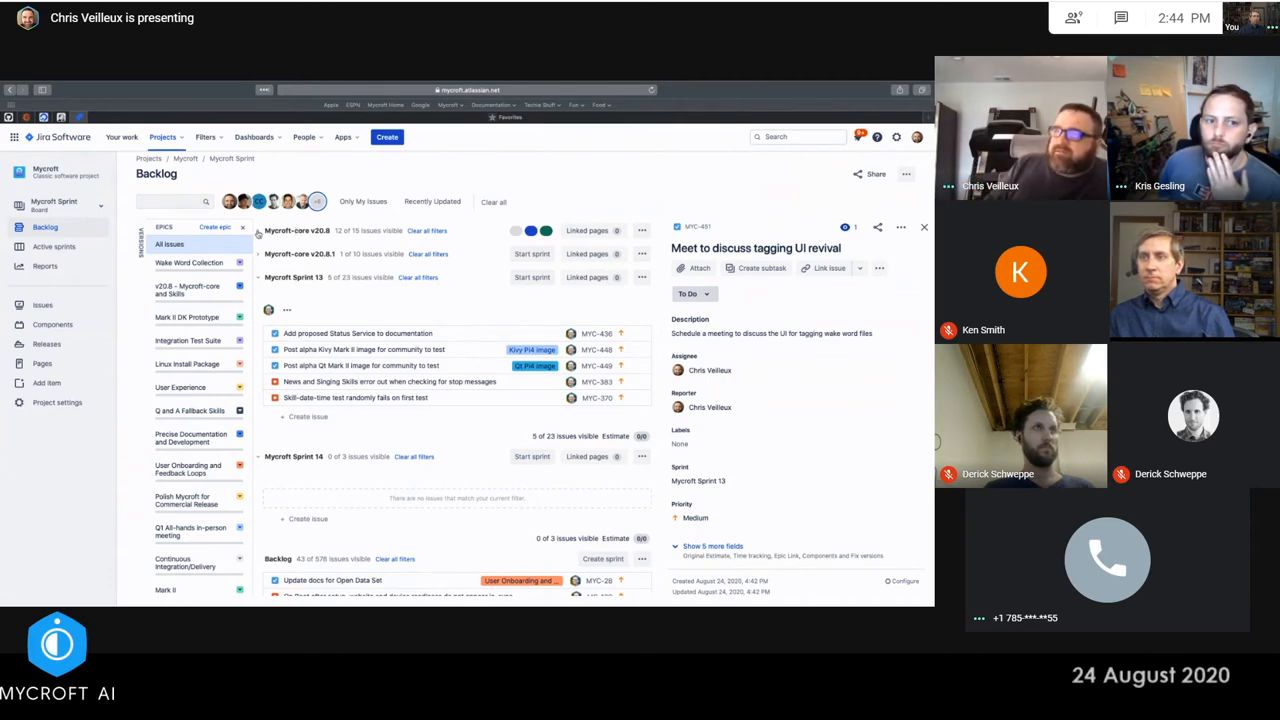
# Expand the Mycroft-core v20.8 sprint and scroll through its issues
pyautogui.click(260, 230)
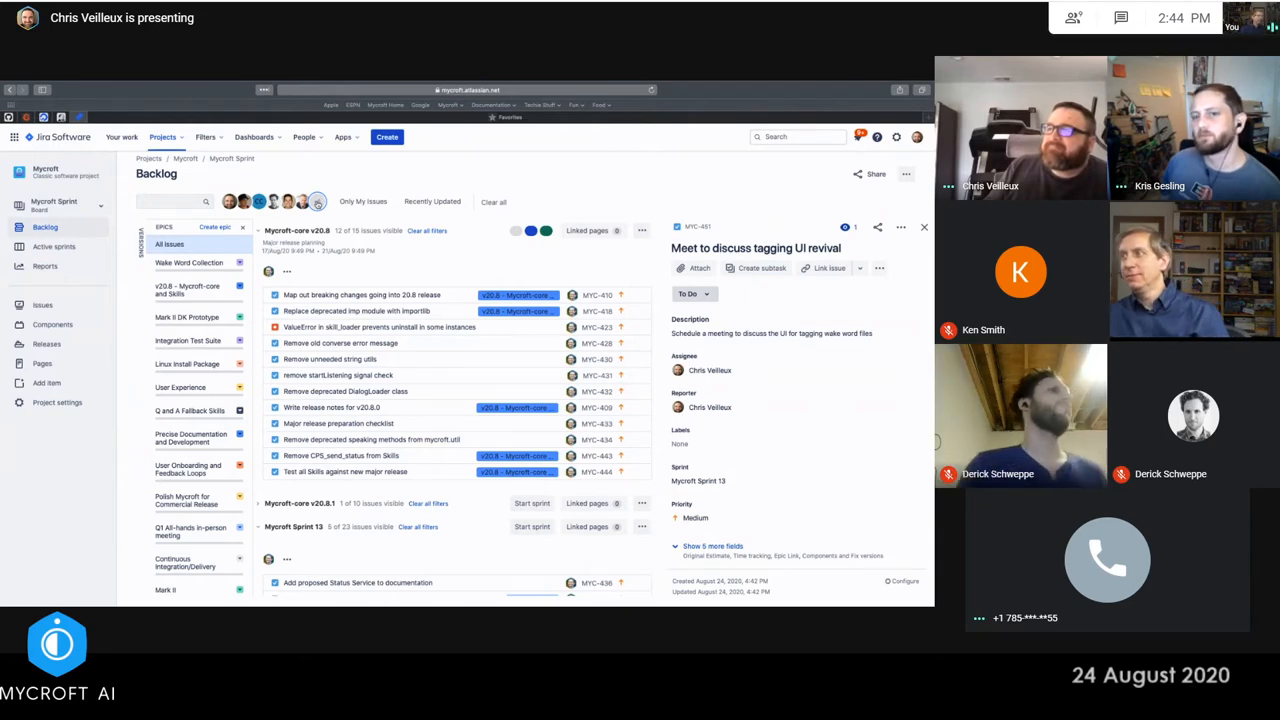
pyautogui.scroll(-3)
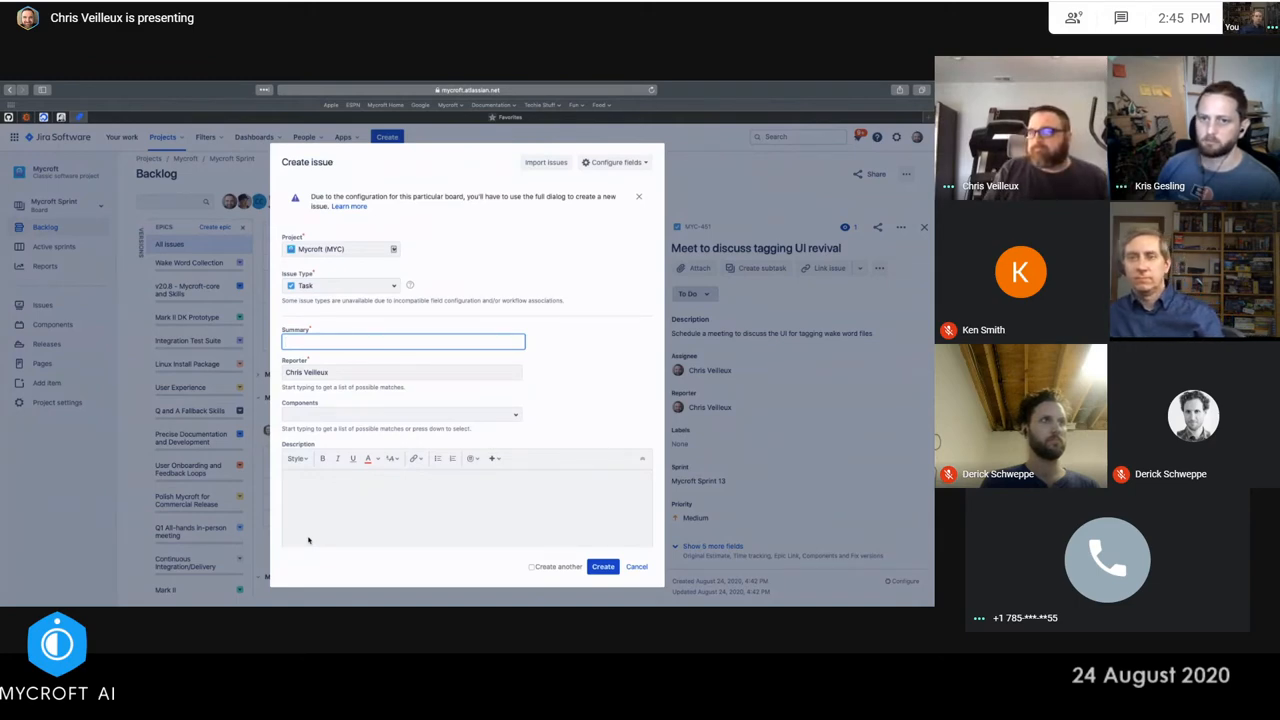
# Dismiss the new issue form and filter the backlog to another teammate's issues
pyautogui.click(637, 566)
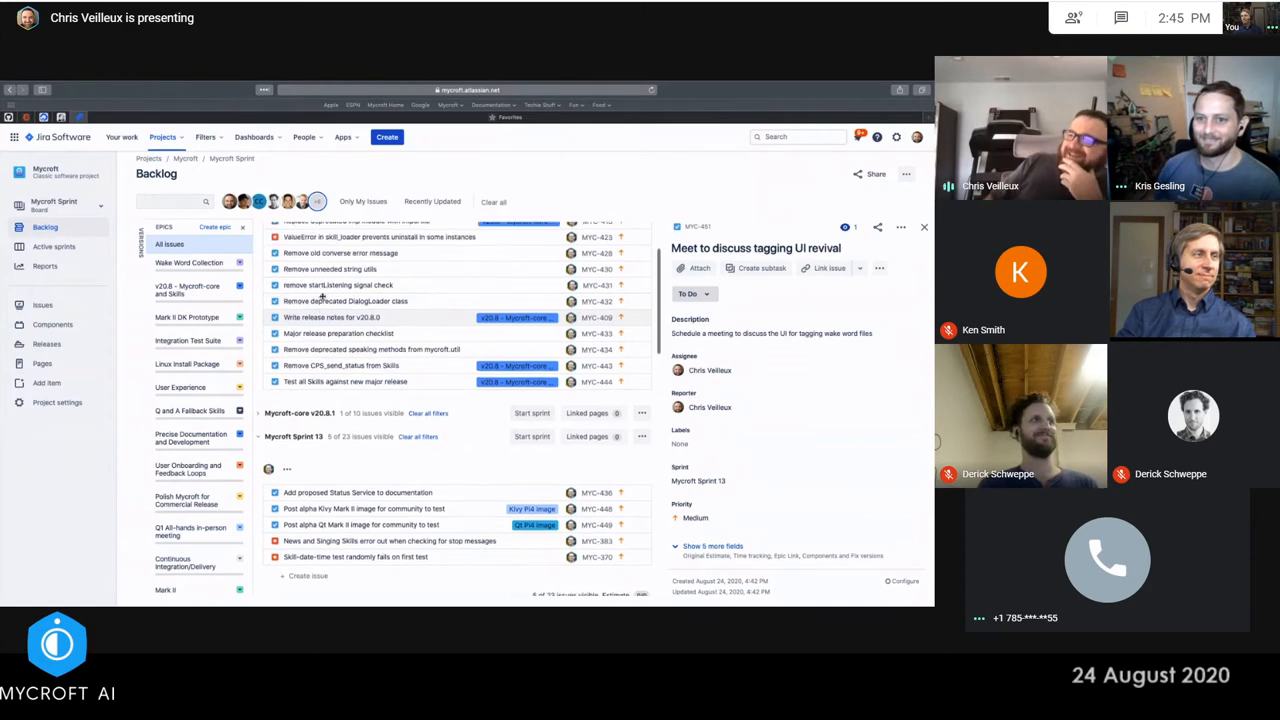
pyautogui.scroll(3)
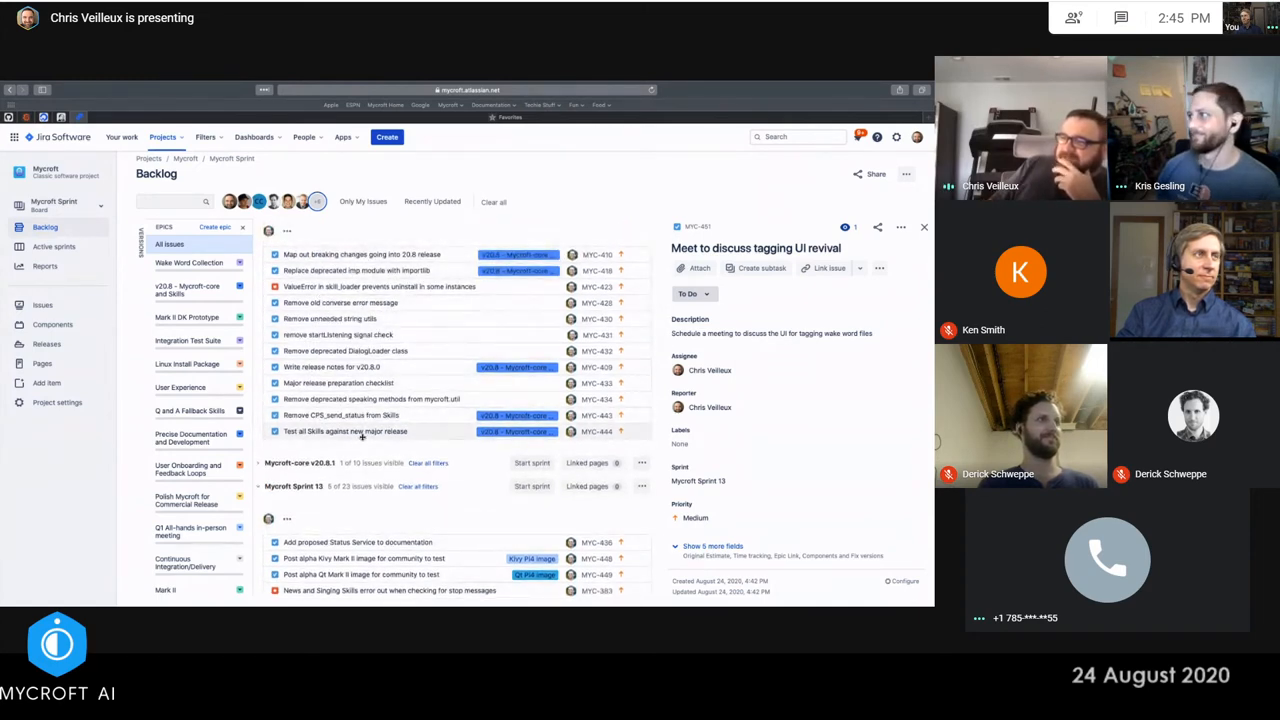
pyautogui.scroll(-3)
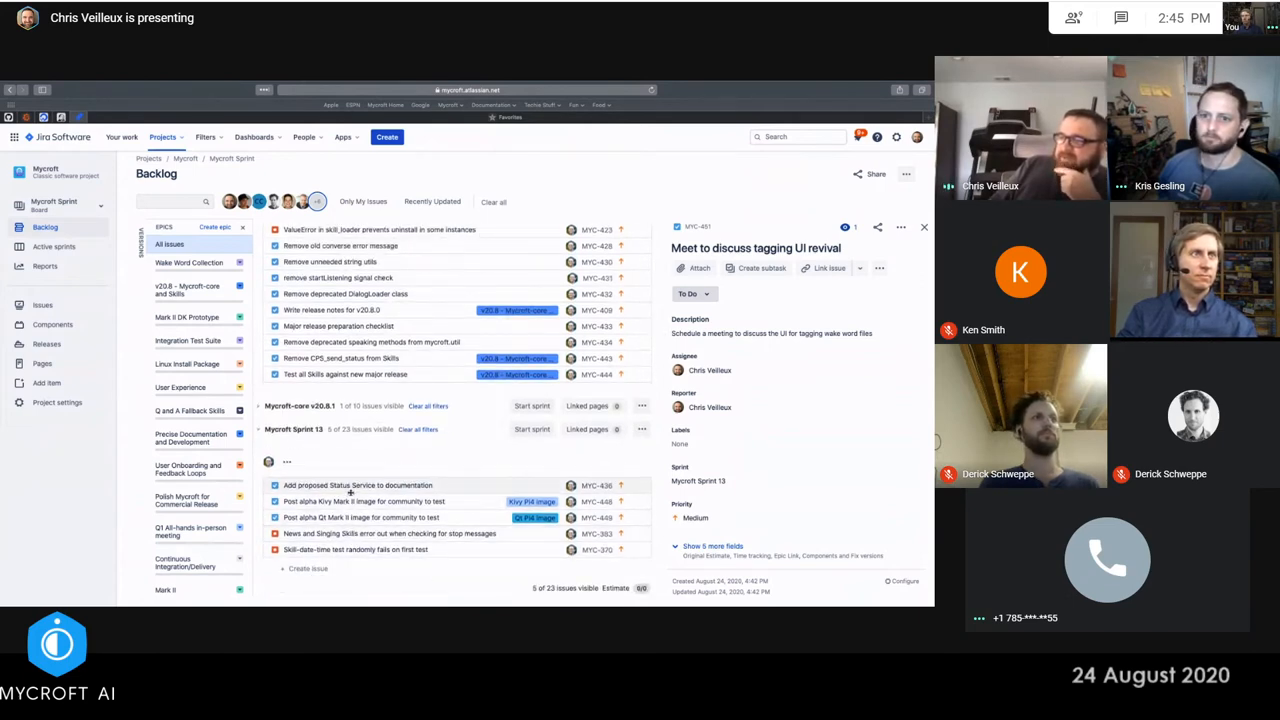
pyautogui.moveTo(358, 549)
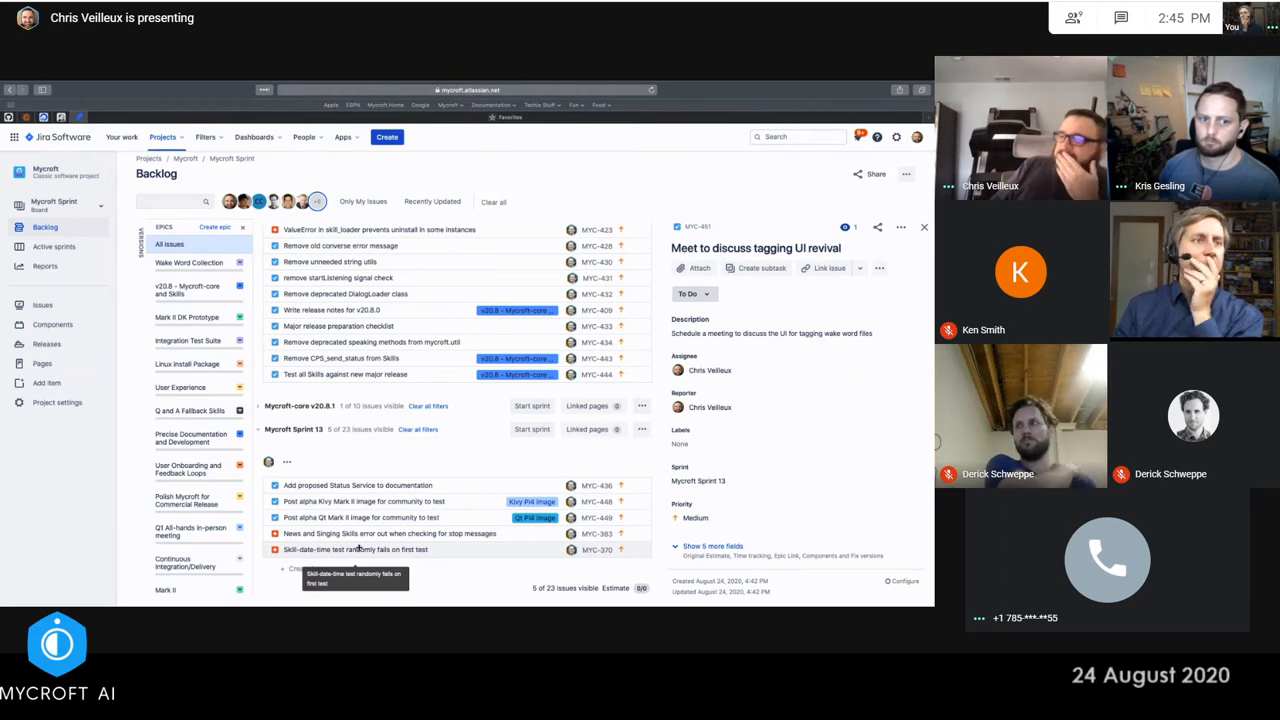
pyautogui.scroll(3)
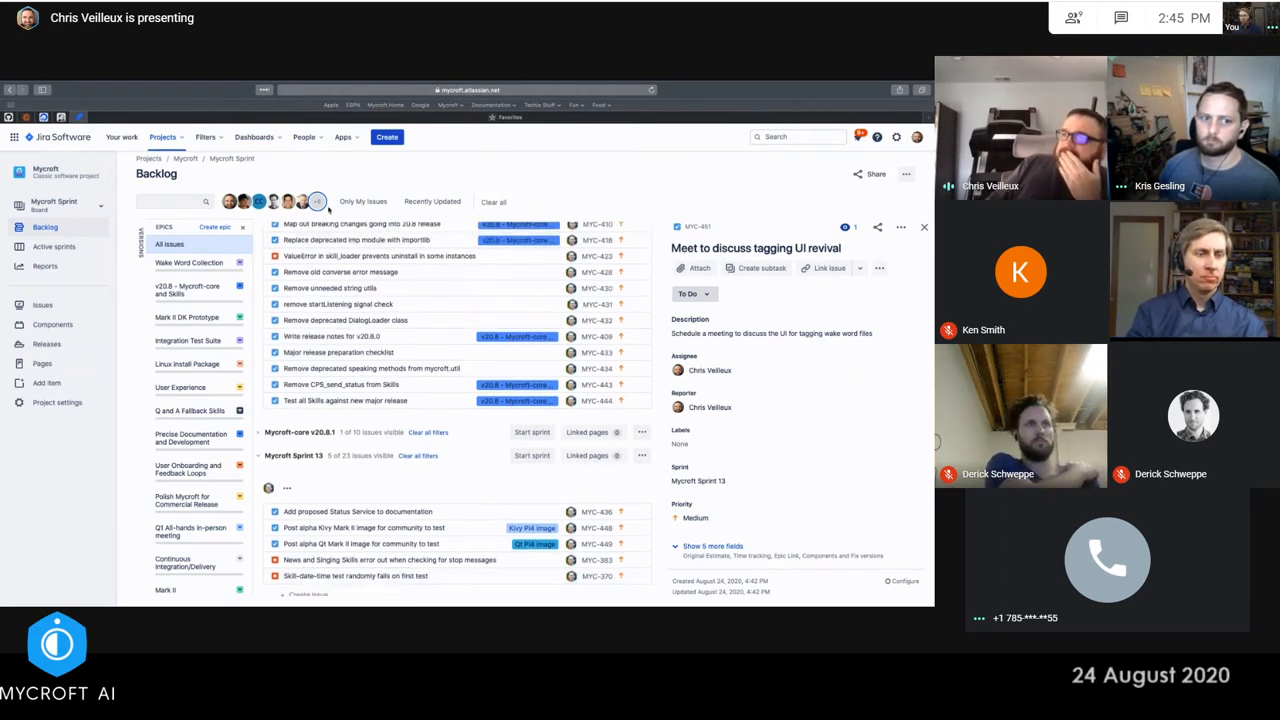
pyautogui.click(317, 201)
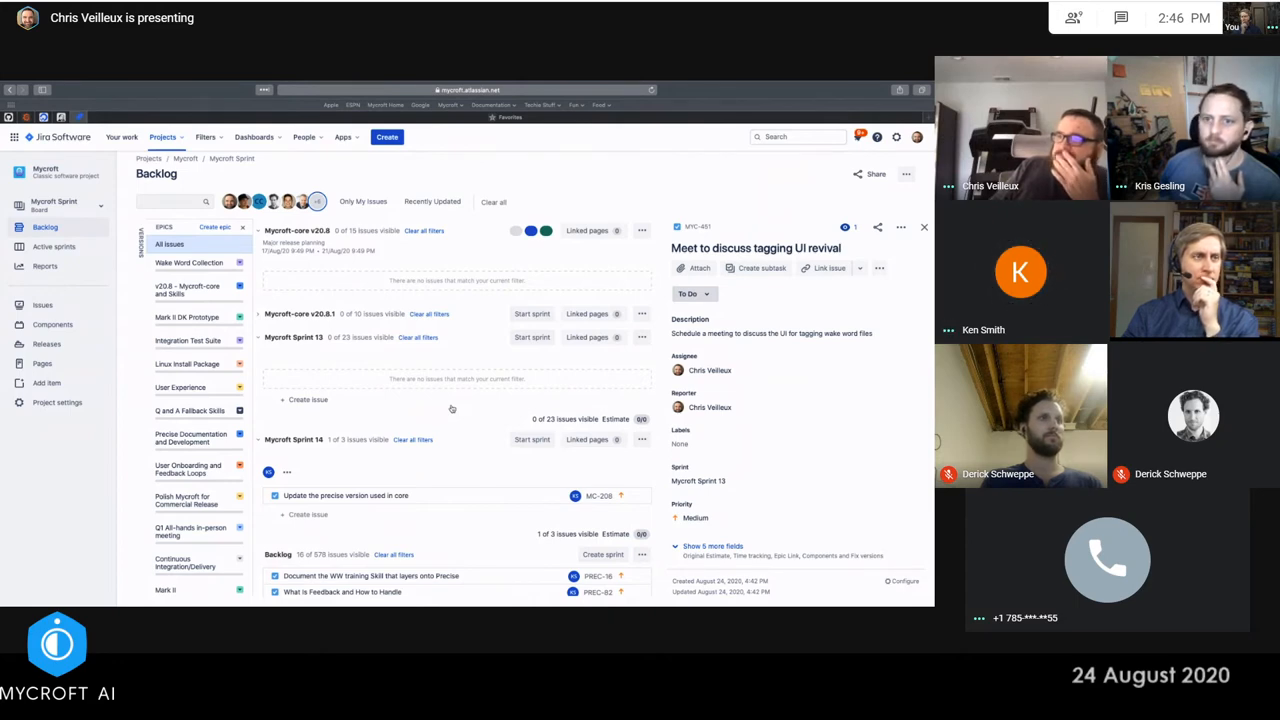
# Search the backlog for PREC-69, which returns no matching issues
pyautogui.click(175, 201)
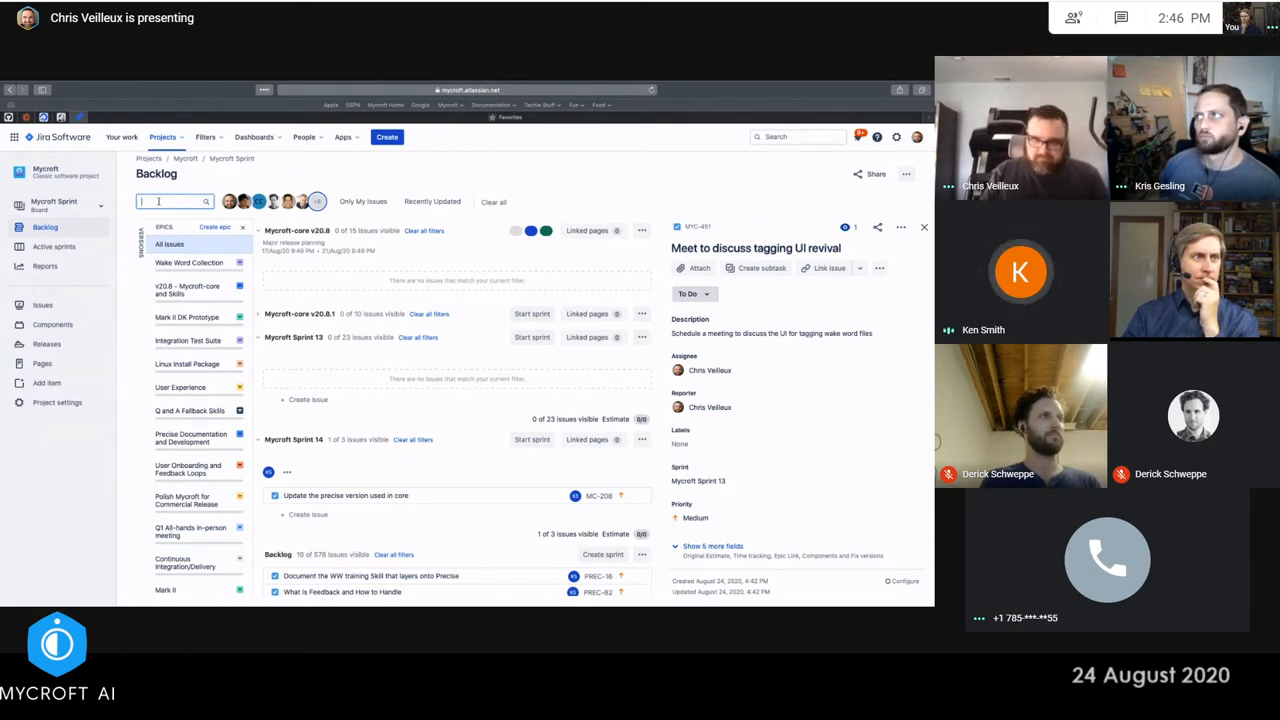
pyautogui.write('prec69')
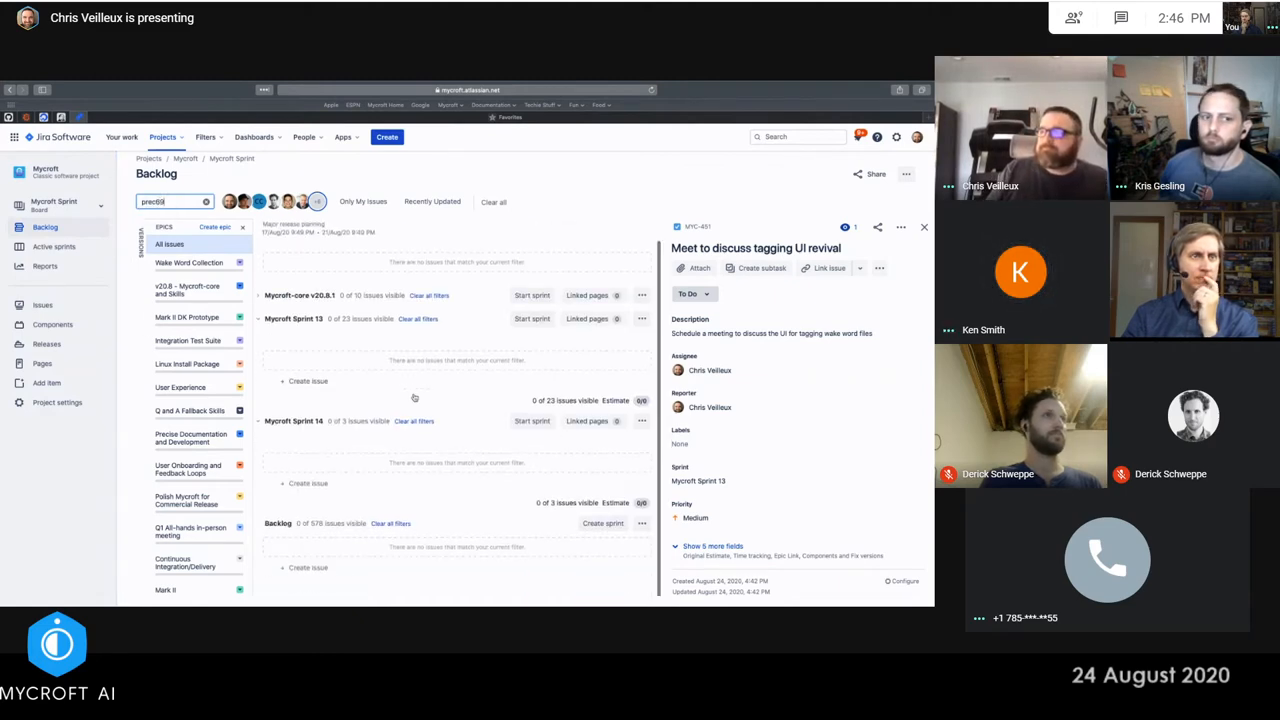
pyautogui.click(318, 201)
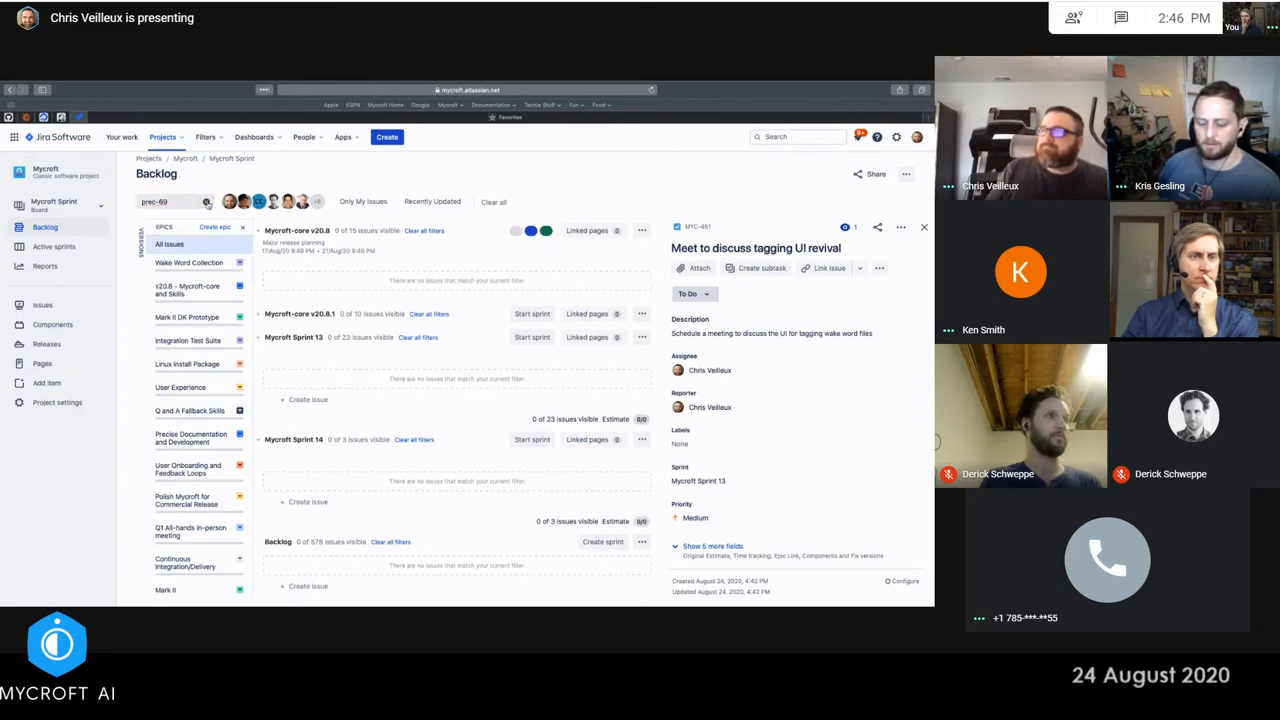
pyautogui.click(175, 201)
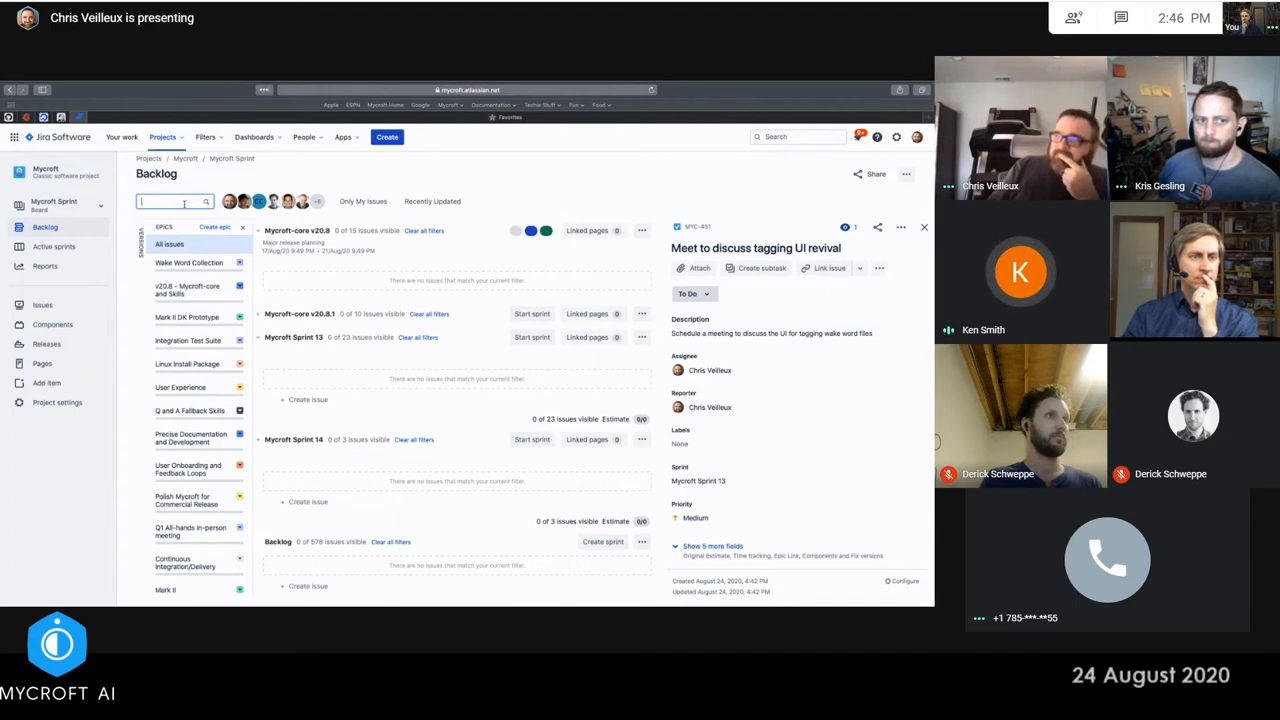
pyautogui.write('PRE')
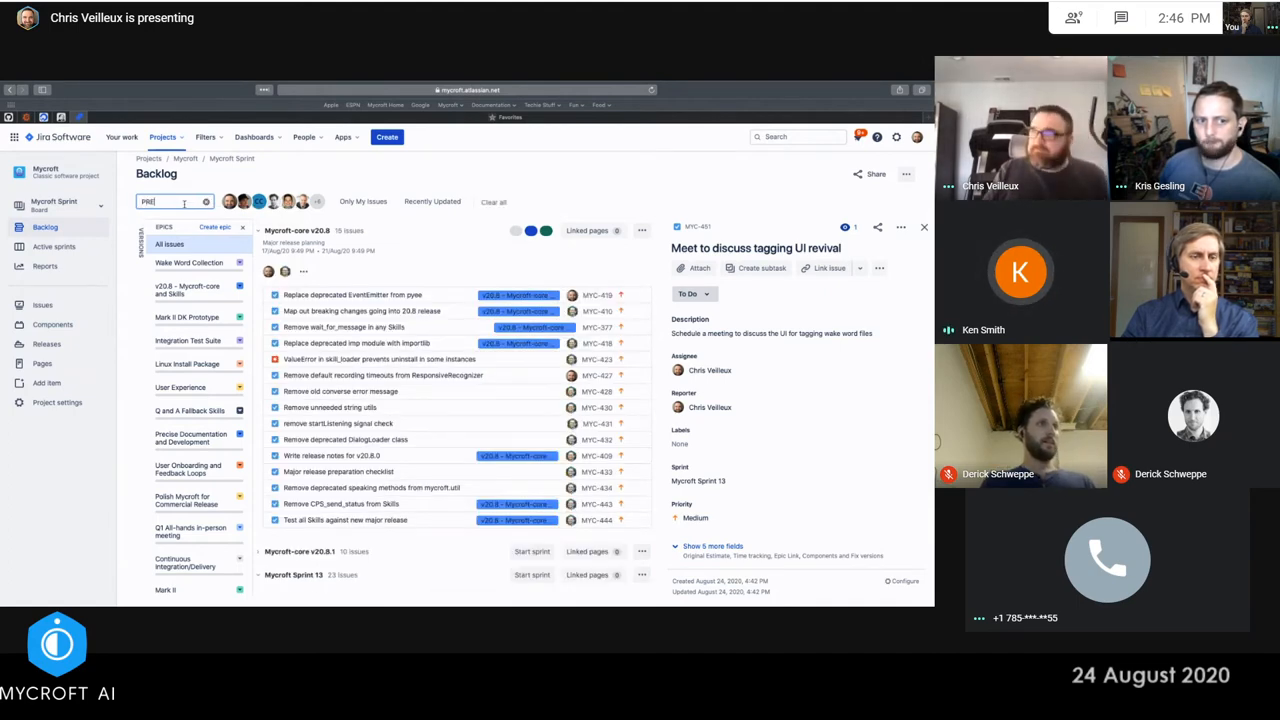
pyautogui.write('C-')
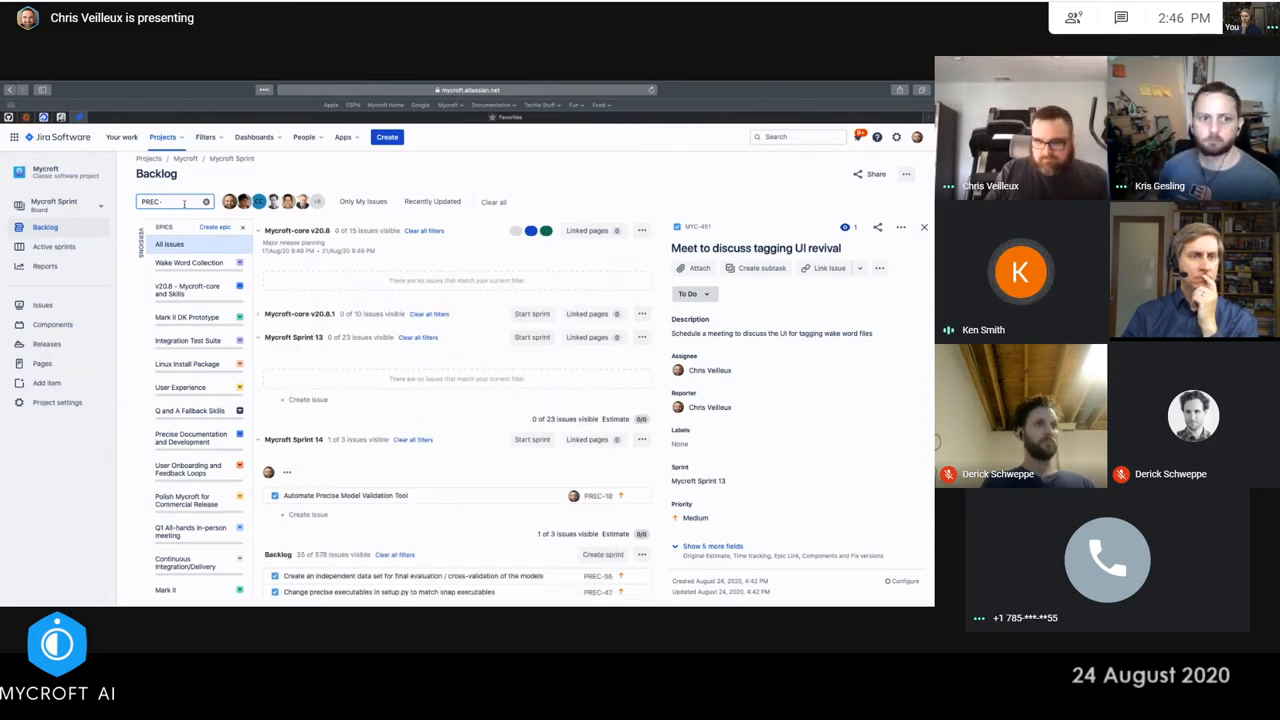
pyautogui.write('69')
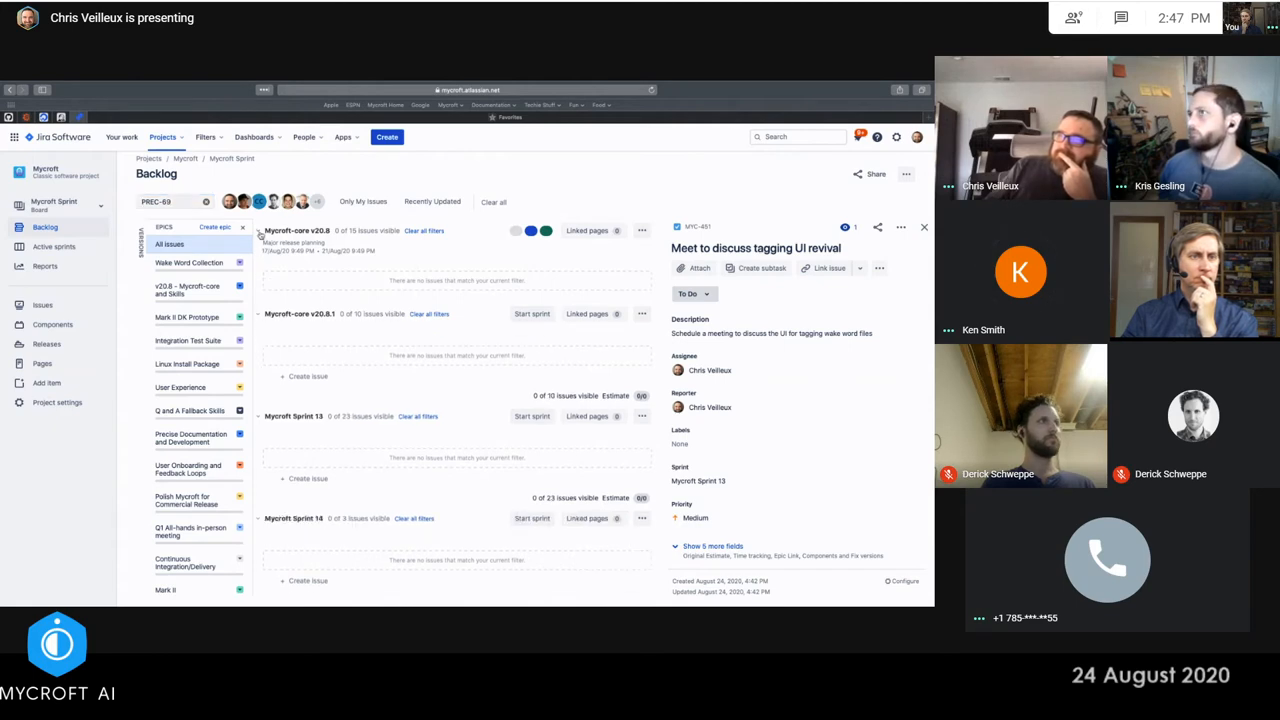
# Collapse the empty sprints, expand Mycroft Sprint 13, and open View all projects
pyautogui.click(259, 230)
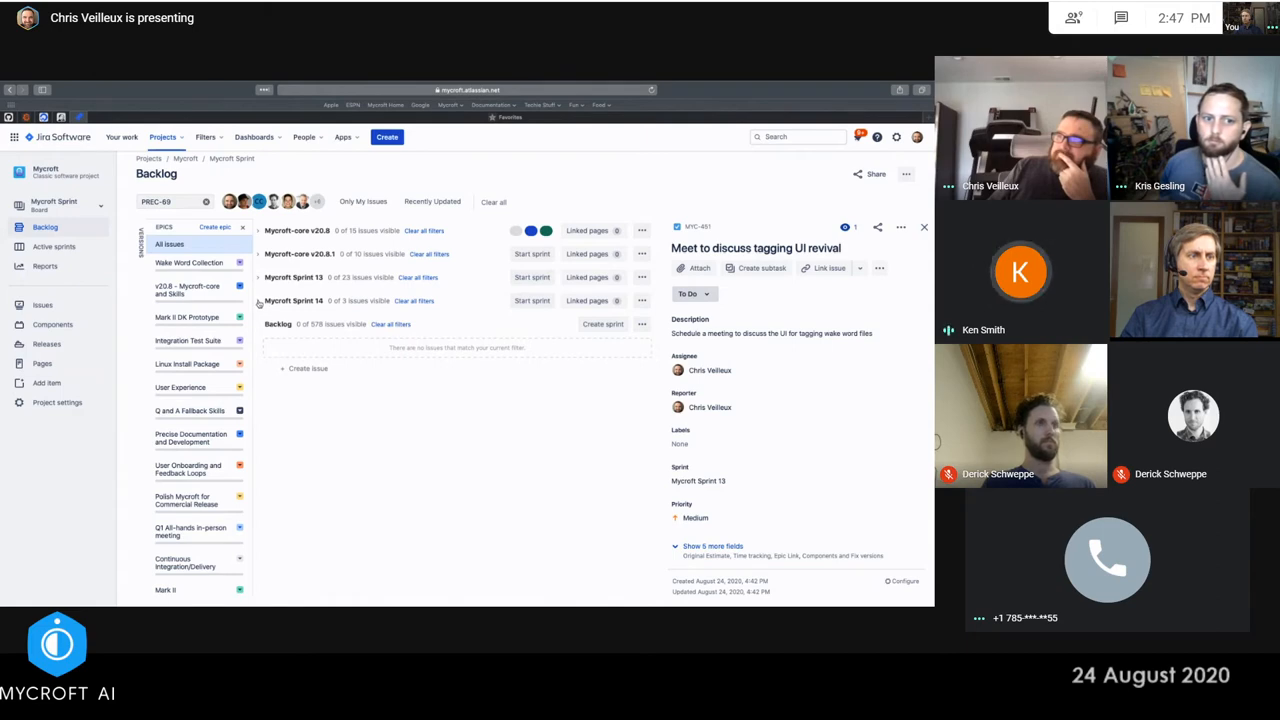
pyautogui.click(258, 277)
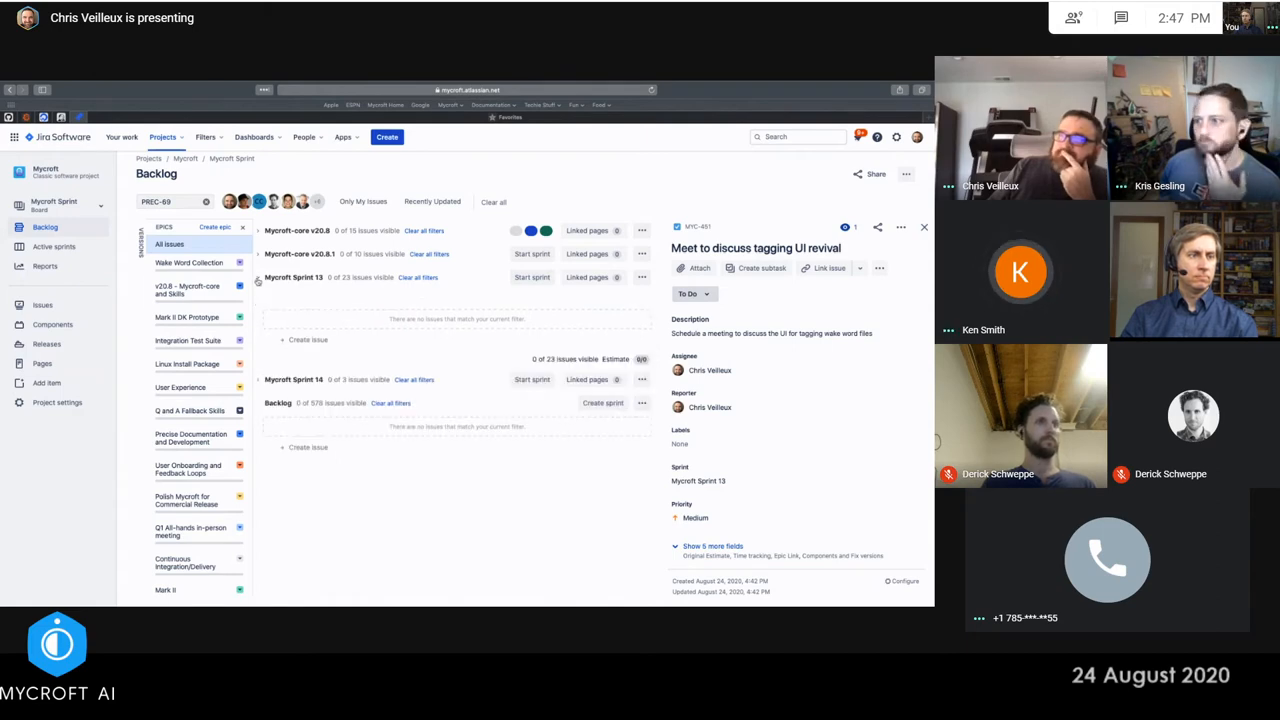
pyautogui.click(163, 137)
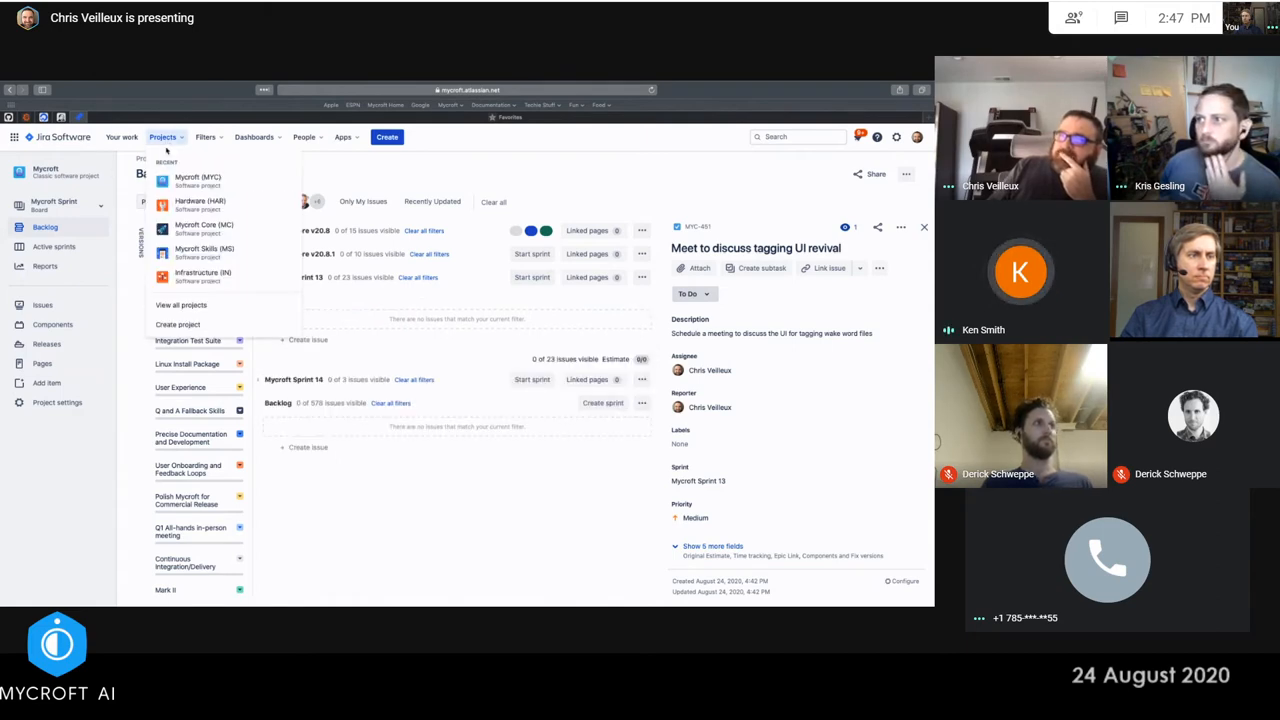
pyautogui.click(197, 177)
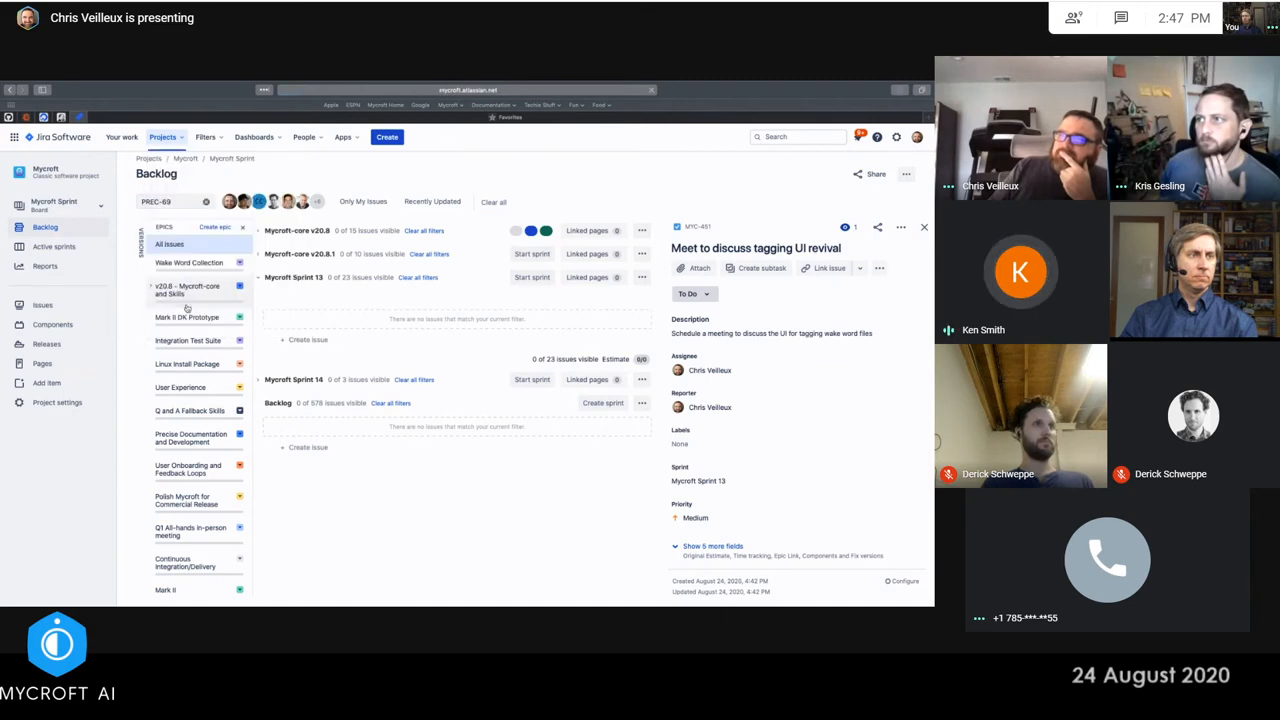
pyautogui.click(164, 137)
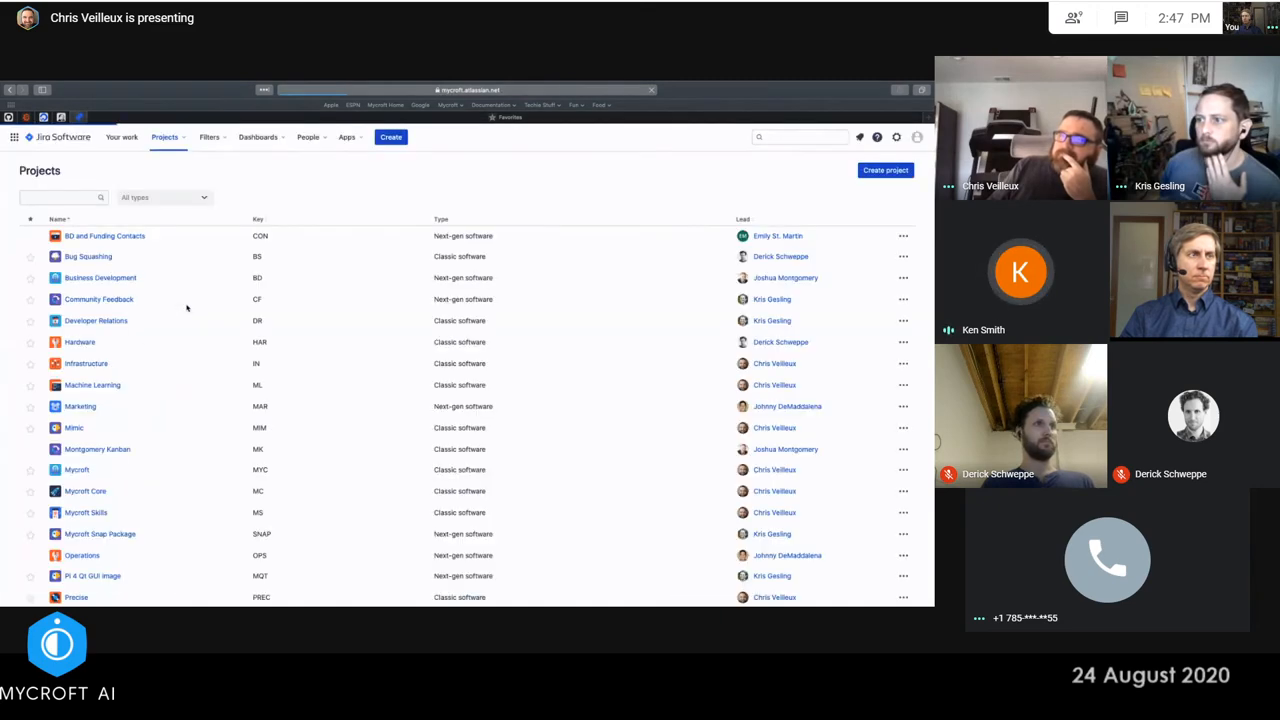
pyautogui.moveTo(107, 384)
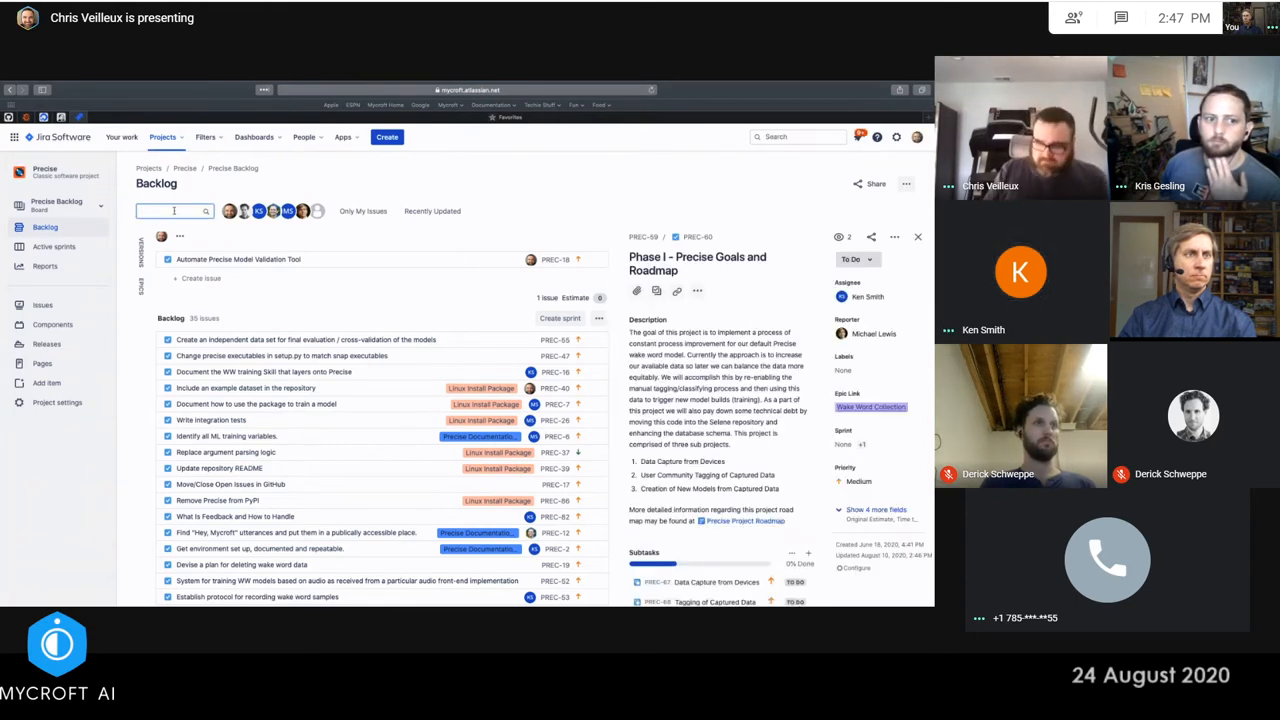
# Delete the PREC-6 search text so all 35 Precise backlog issues reappear
pyautogui.write('PREC-6')
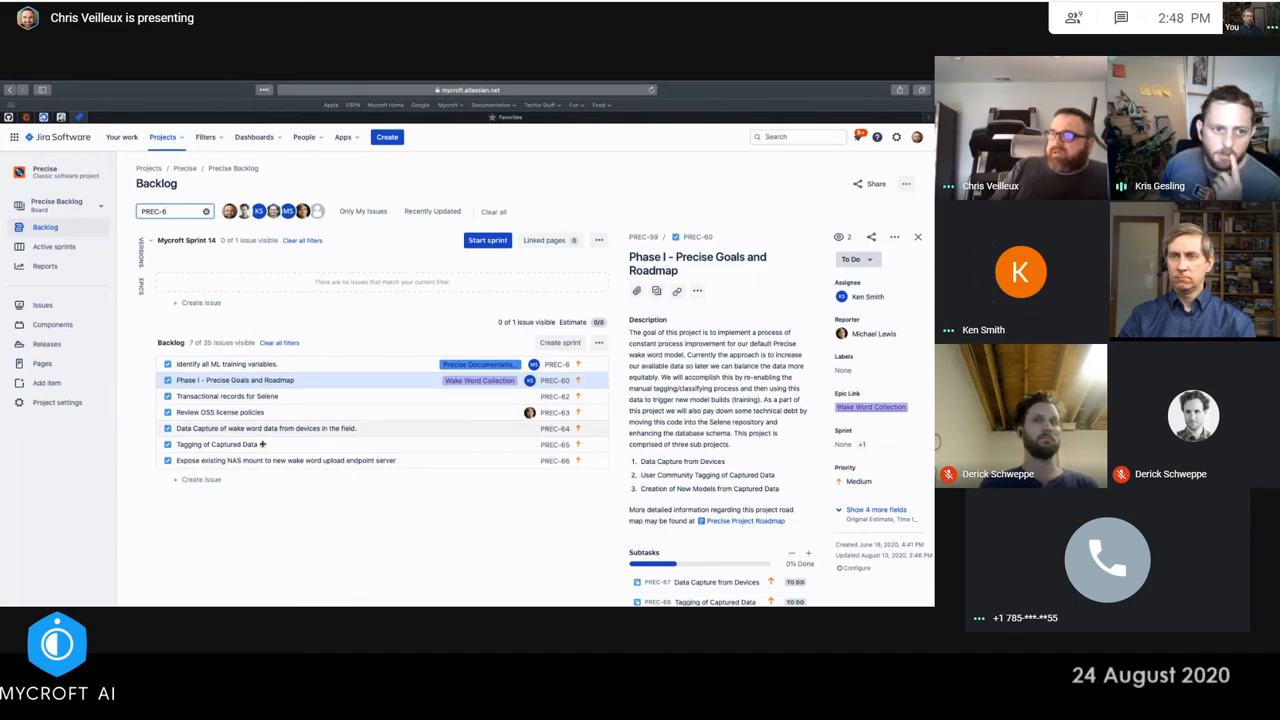
pyautogui.moveTo(282, 516)
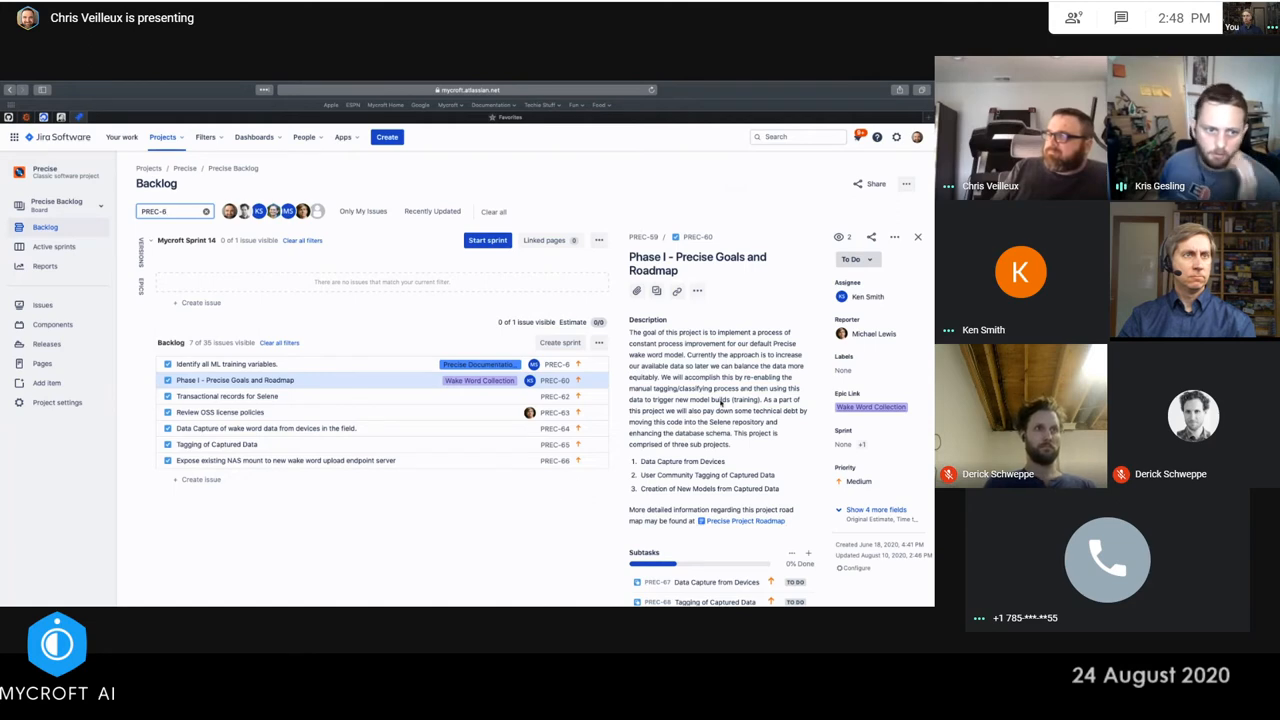
pyautogui.scroll(-3)
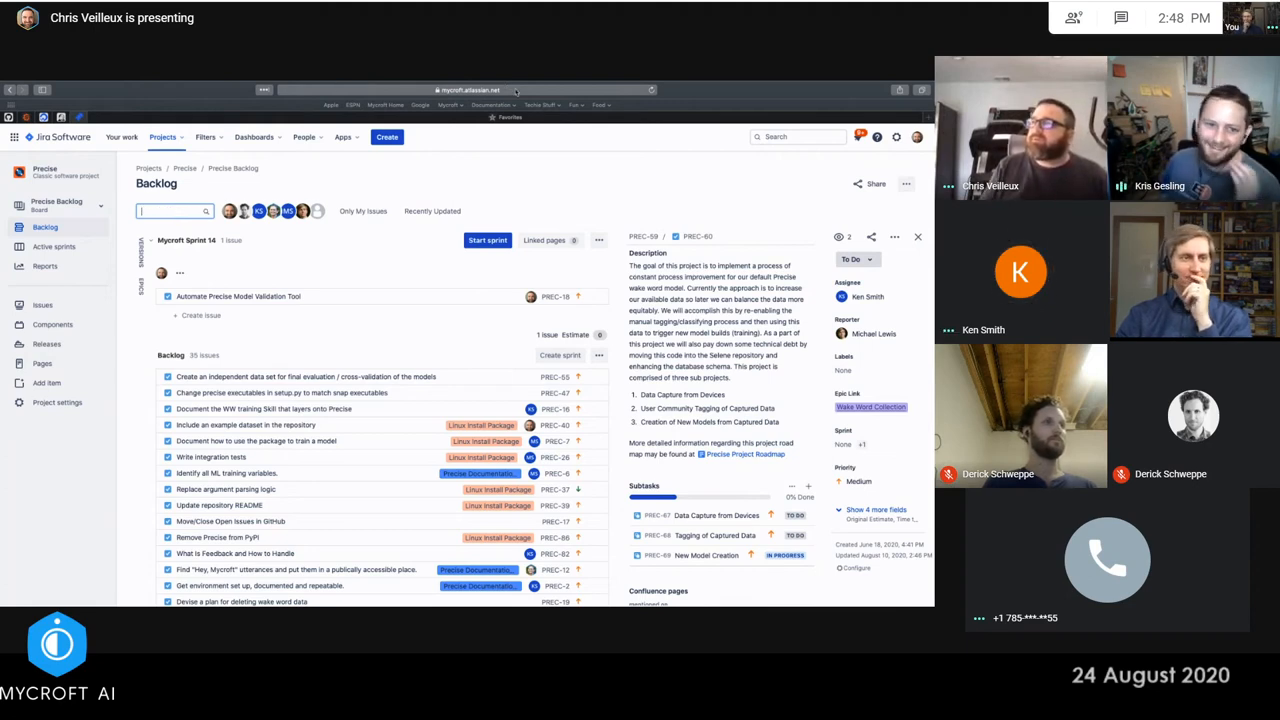
# Open subtask PREC-69 'New Model Creation', backing out of the 404 dead-link page
pyautogui.click(470, 90)
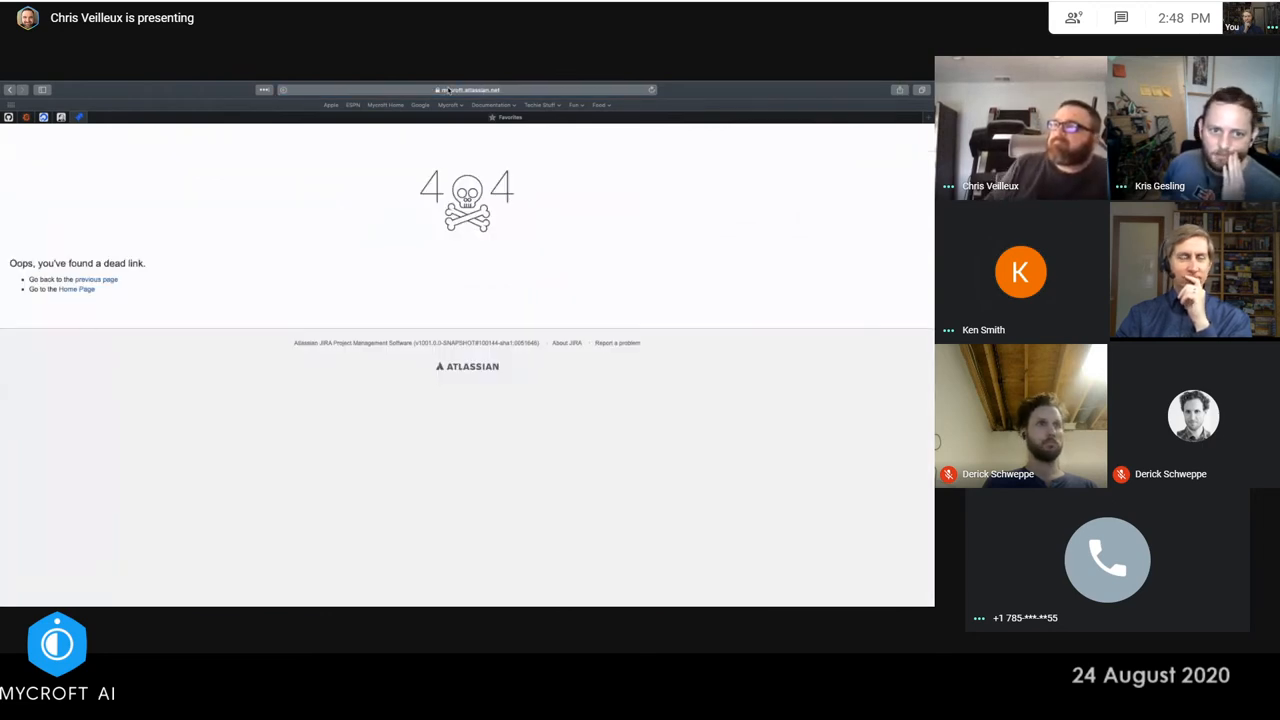
pyautogui.click(465, 90)
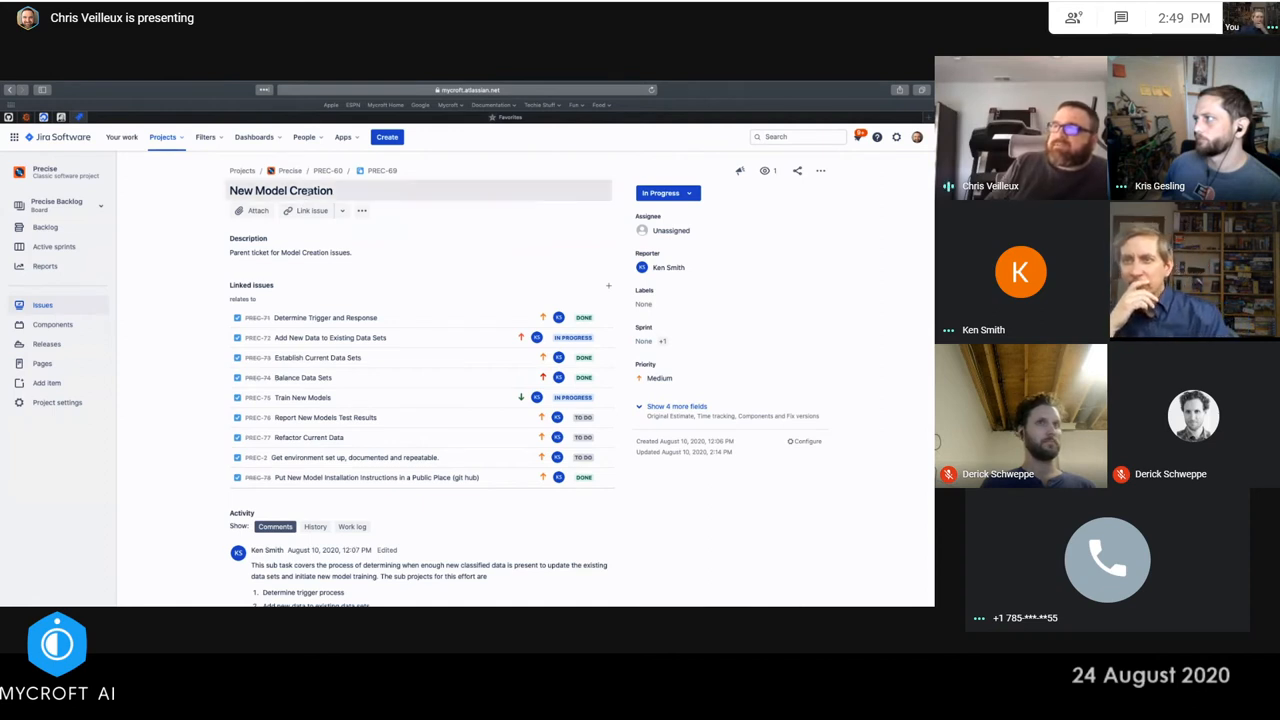
pyautogui.moveTo(328, 170)
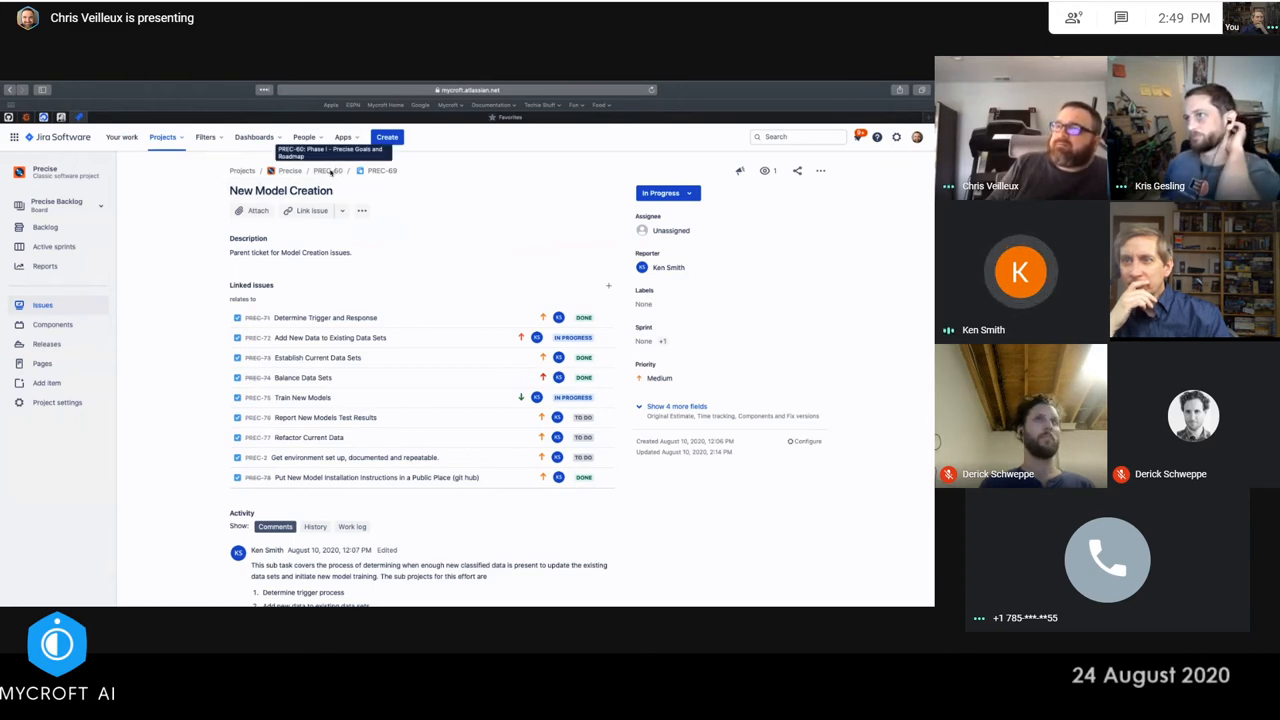
# Open parent issue PREC-60 and set its Sprint field to Mycroft Sprint 13
pyautogui.click(328, 170)
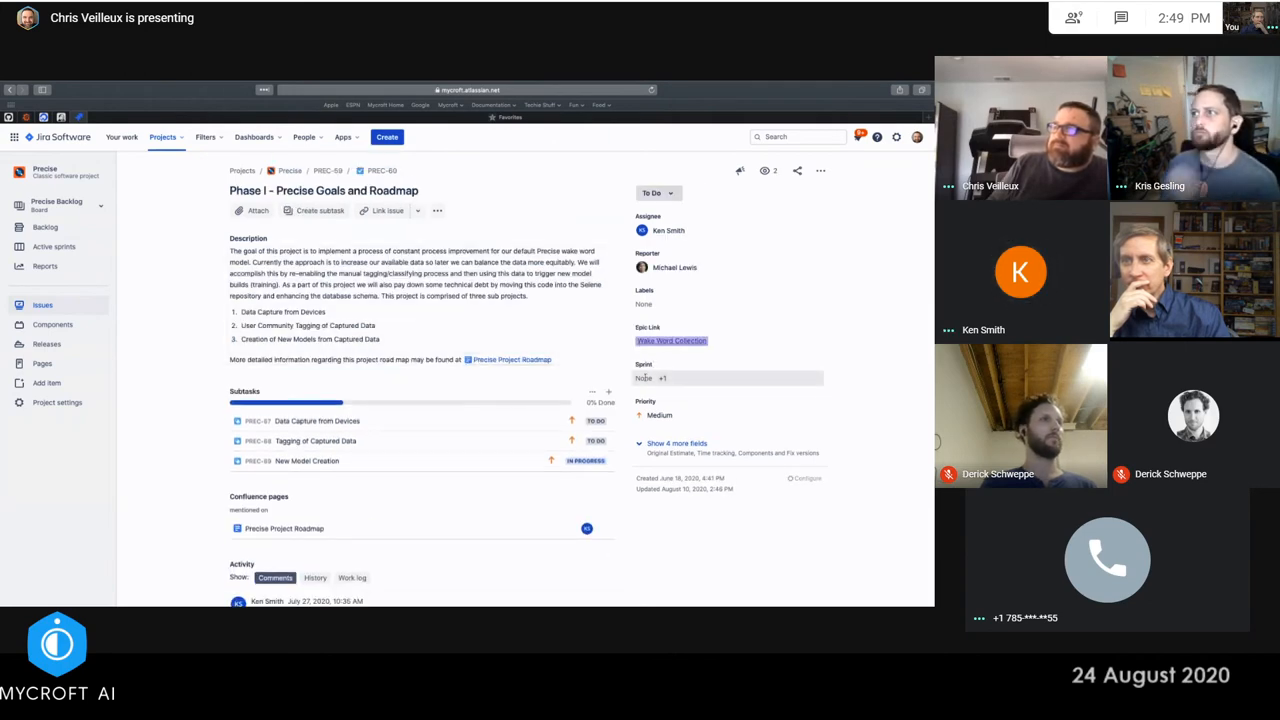
pyautogui.click(727, 379)
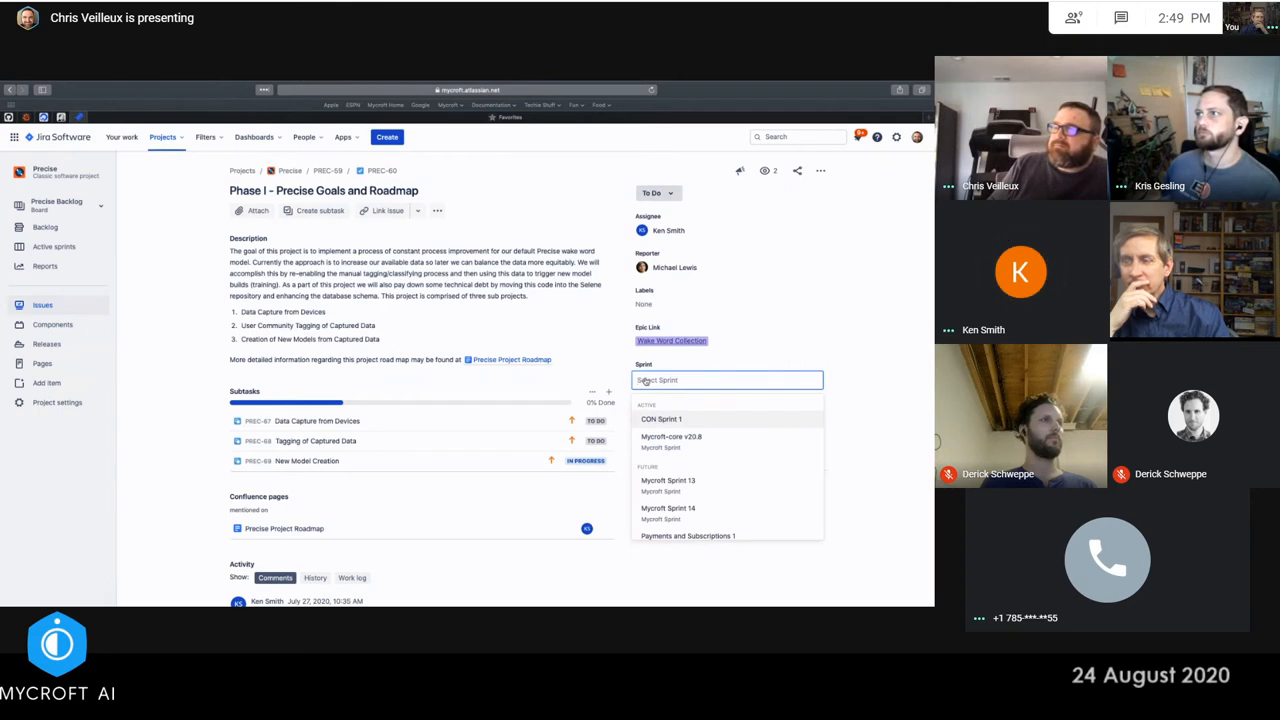
pyautogui.moveTo(685, 481)
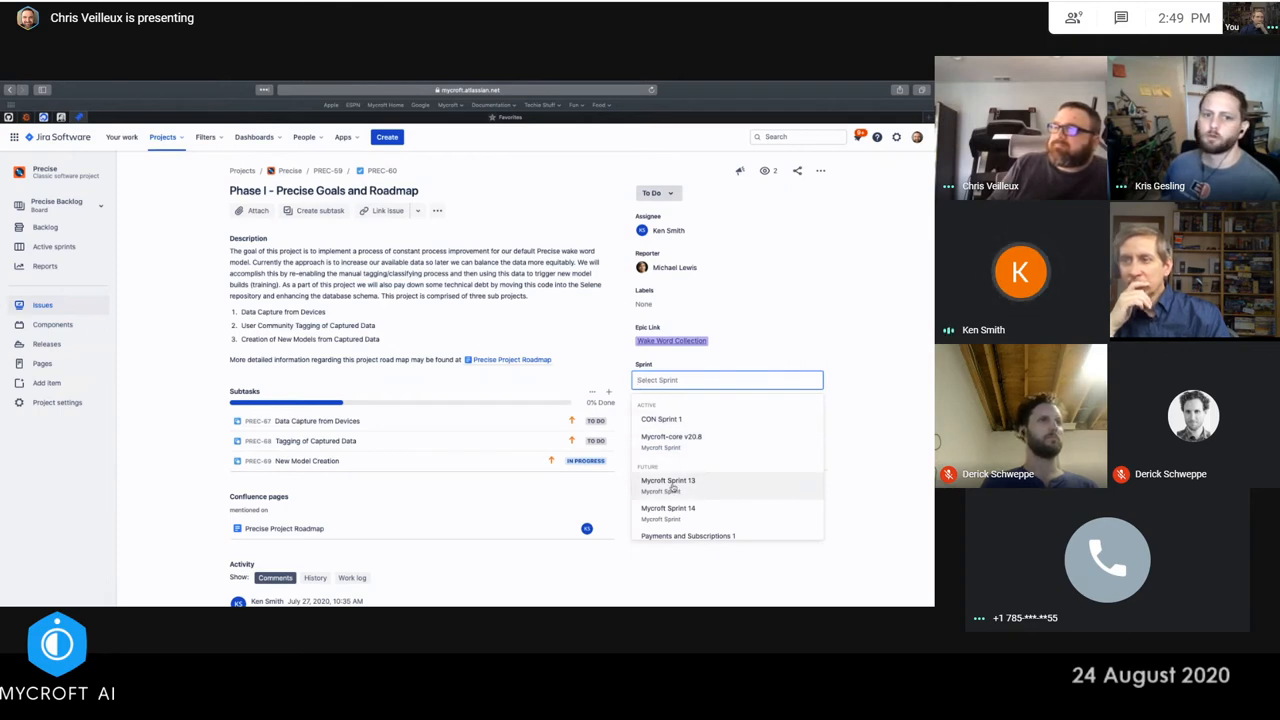
pyautogui.click(668, 480)
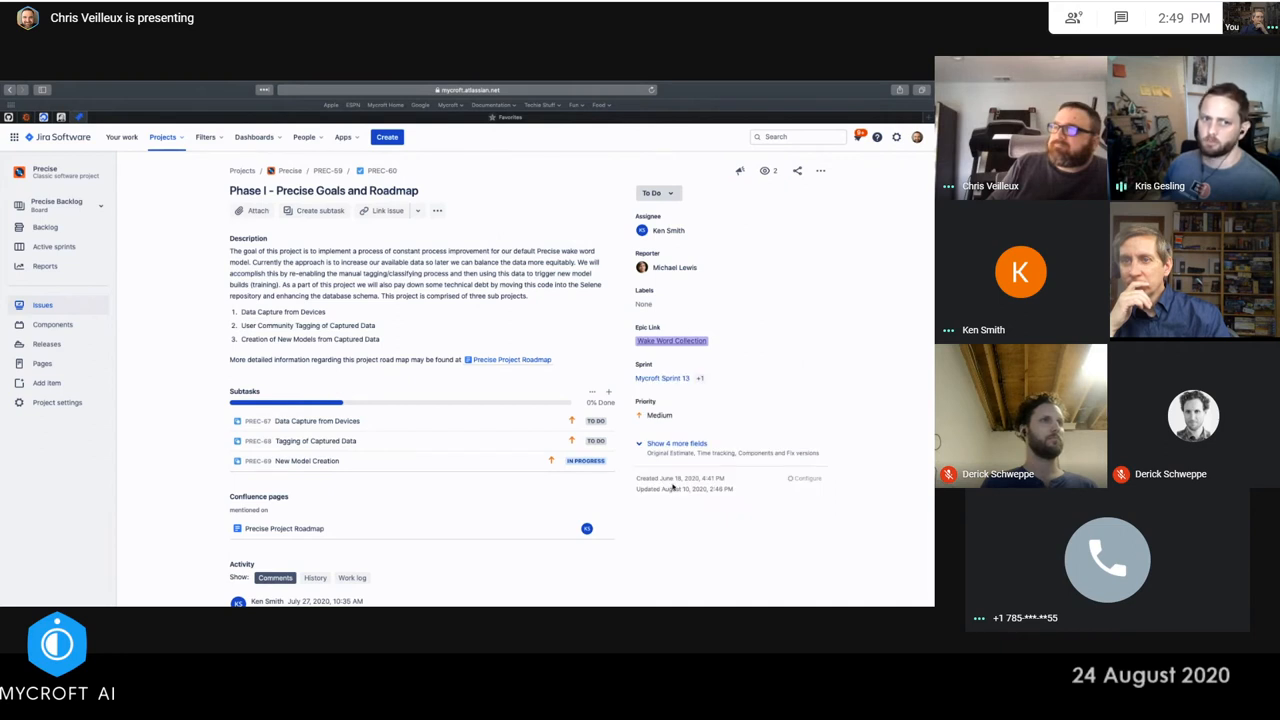
pyautogui.moveTo(658, 516)
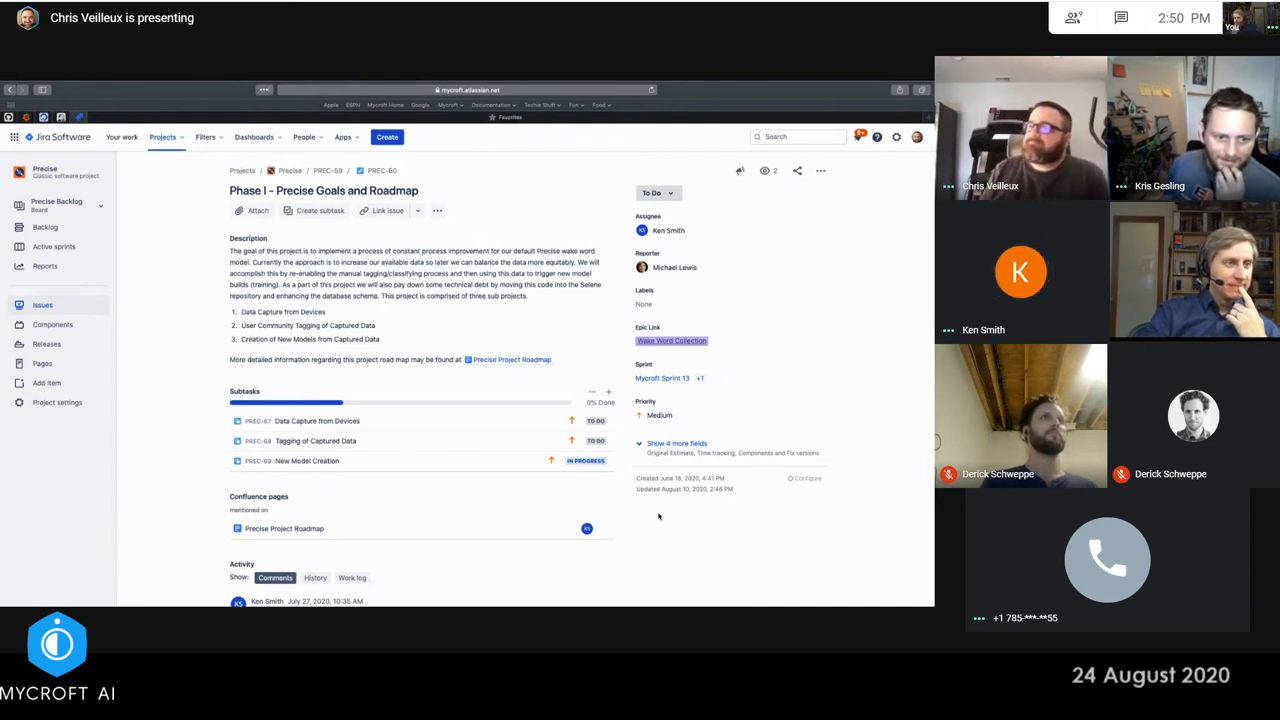
pyautogui.moveTo(690, 537)
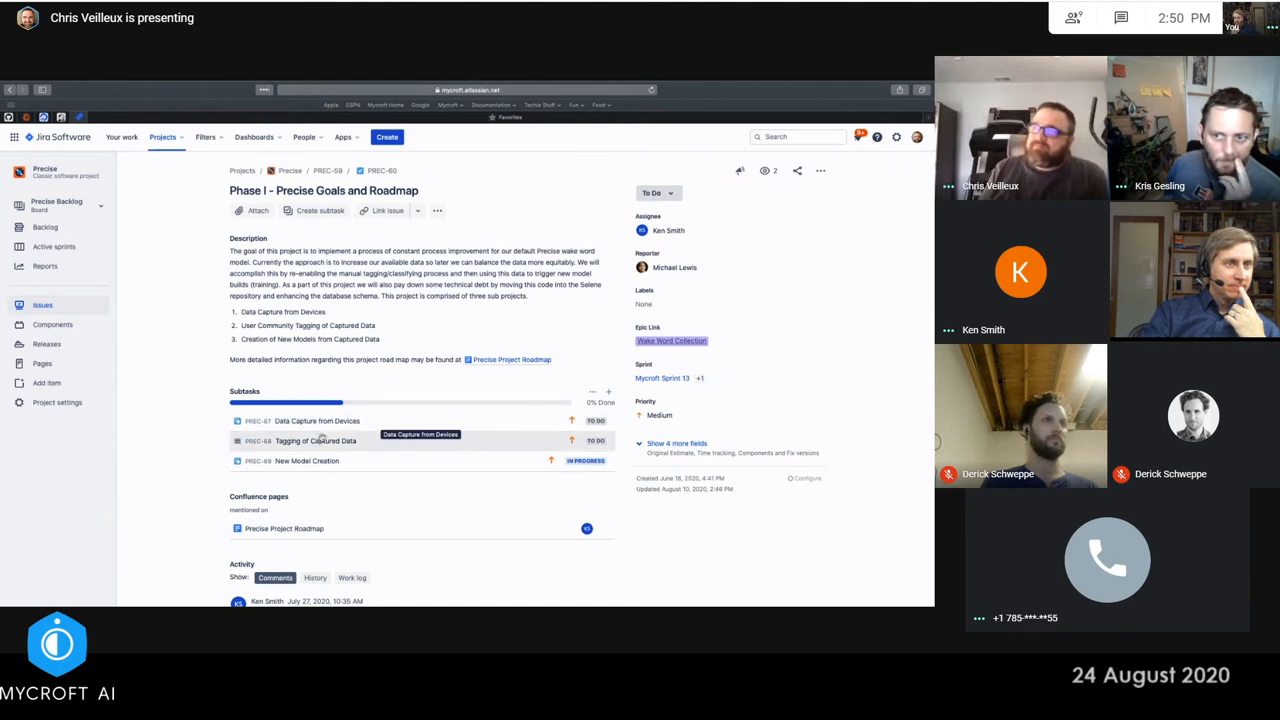
pyautogui.moveTo(316, 441)
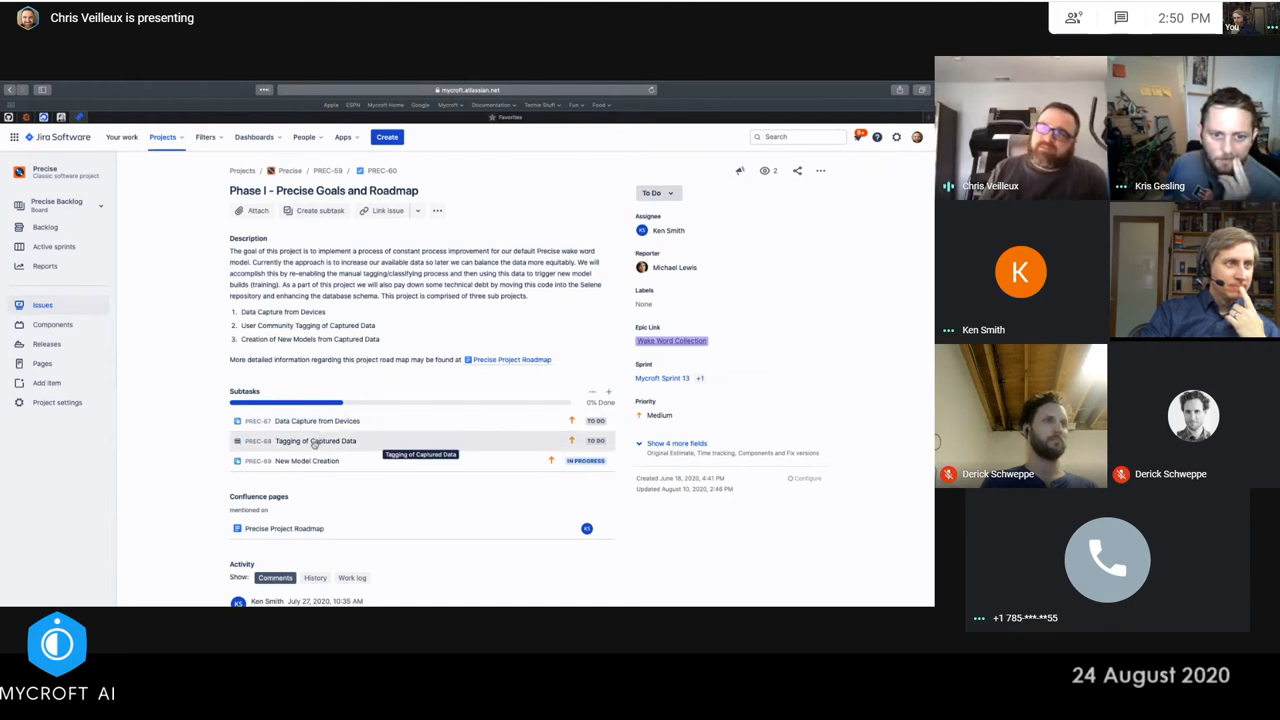
pyautogui.moveTo(317, 420)
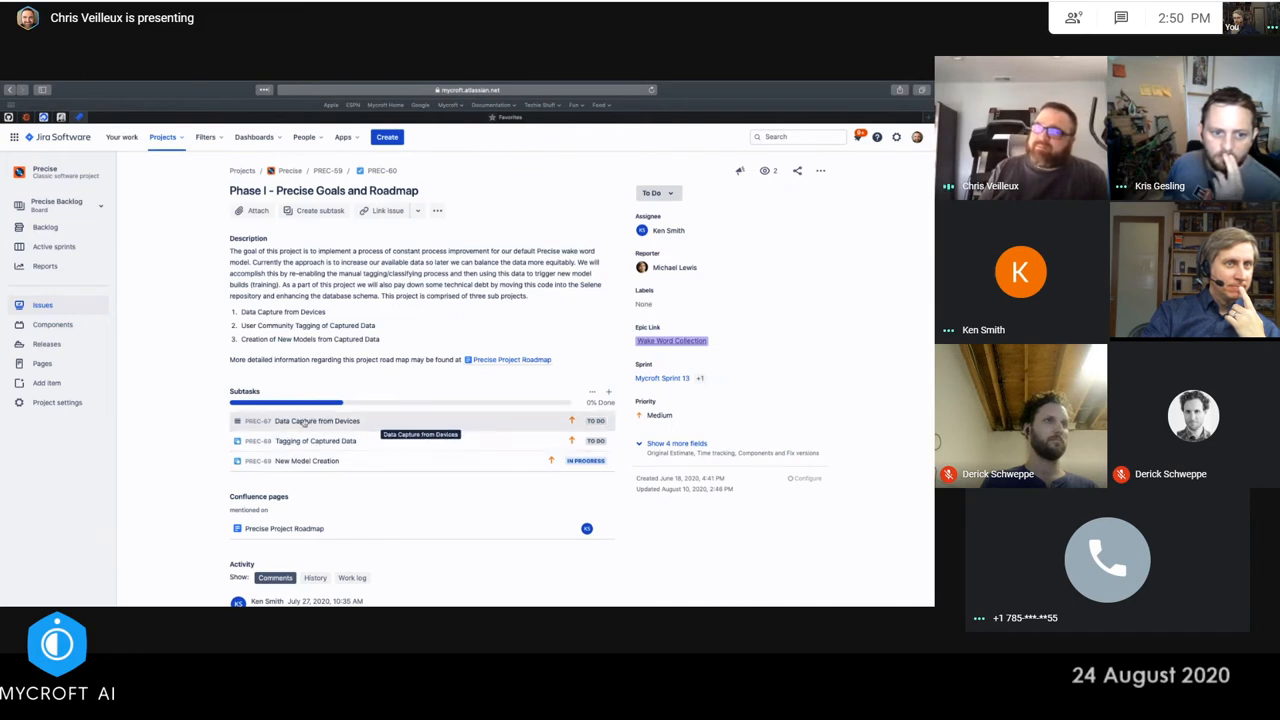
pyautogui.moveTo(168, 320)
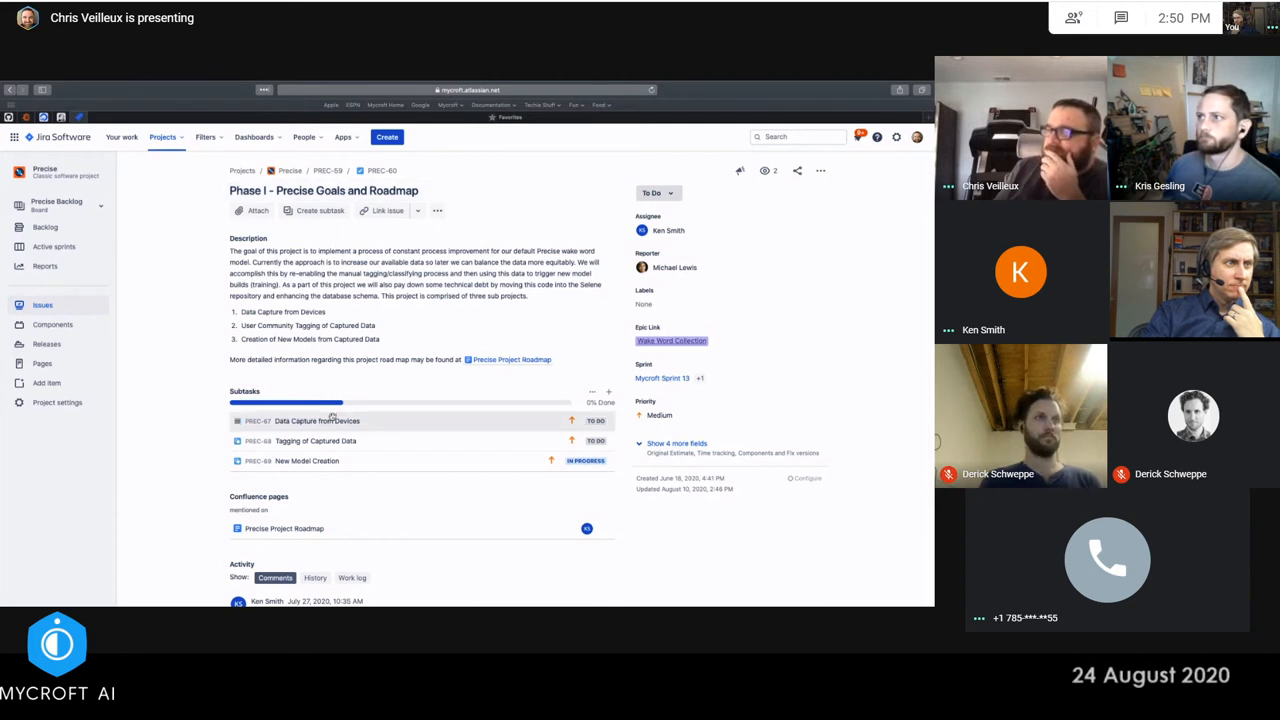
pyautogui.moveTo(329, 441)
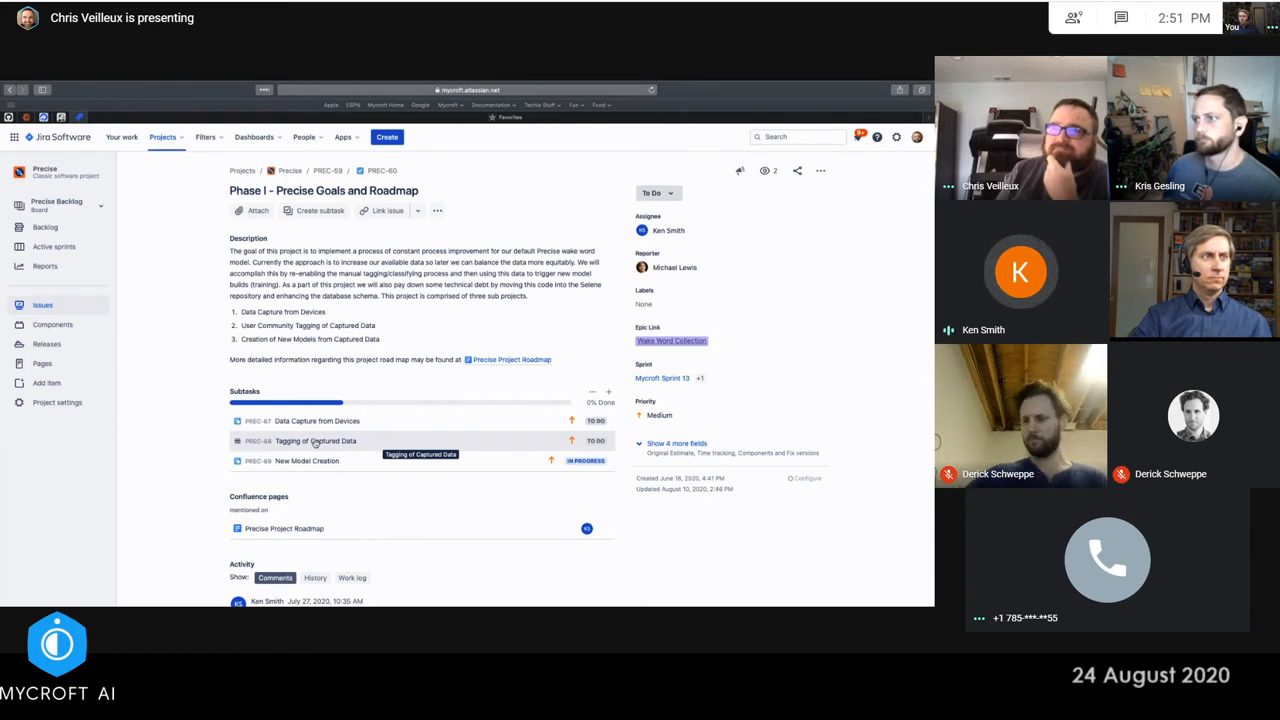
pyautogui.moveTo(198, 443)
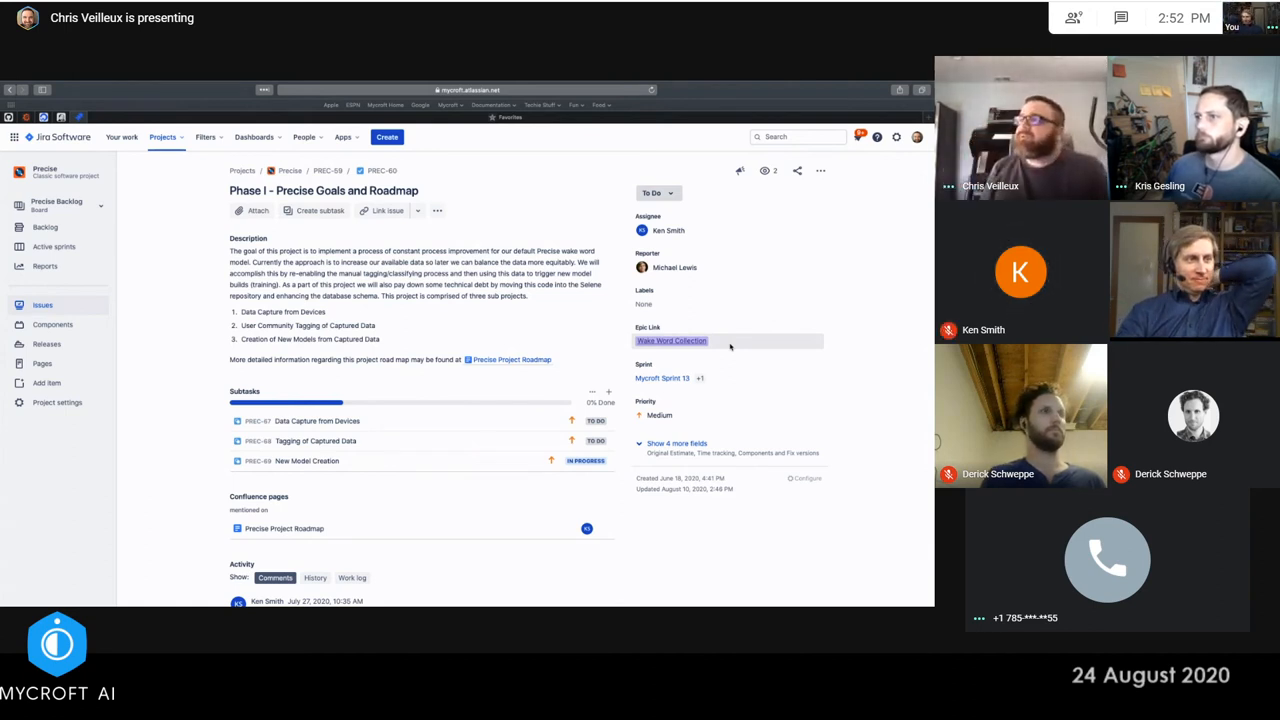
# Show the recent projects list: Precise, Mycroft, Hardware, Mycroft Core, Mycroft Skills
pyautogui.click(163, 137)
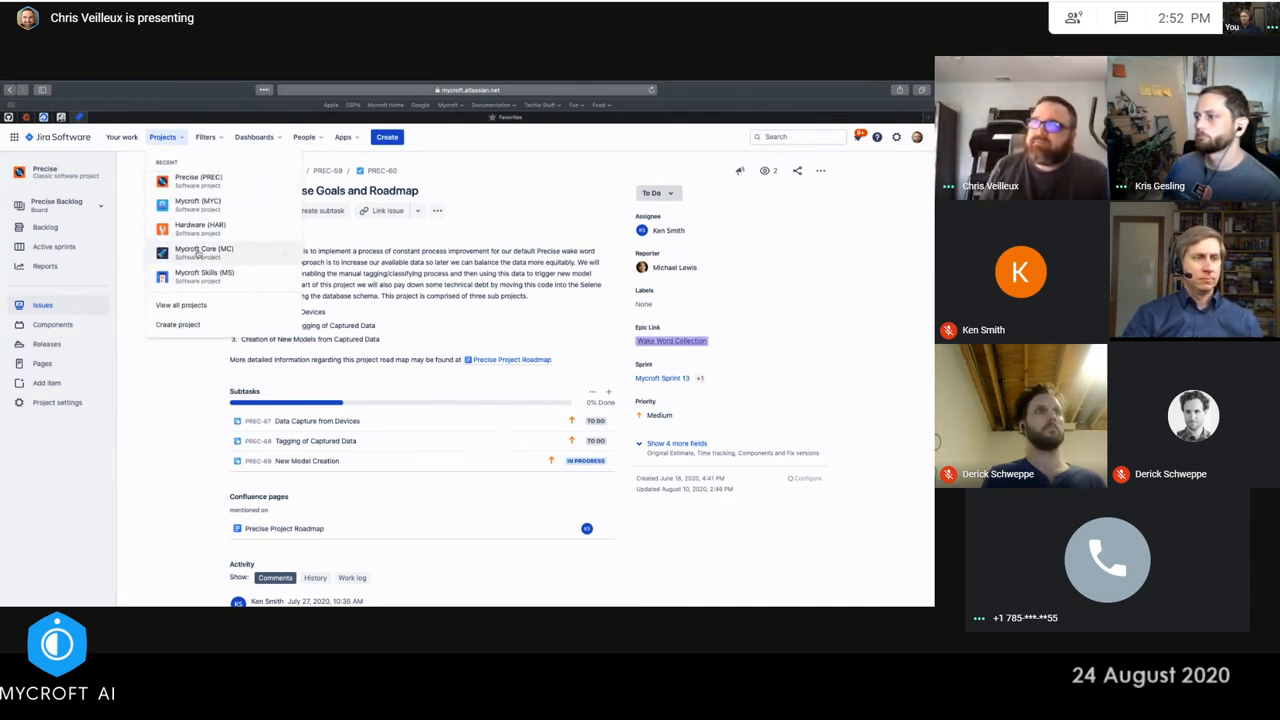
# Return to the Mycroft sprint backlog and confirm PREC-60 is among Sprint 13's 25 issues
pyautogui.click(204, 251)
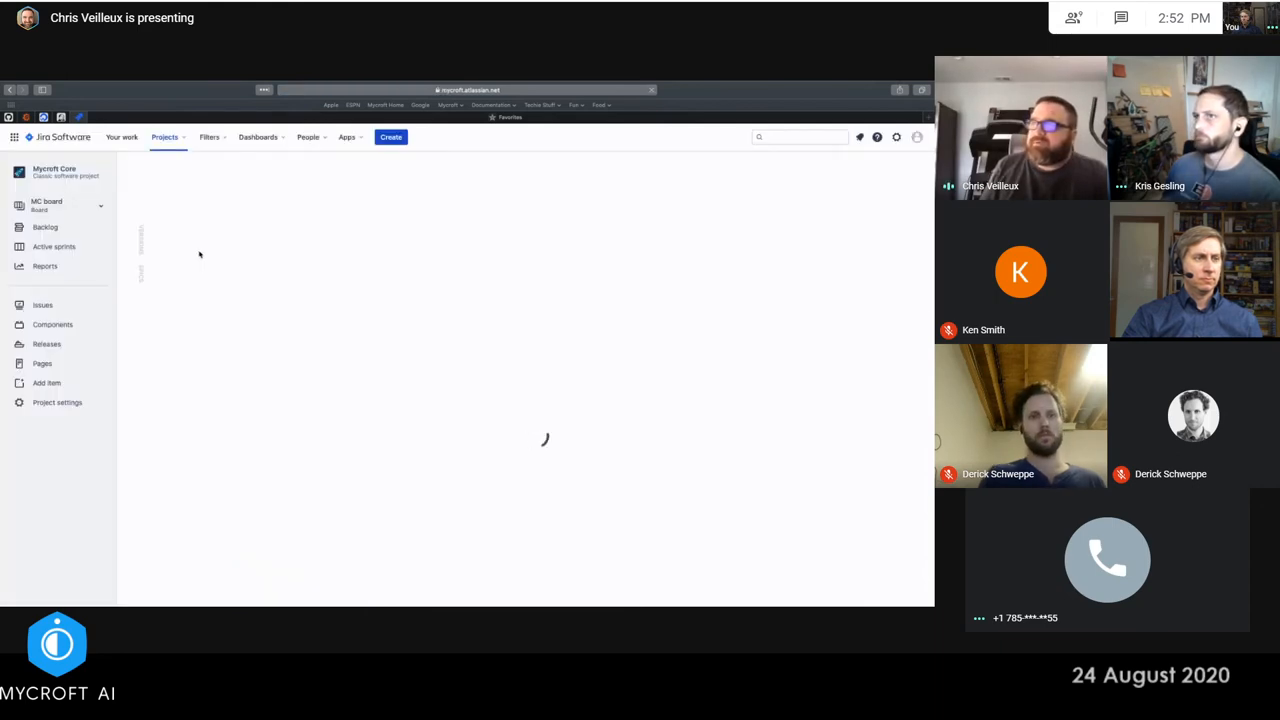
pyautogui.click(45, 227)
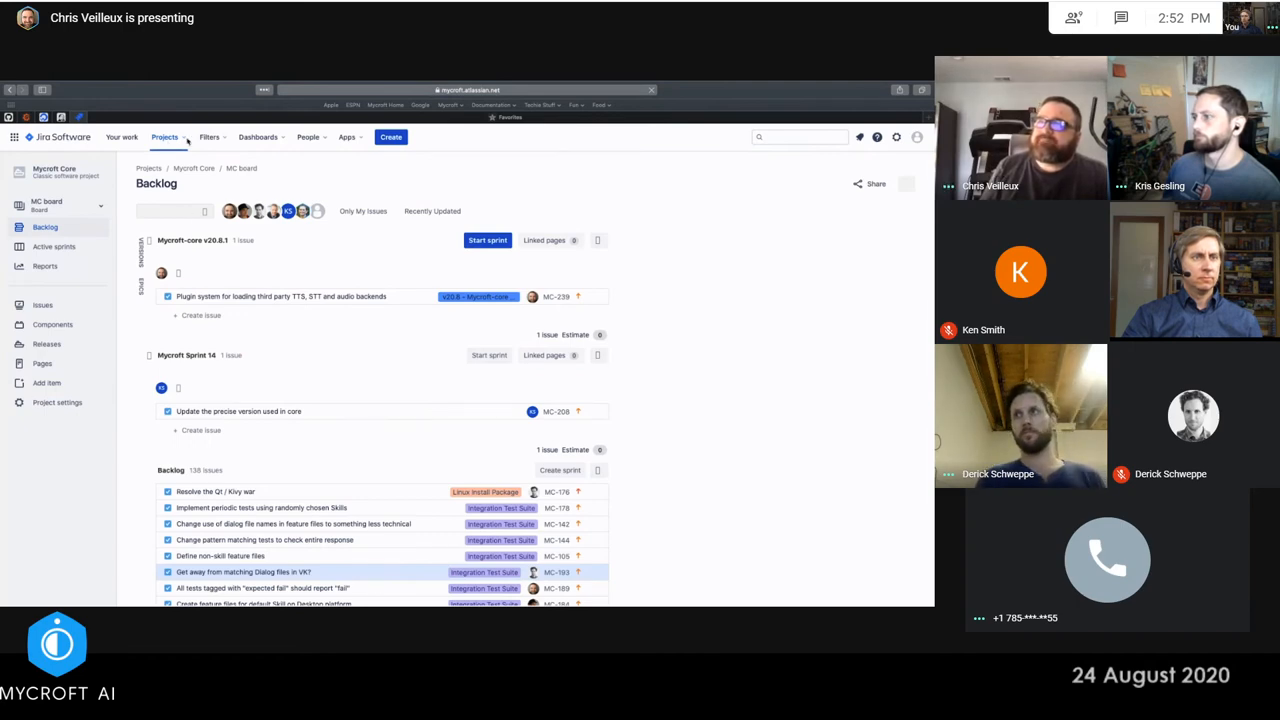
pyautogui.click(243, 571)
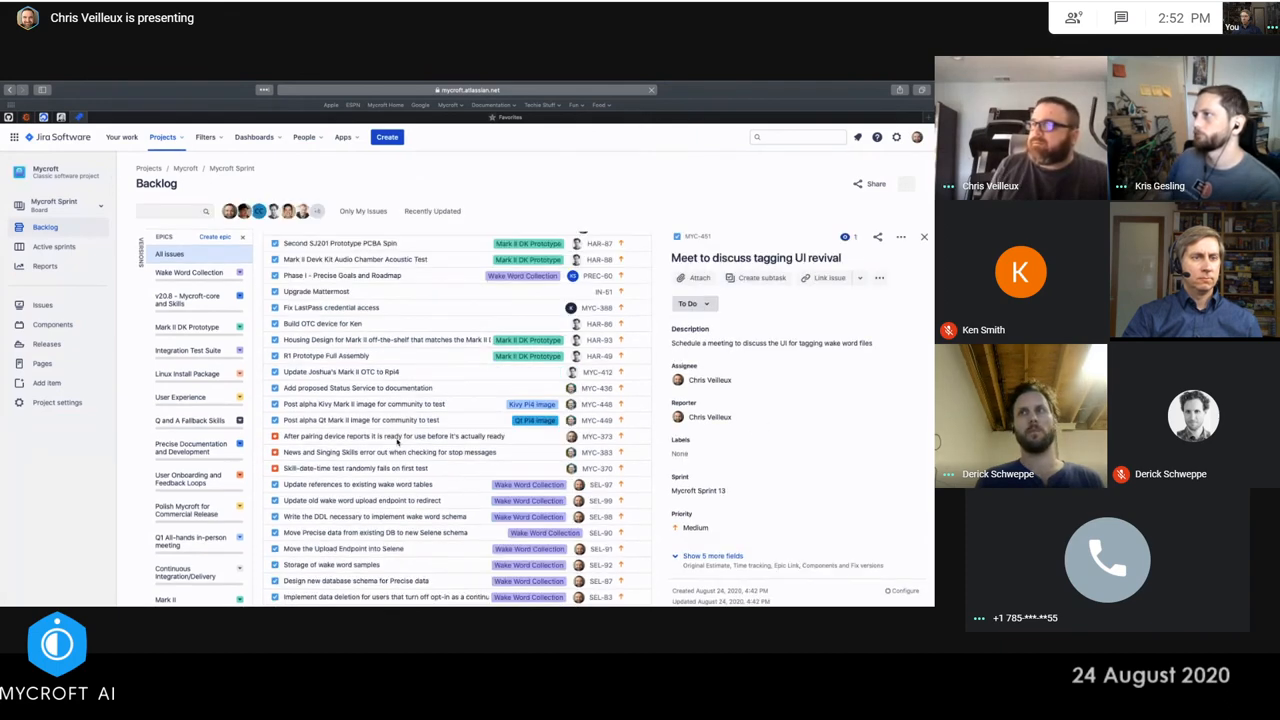
pyautogui.scroll(3)
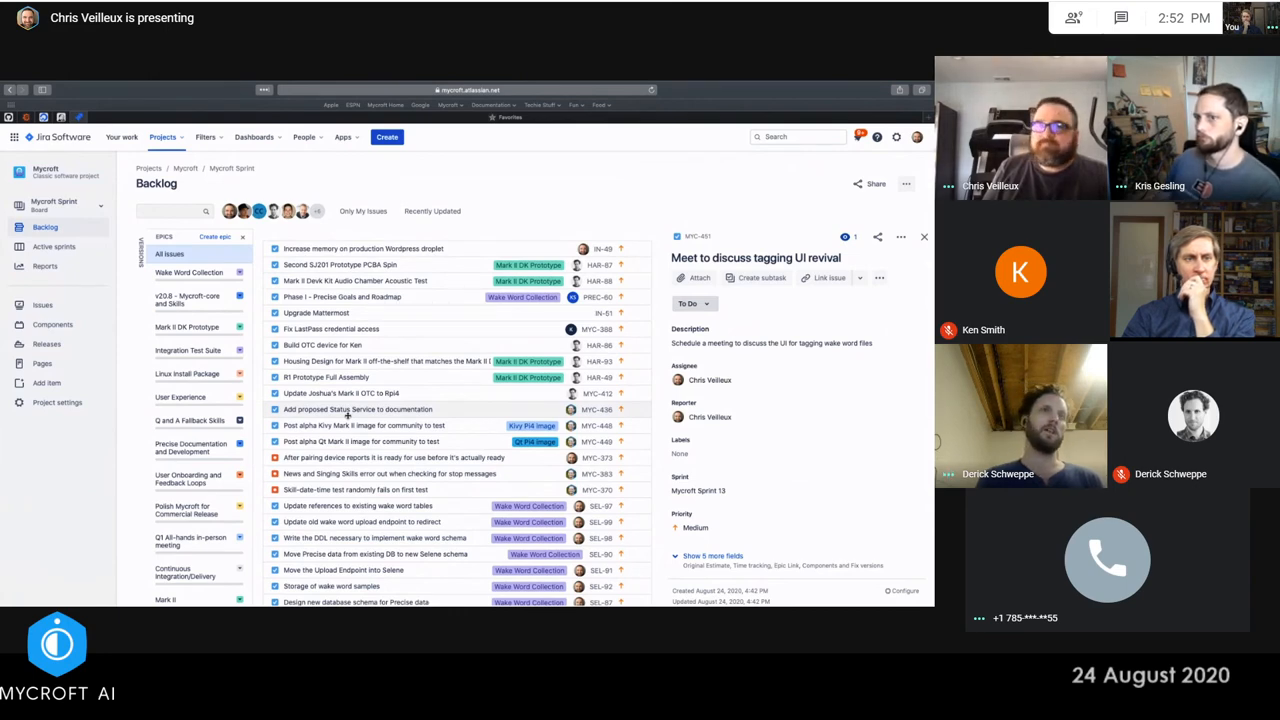
pyautogui.scroll(-3)
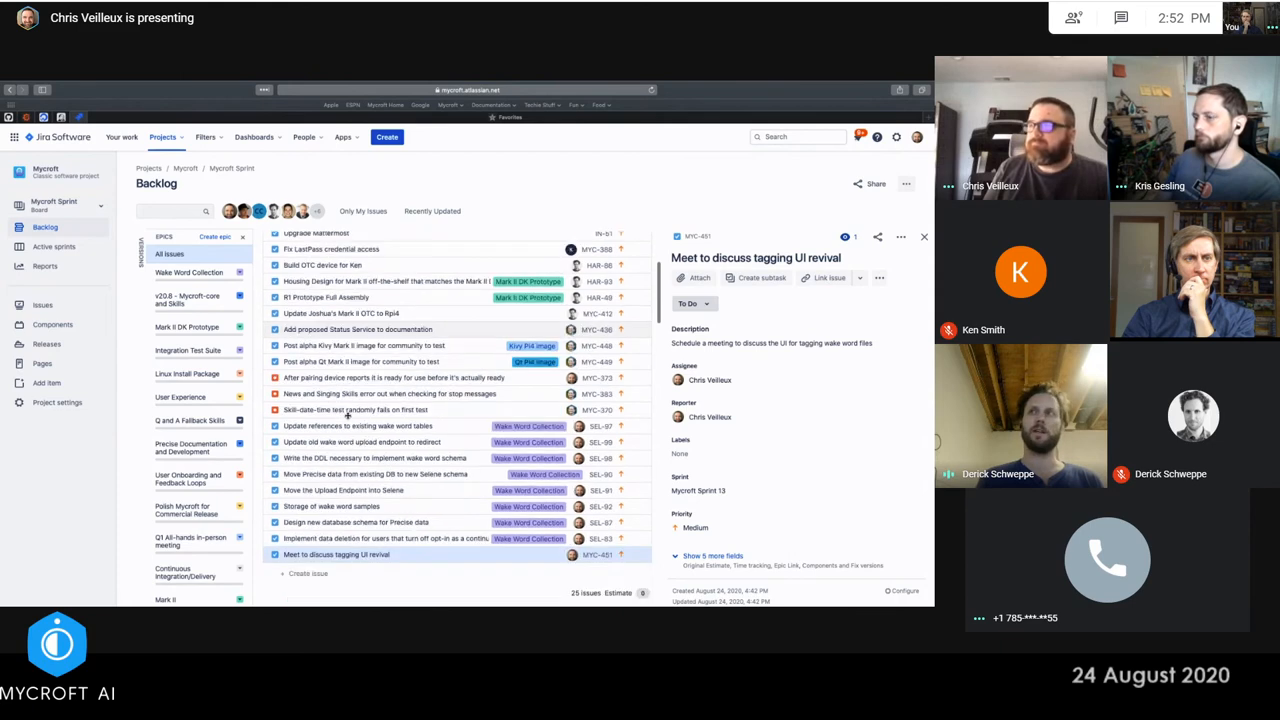
pyautogui.scroll(3)
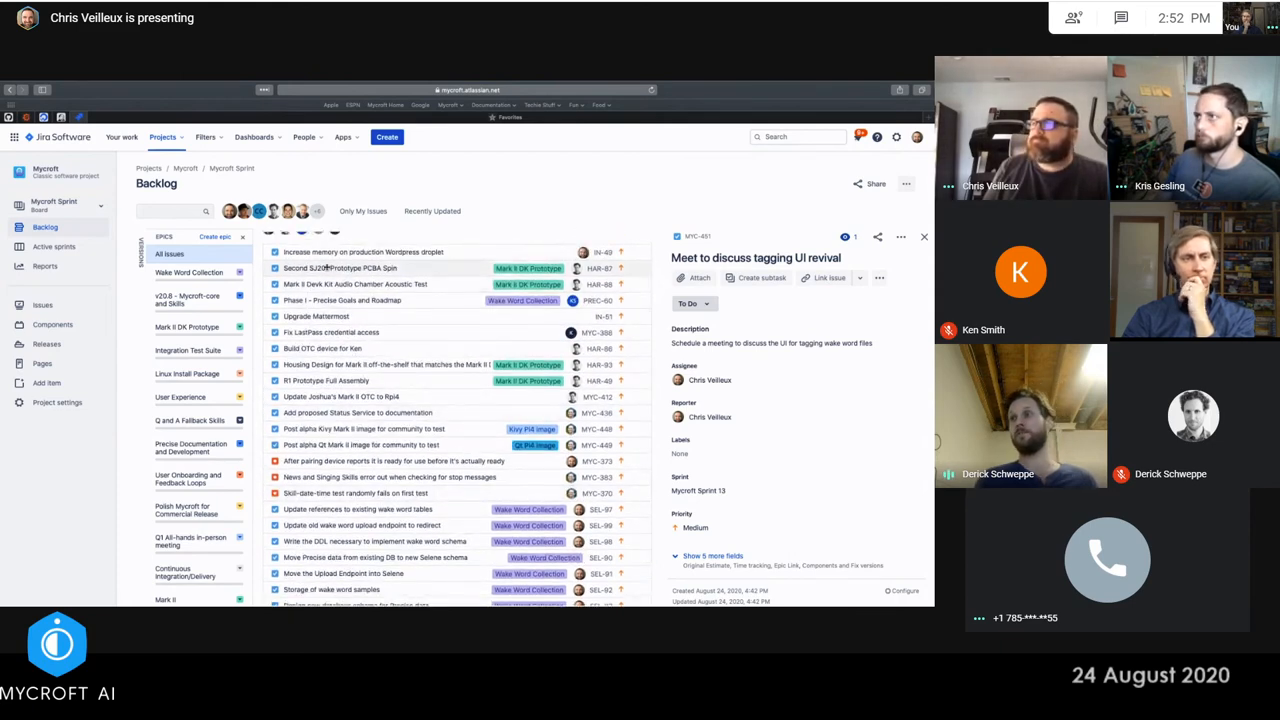
# Check HAR-87 and HAR-49, then open IN-51's Assignee dropdown
pyautogui.click(340, 268)
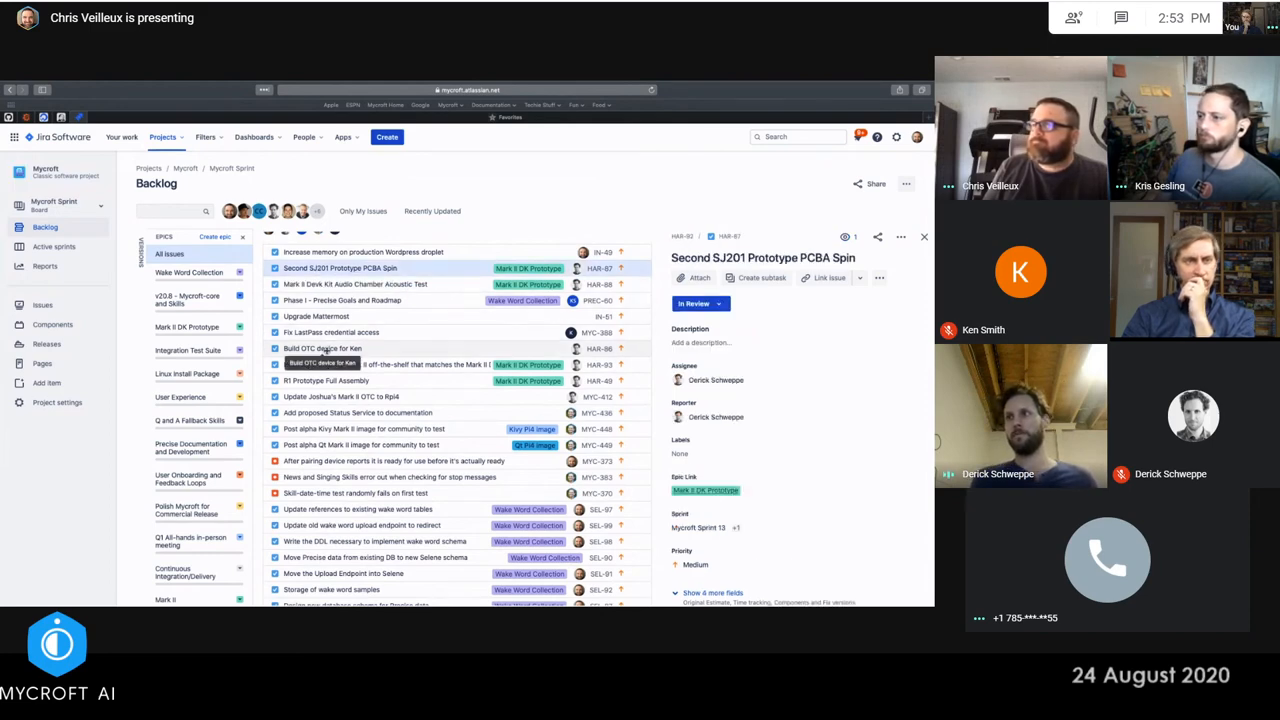
pyautogui.moveTo(340, 381)
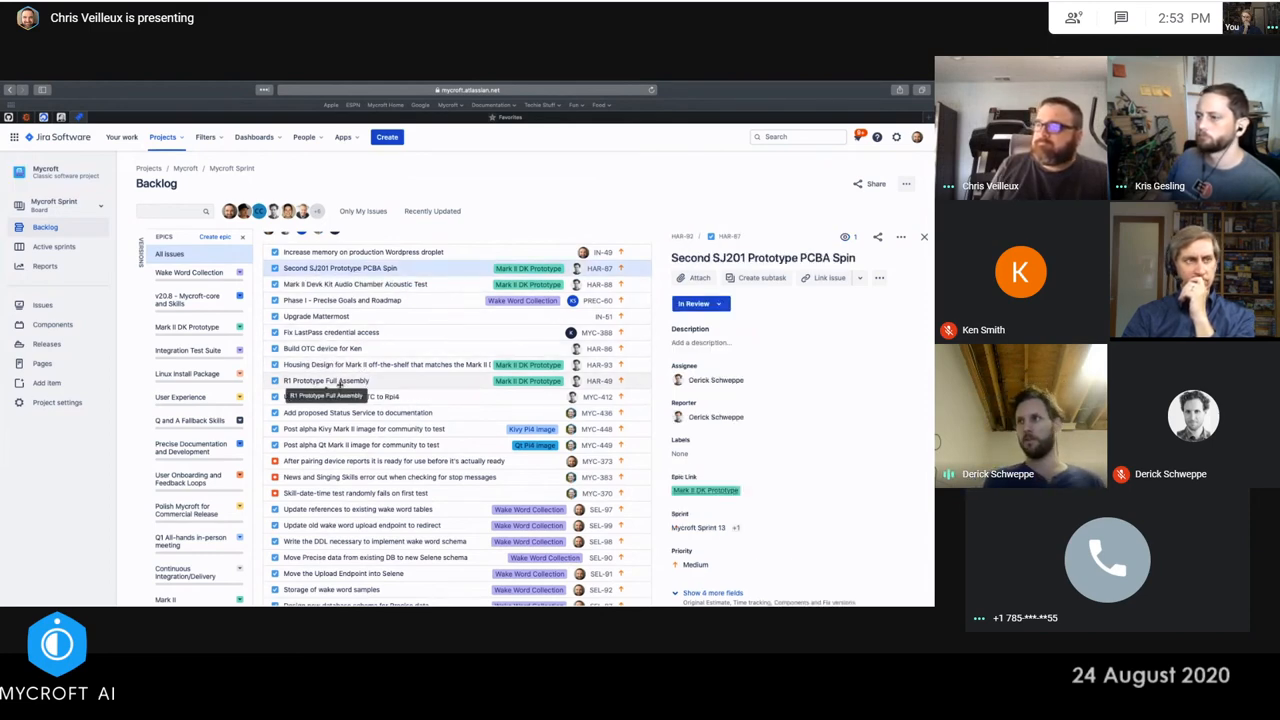
pyautogui.click(326, 381)
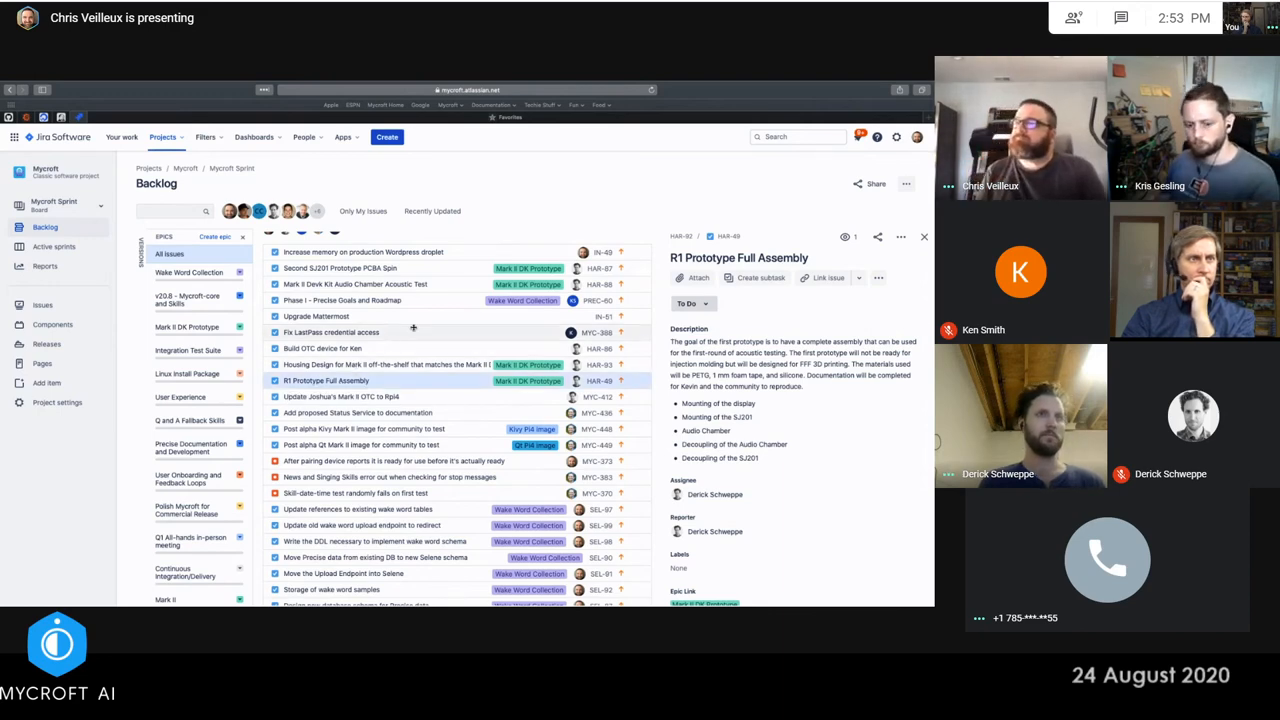
pyautogui.click(316, 316)
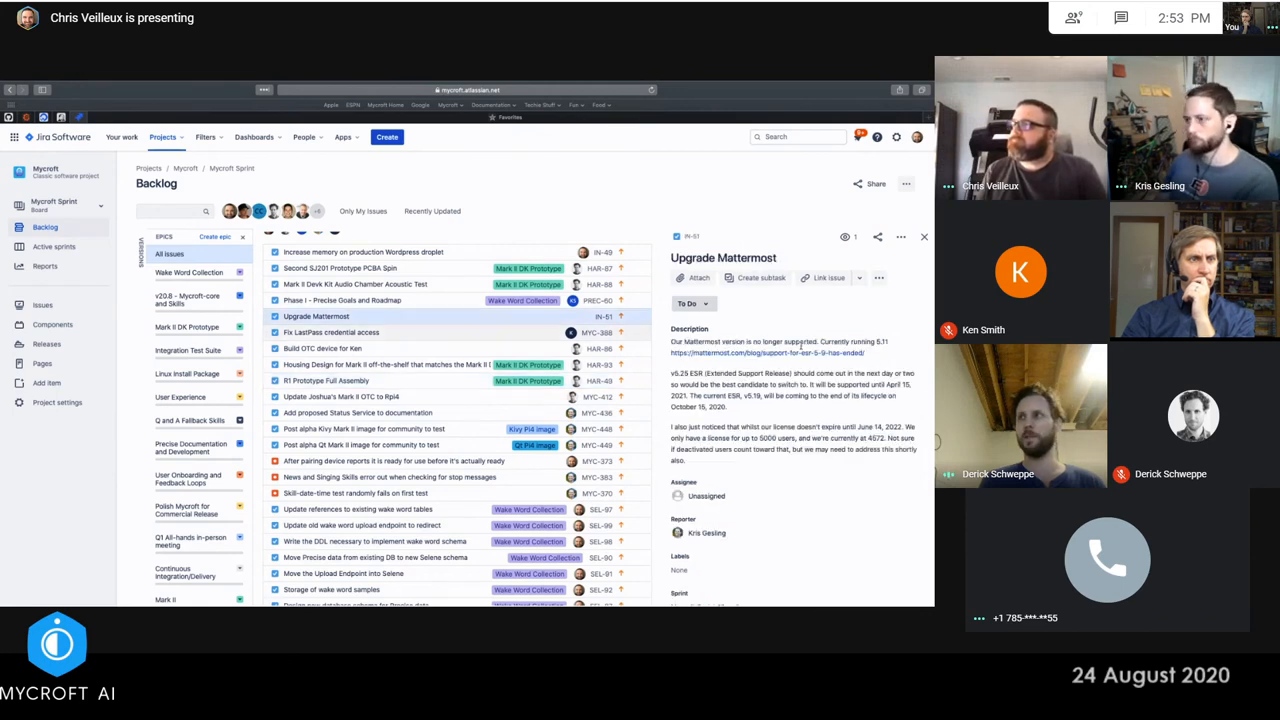
pyautogui.click(690, 303)
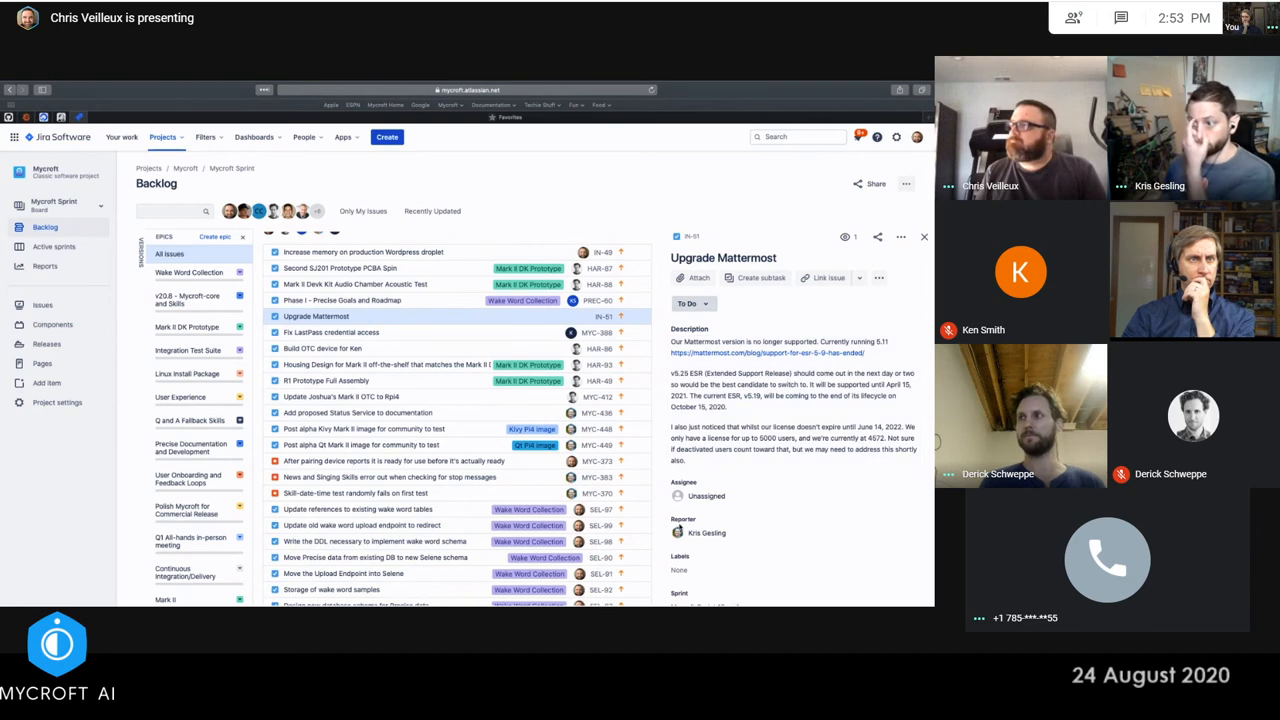
pyautogui.click(706, 496)
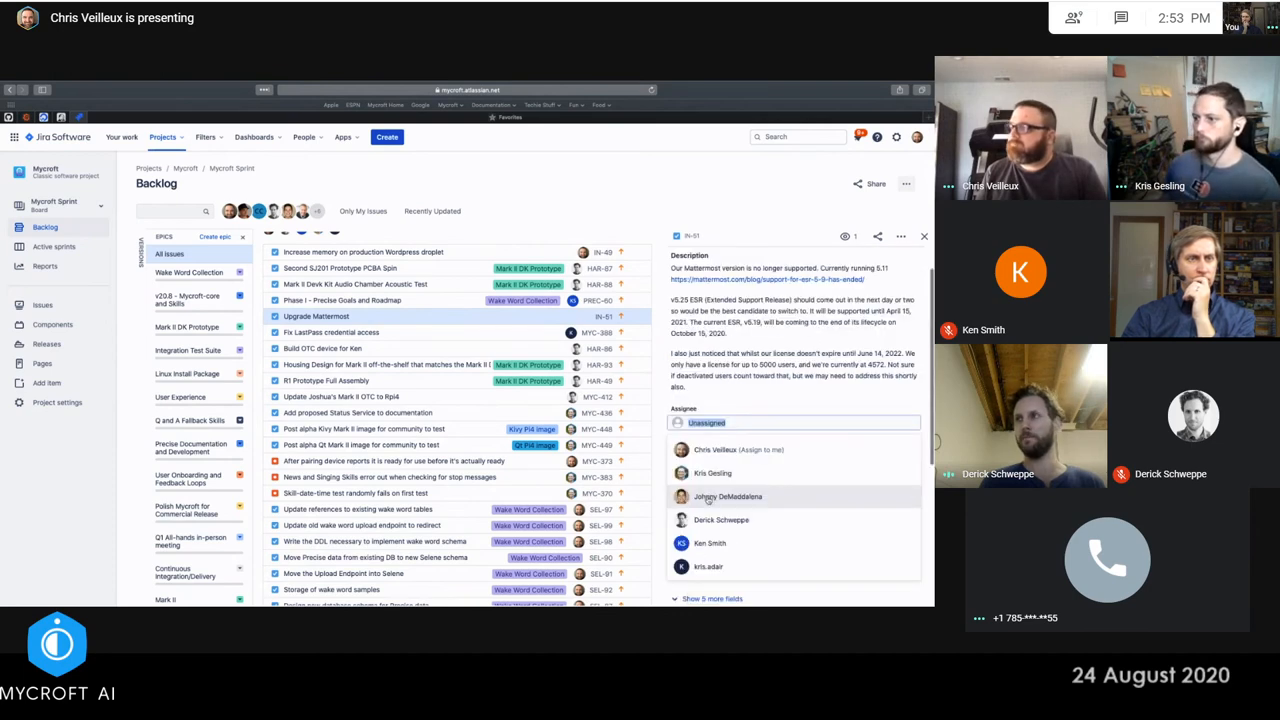
# Assign Upgrade Mattermost (IN-51) to yourself
pyautogui.click(739, 449)
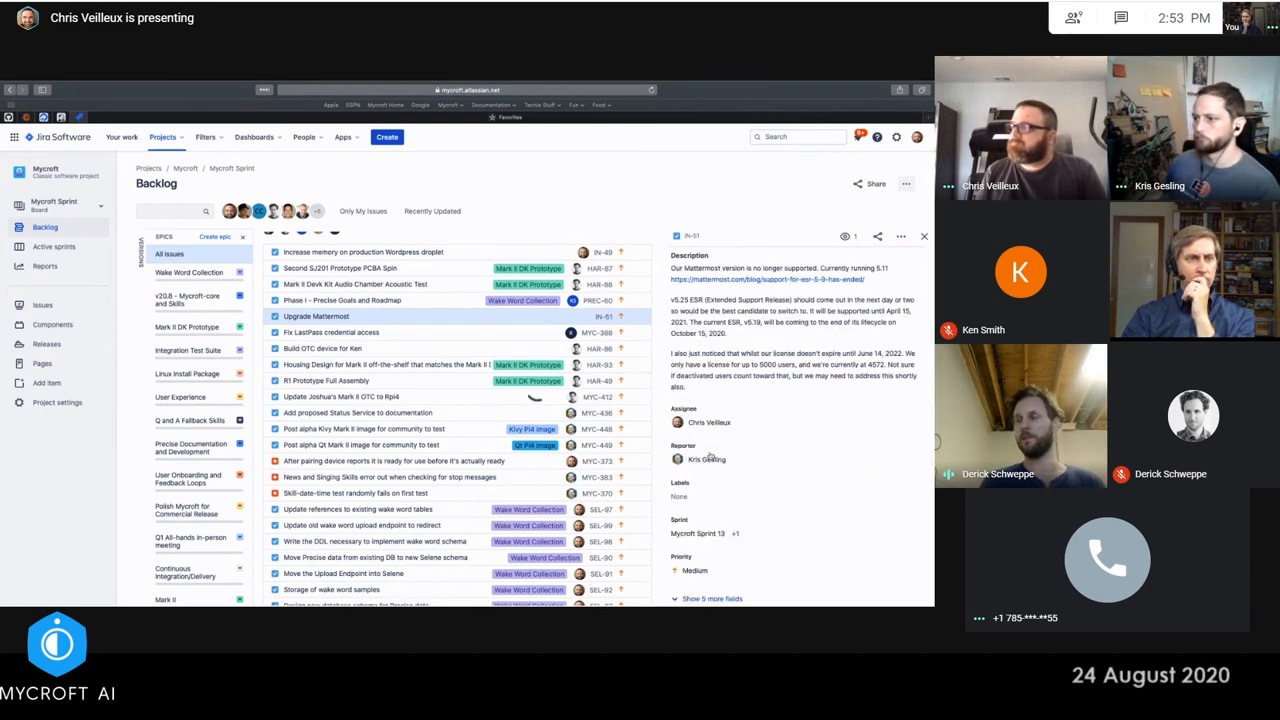
pyautogui.scroll(-3)
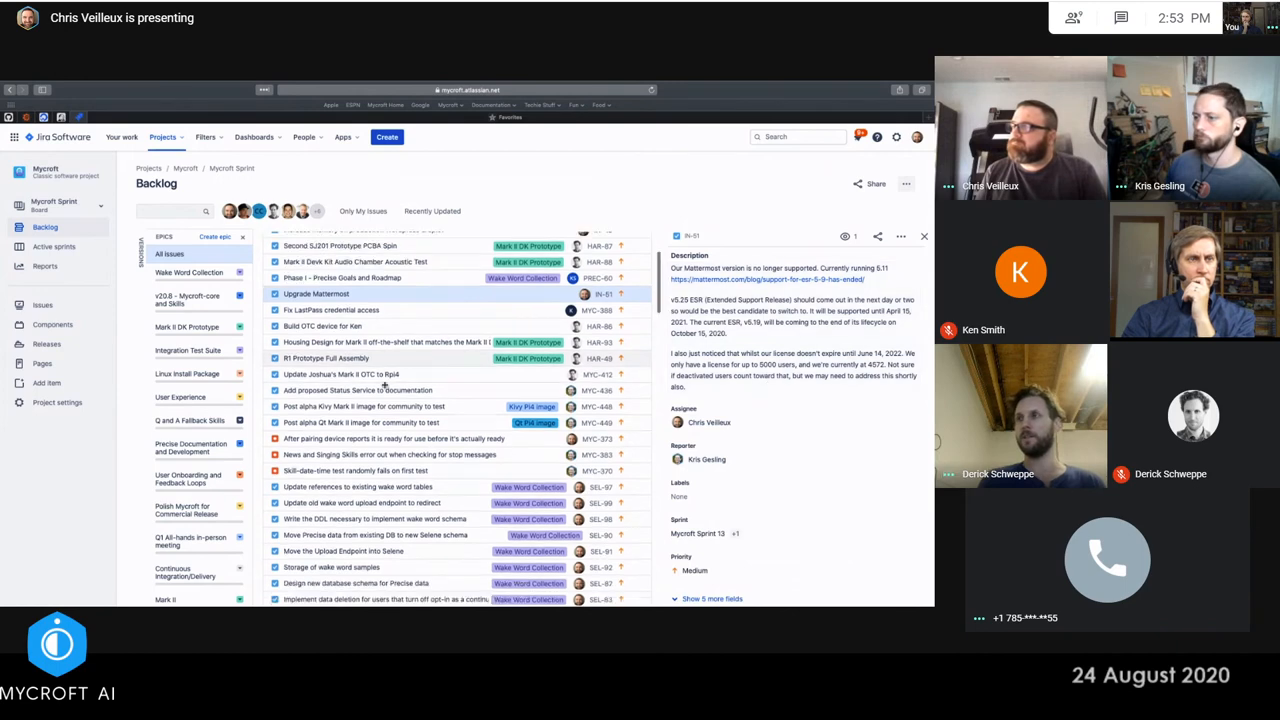
pyautogui.scroll(-3)
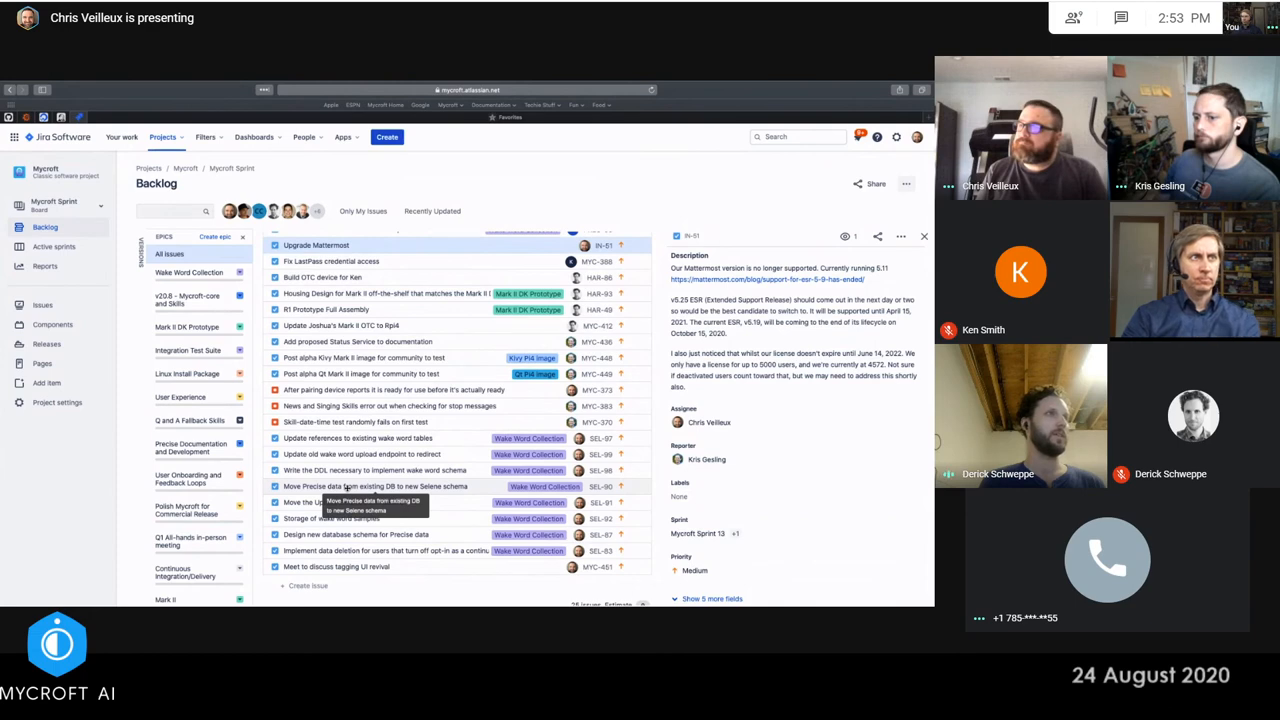
# Assign the Precise data migration issue SEL-90 to yourself
pyautogui.click(375, 486)
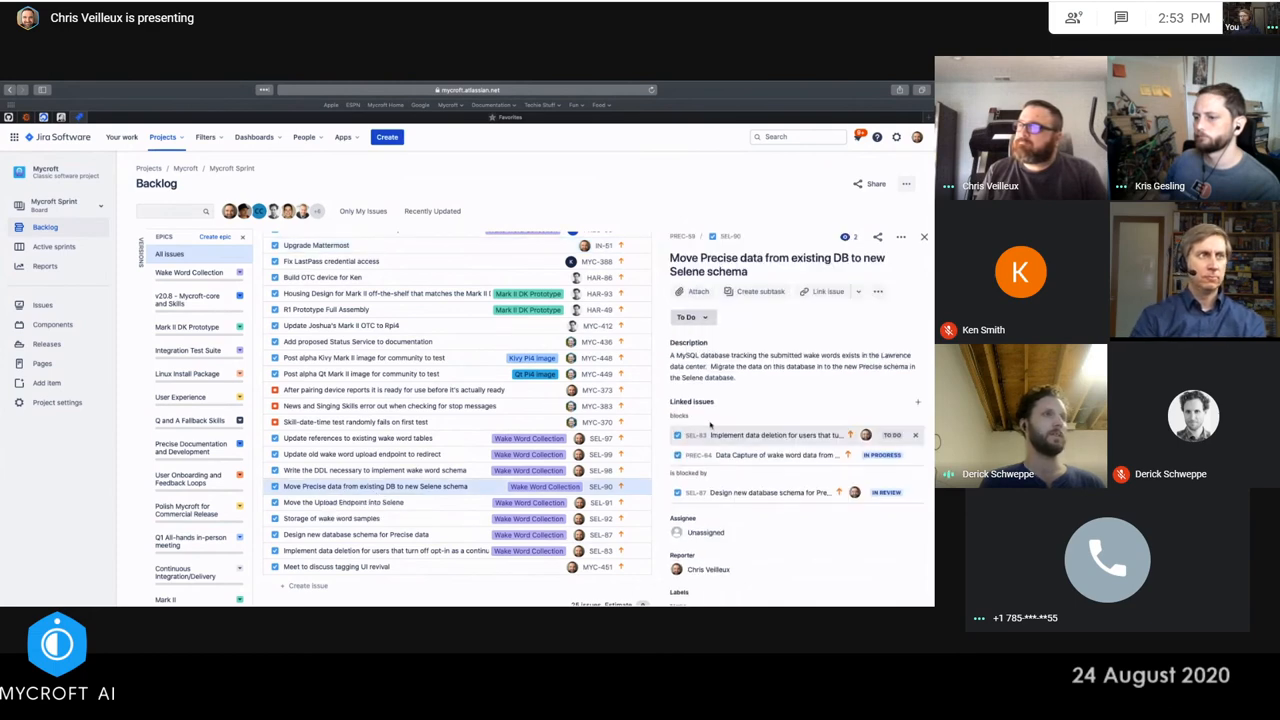
pyautogui.click(705, 532)
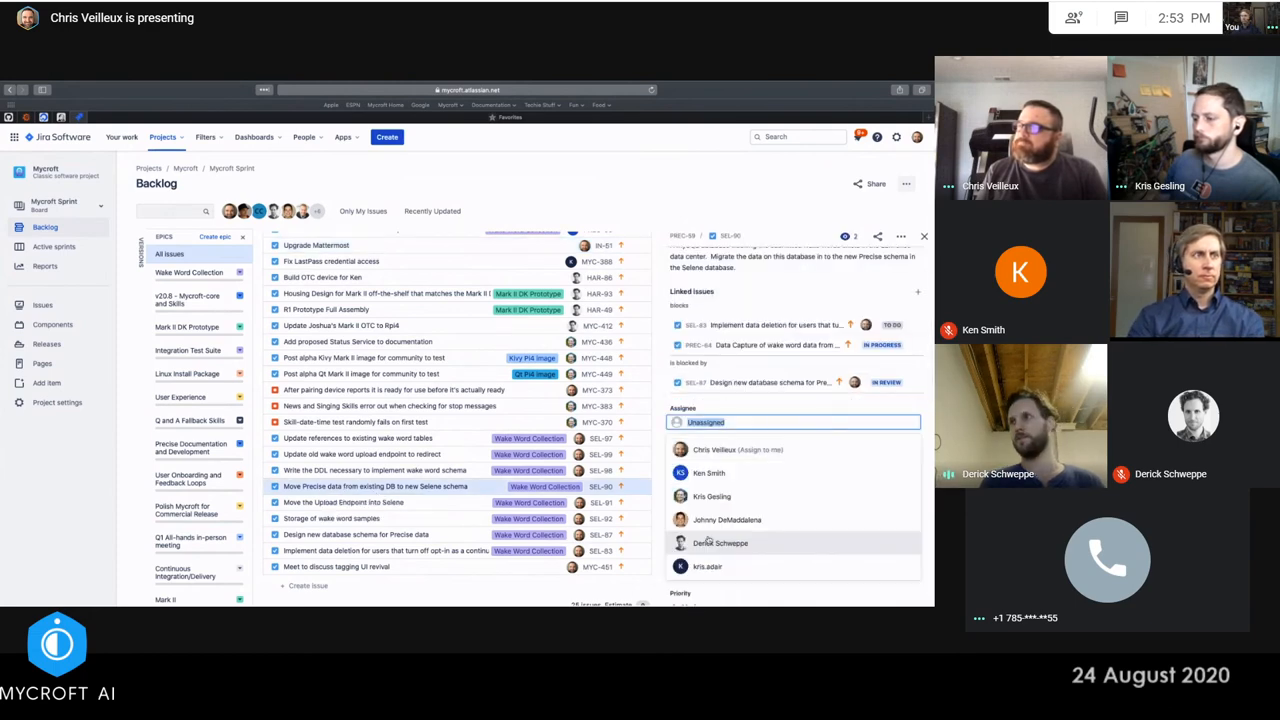
pyautogui.click(714, 449)
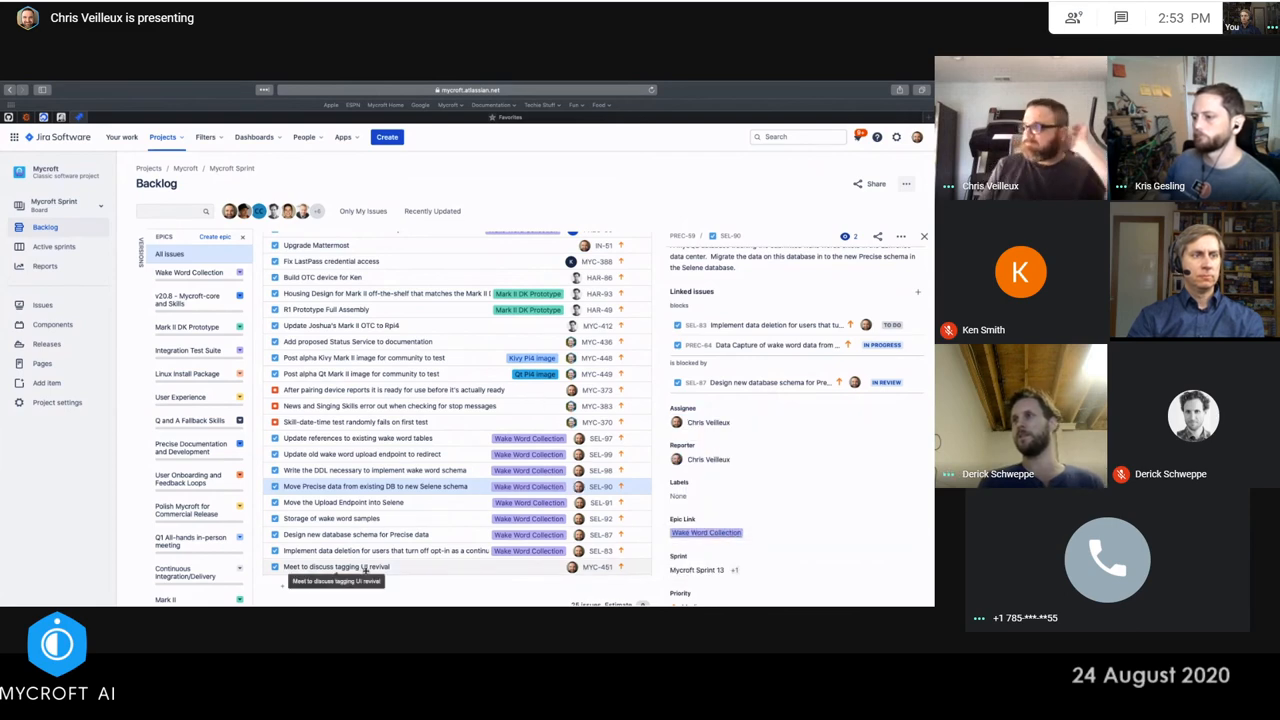
pyautogui.scroll(3)
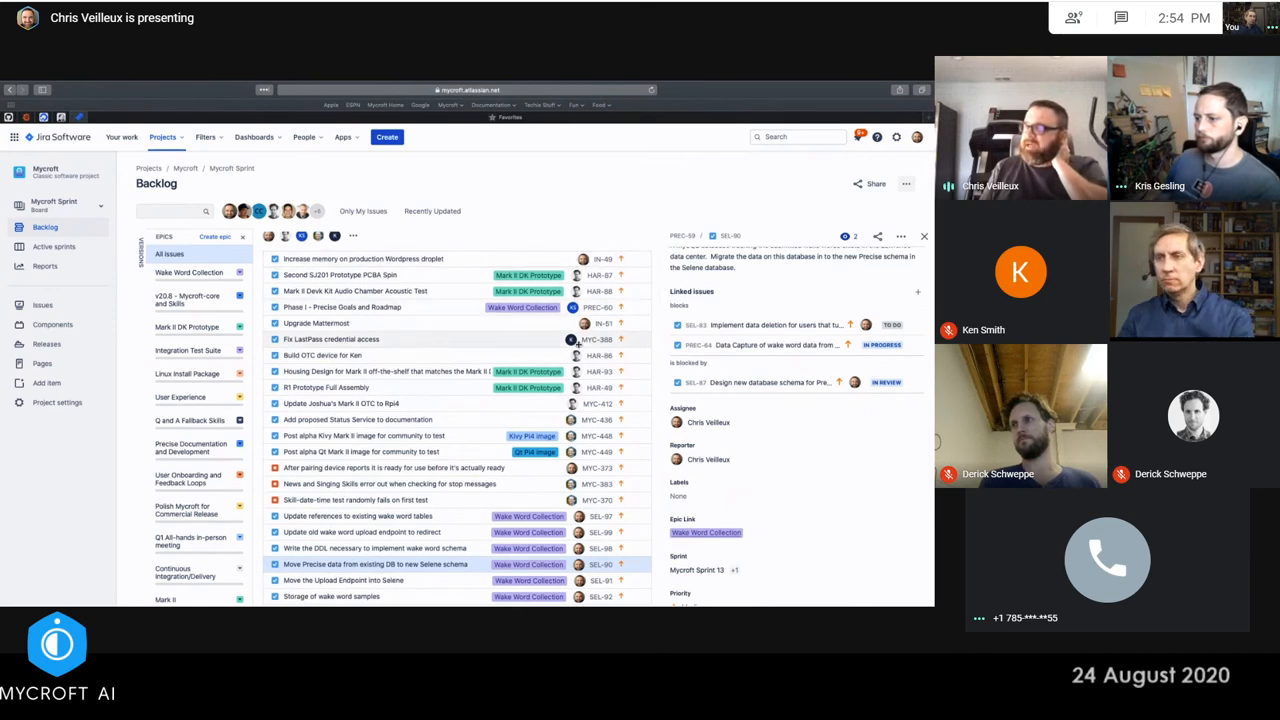
pyautogui.scroll(-3)
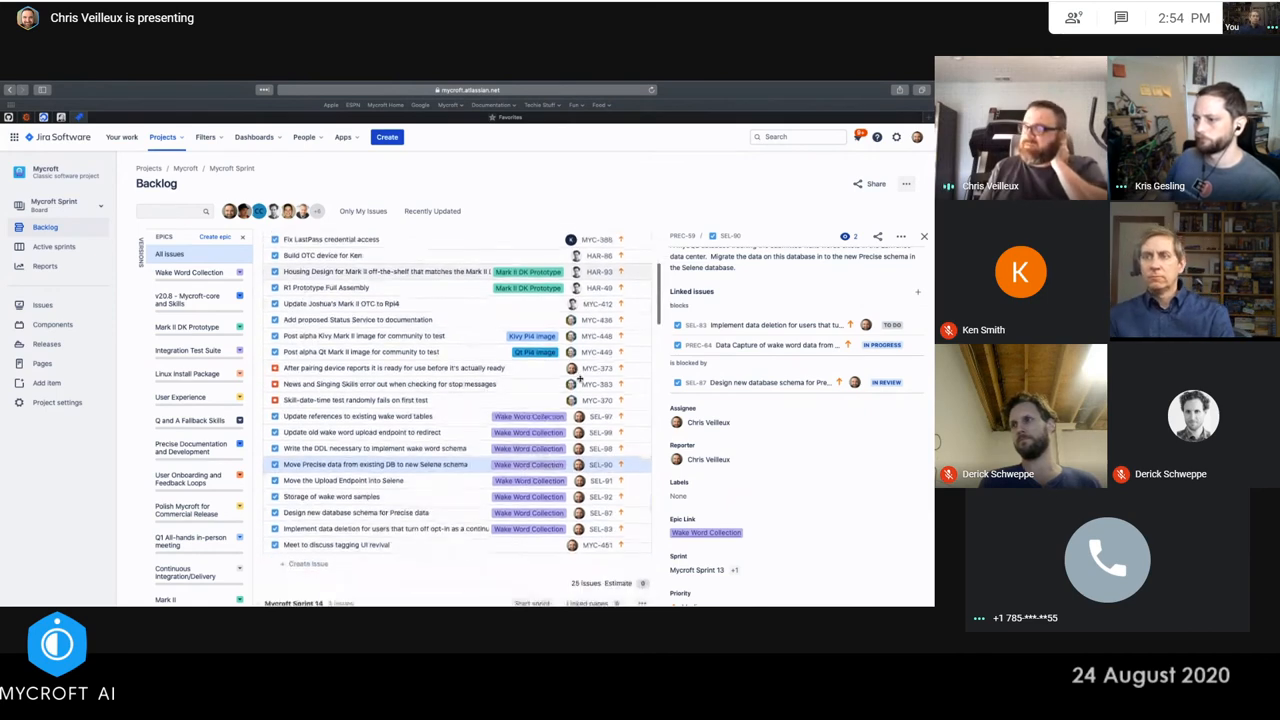
pyautogui.scroll(-3)
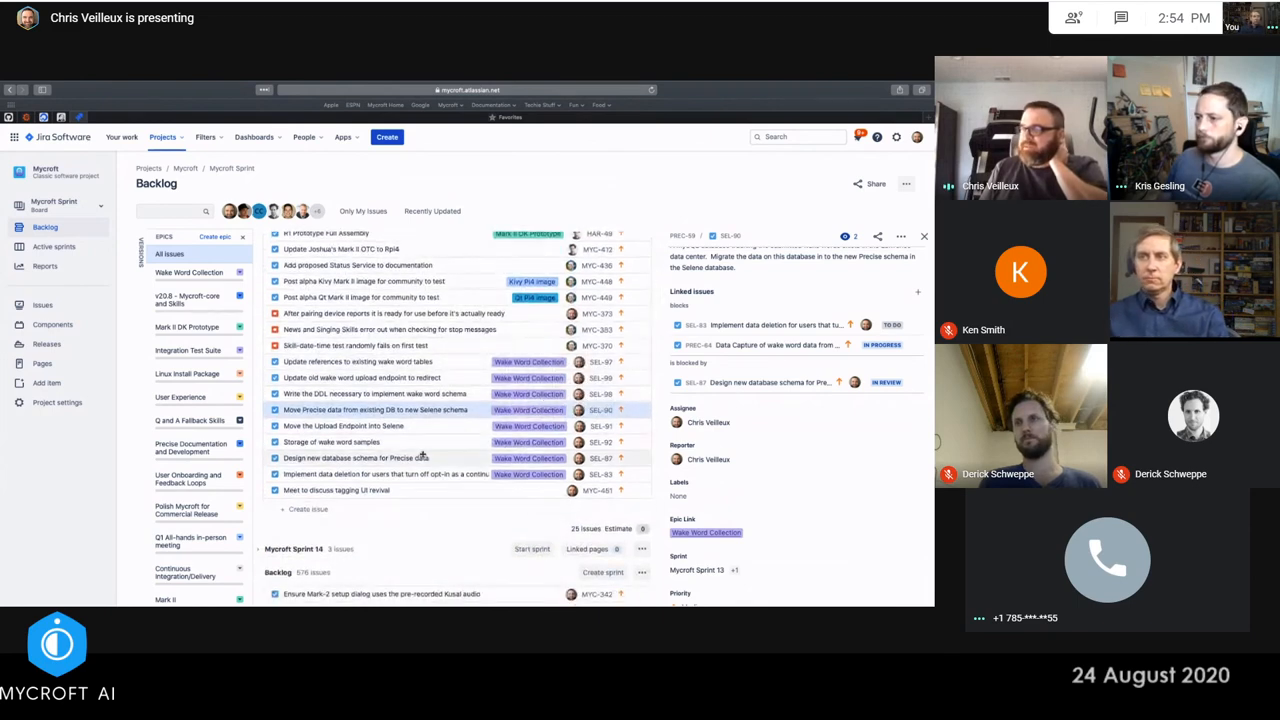
pyautogui.scroll(3)
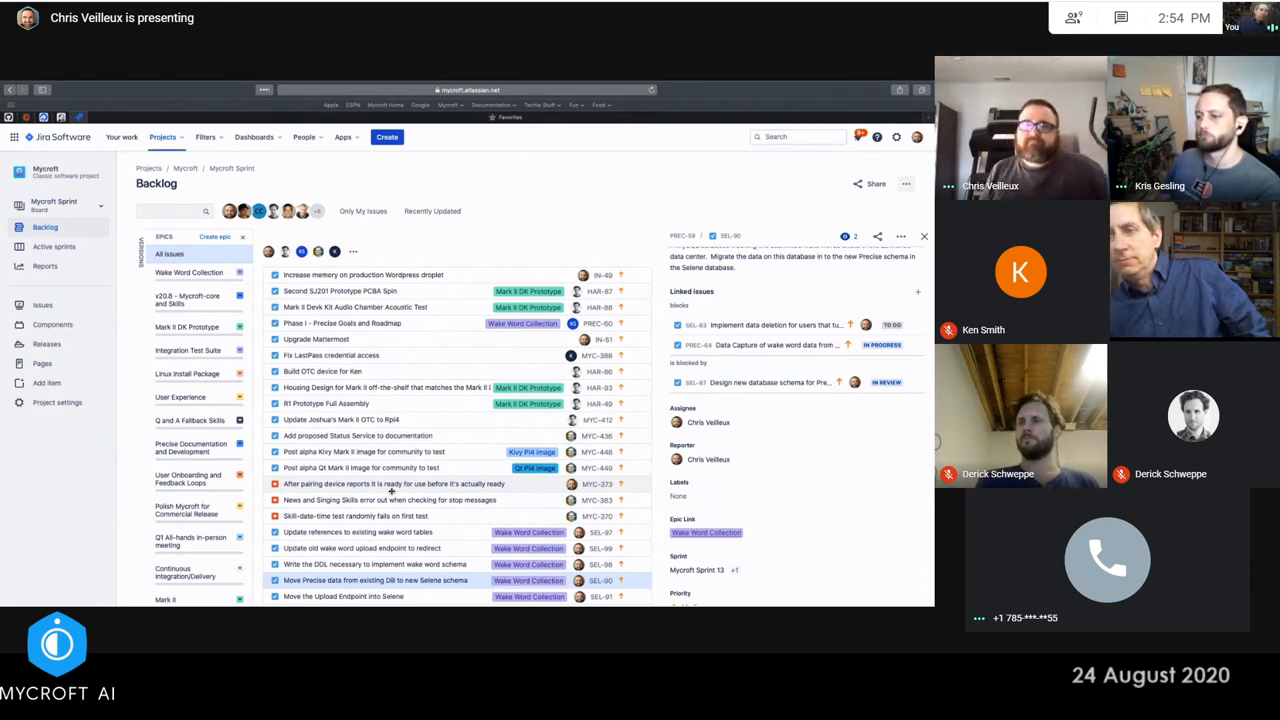
pyautogui.scroll(-3)
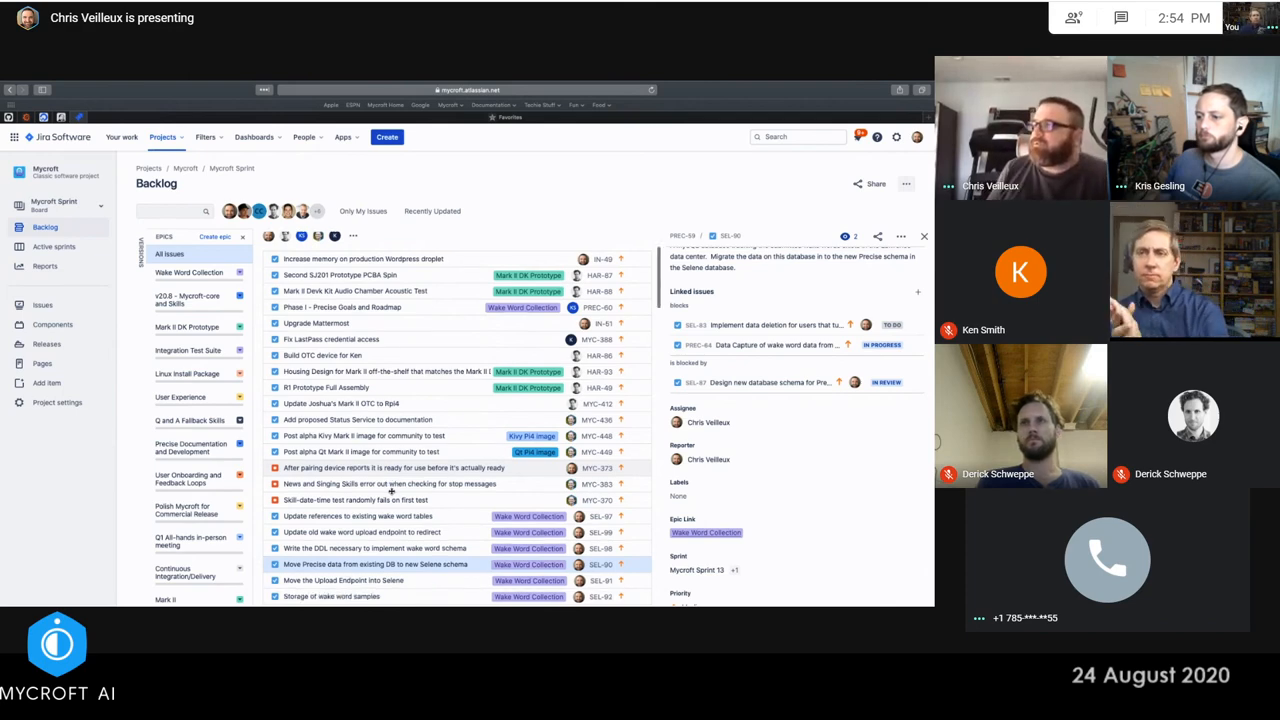